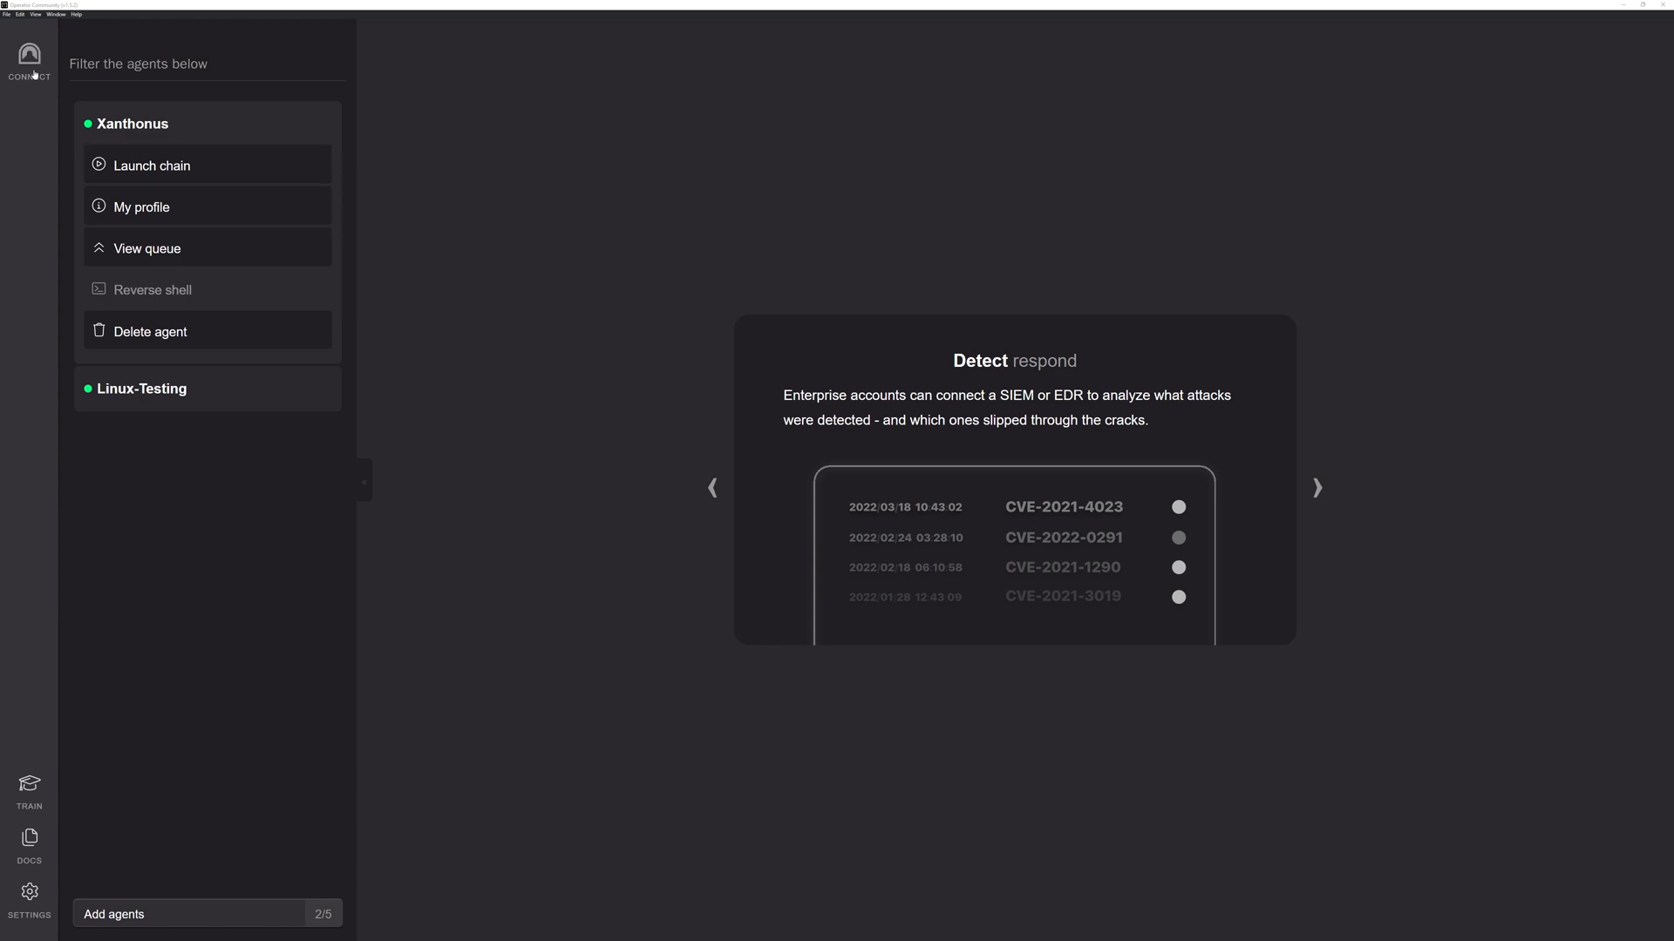
mouse_move(55, 823)
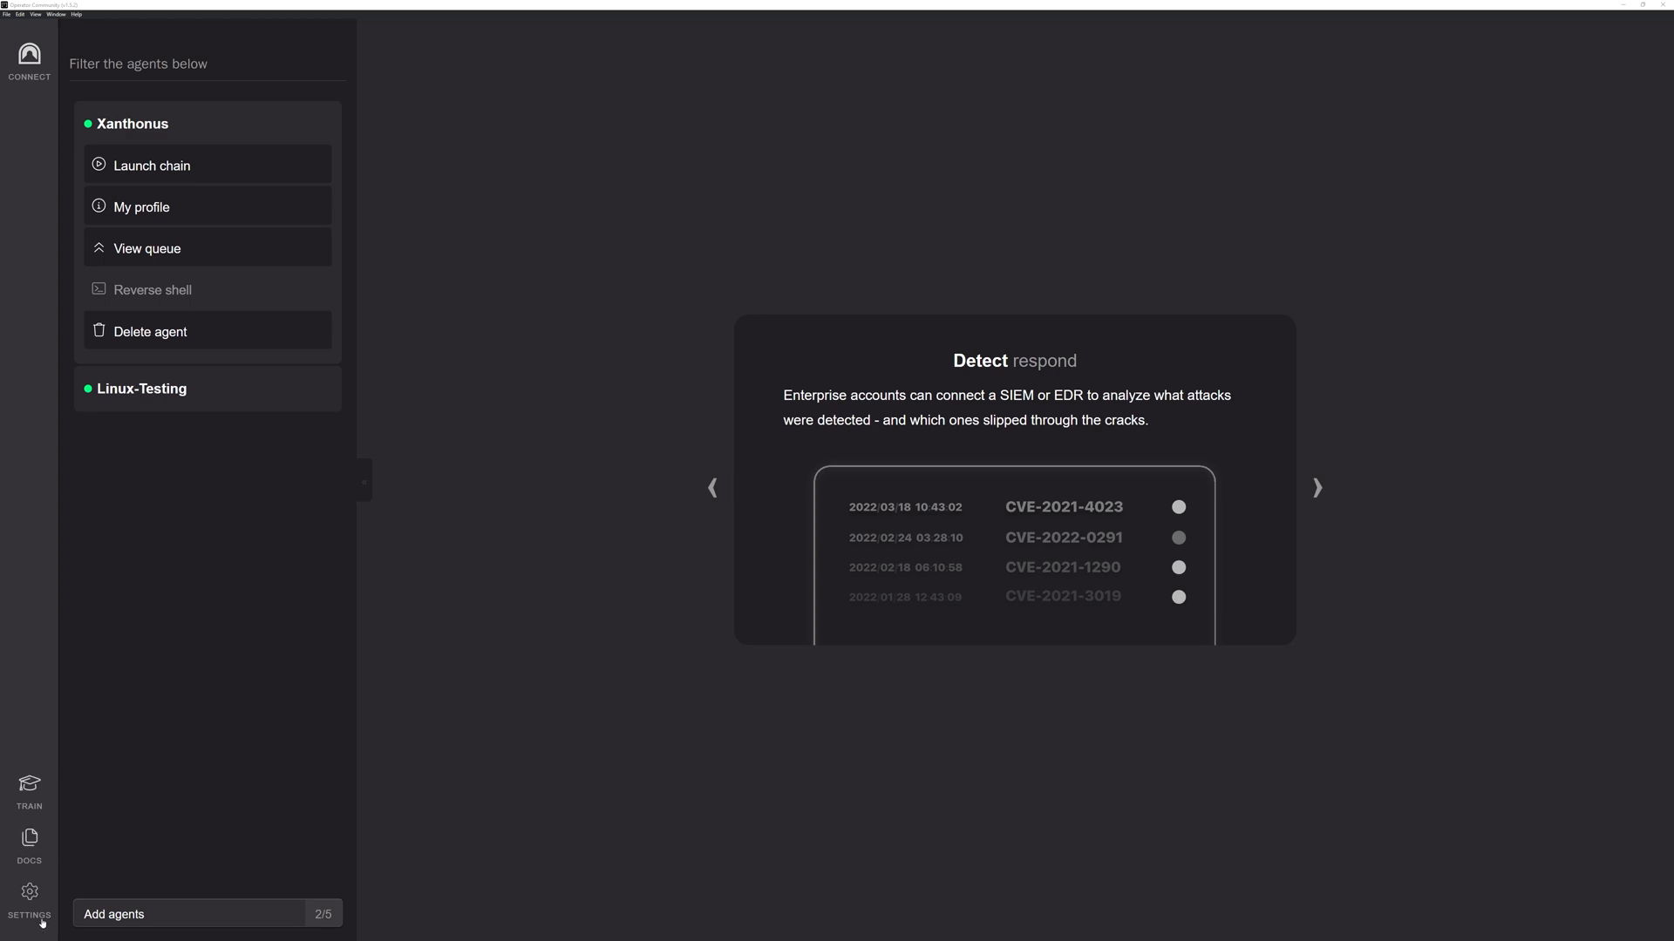
mouse_move(47, 220)
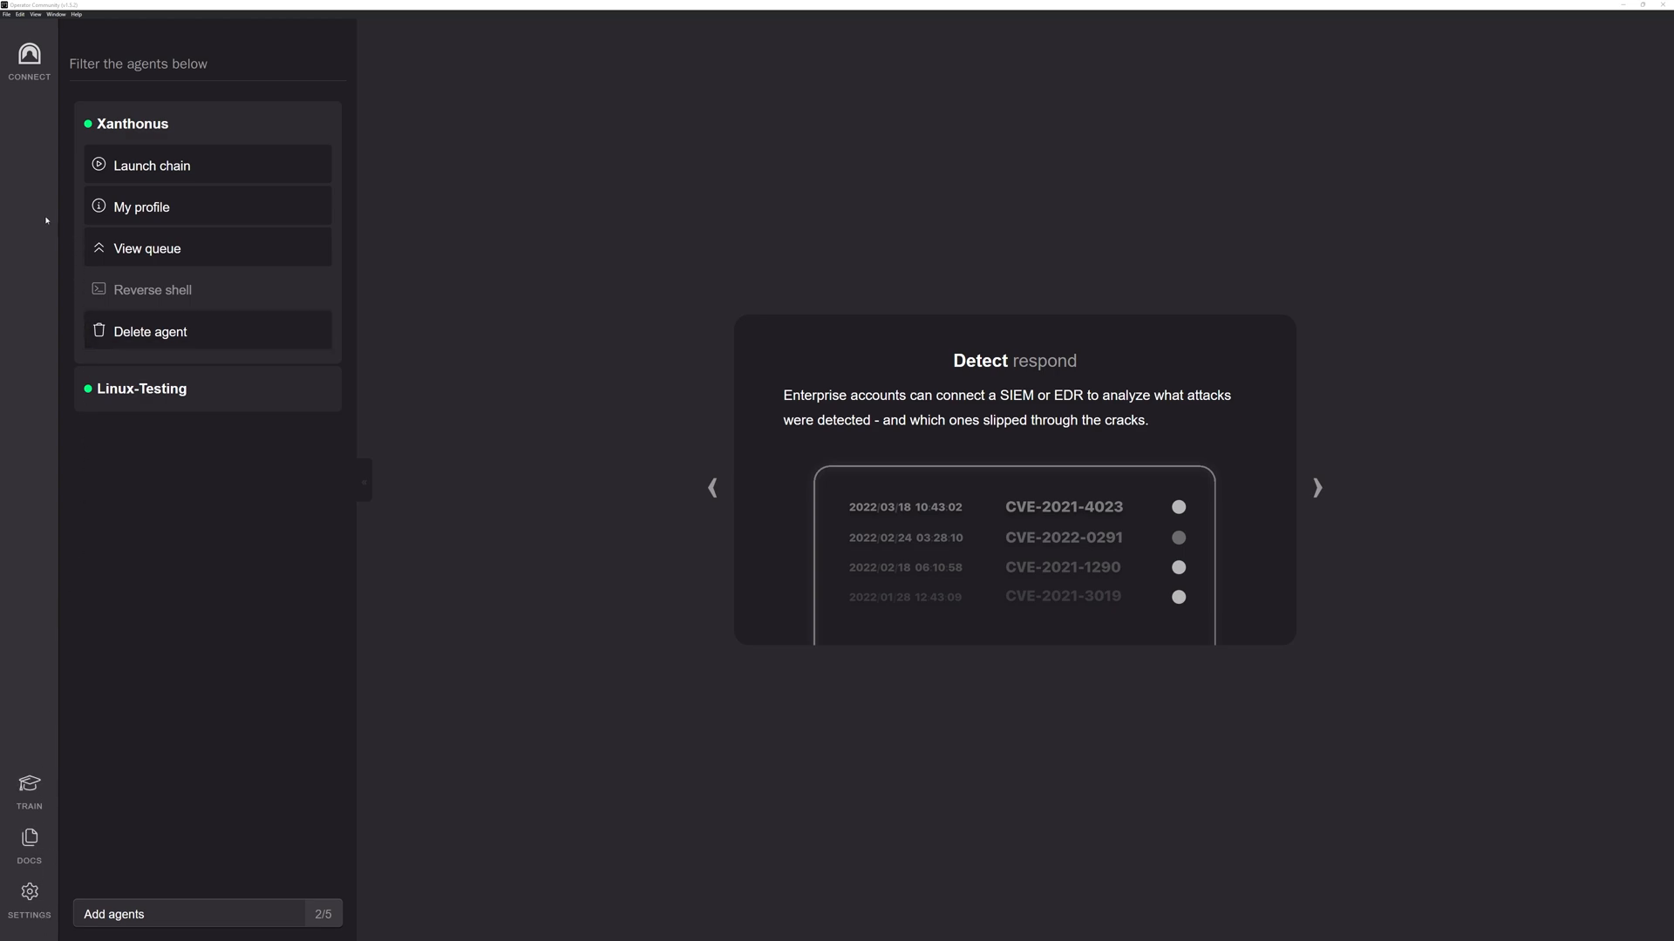
mouse_move(306, 715)
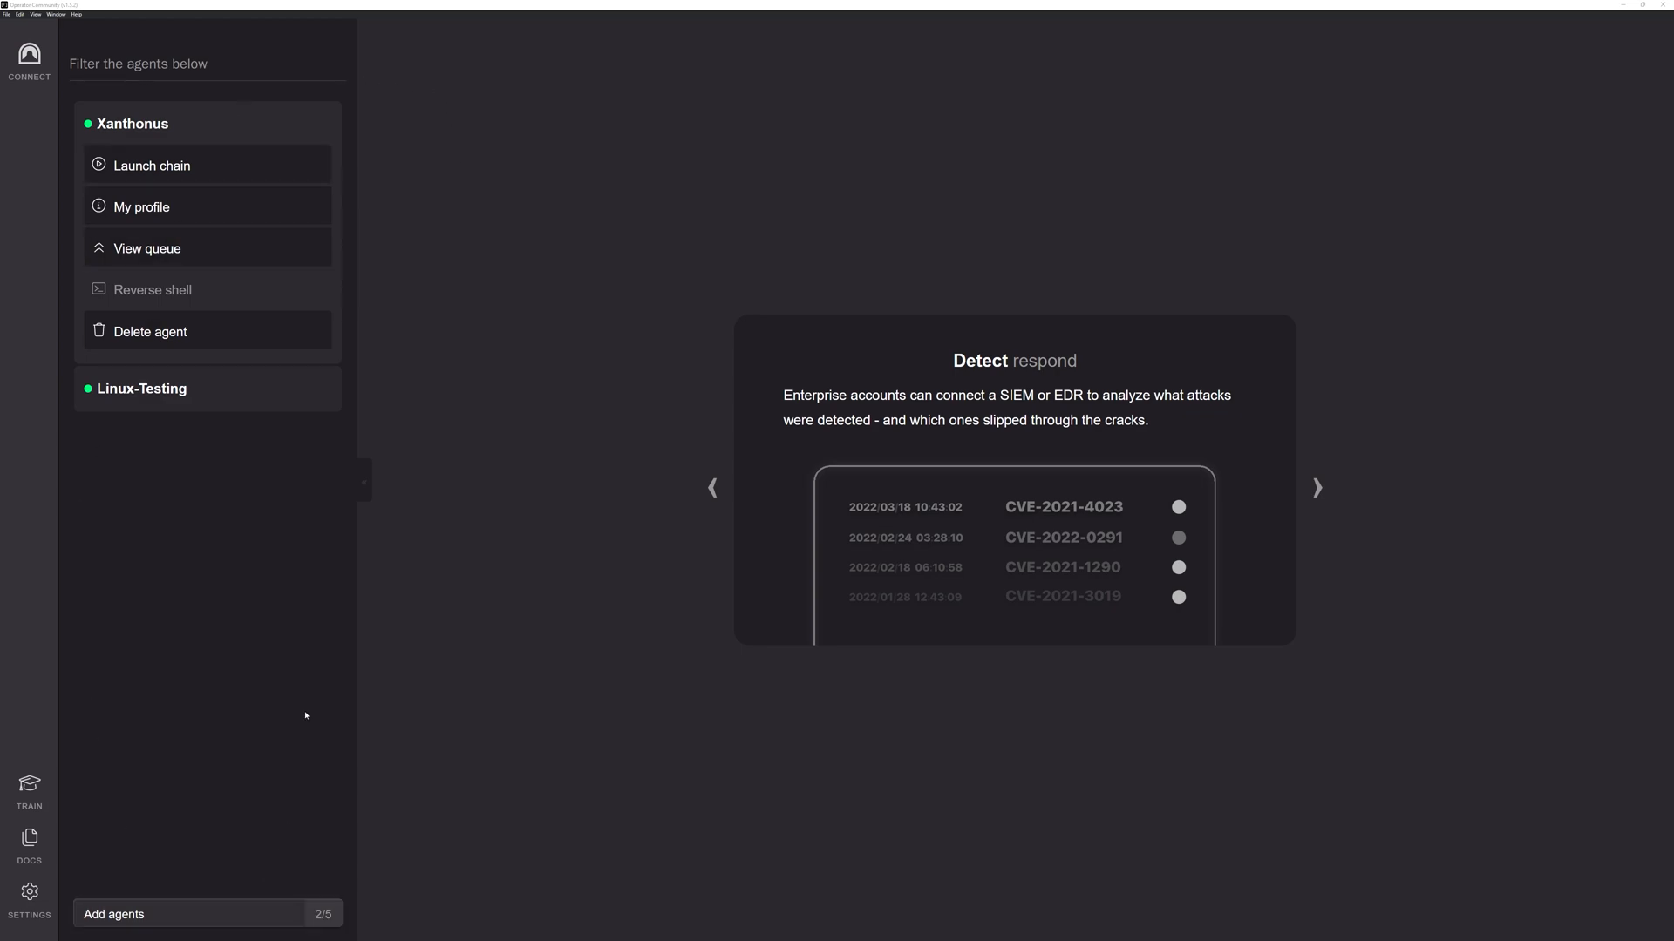
mouse_move(430, 438)
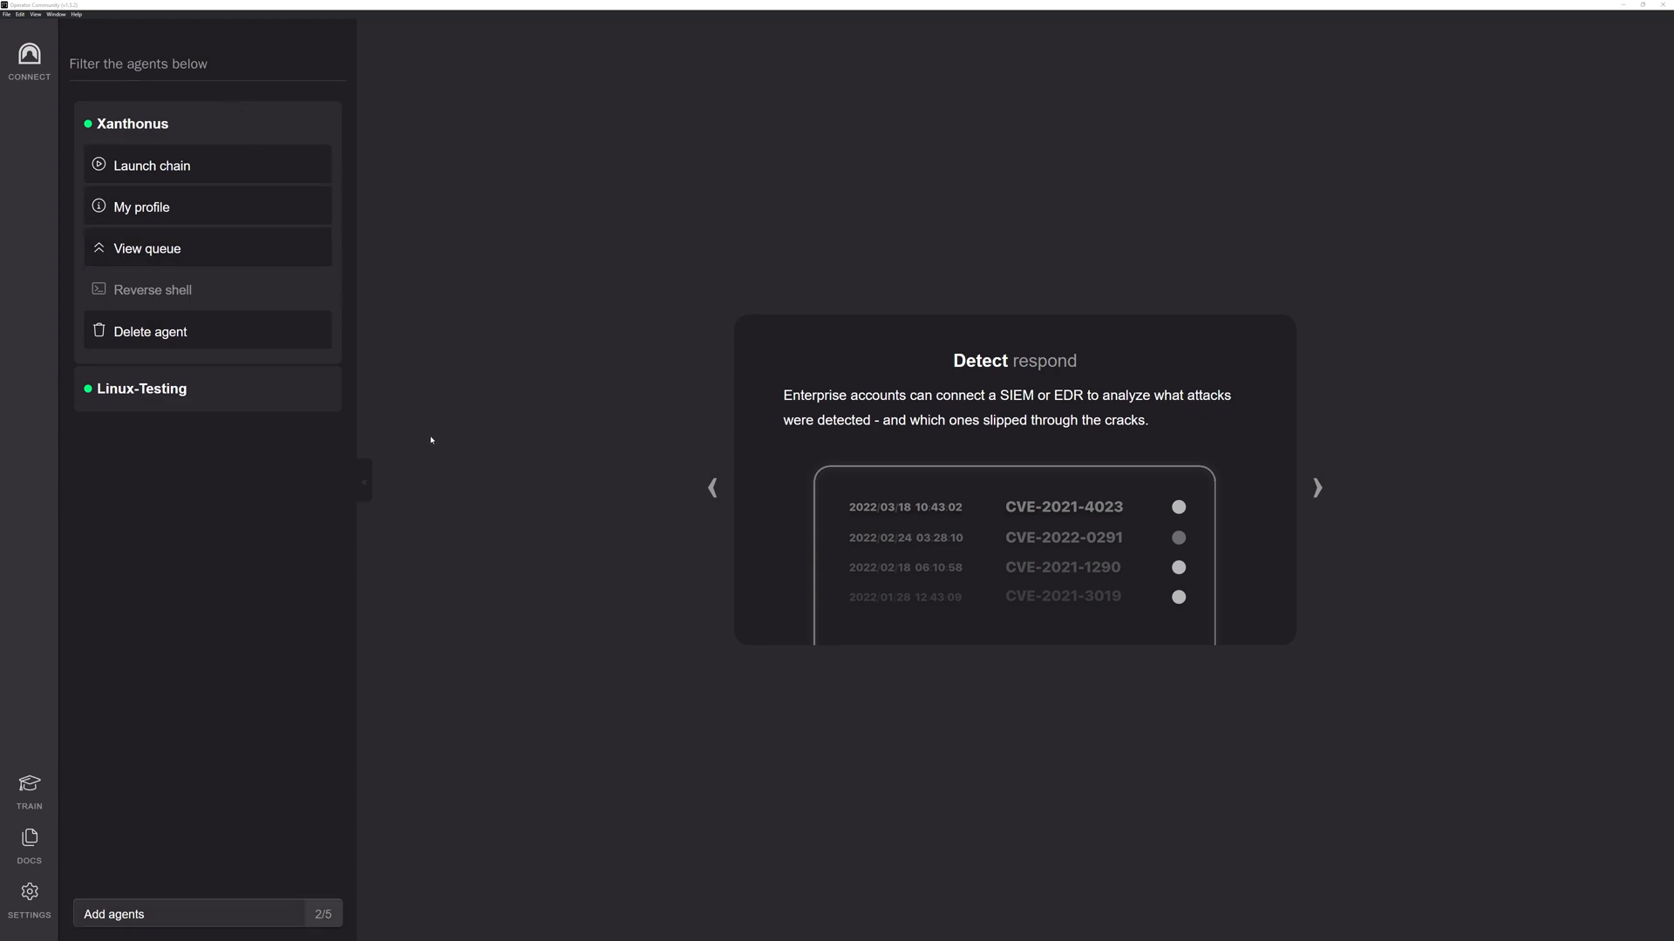
mouse_move(757, 104)
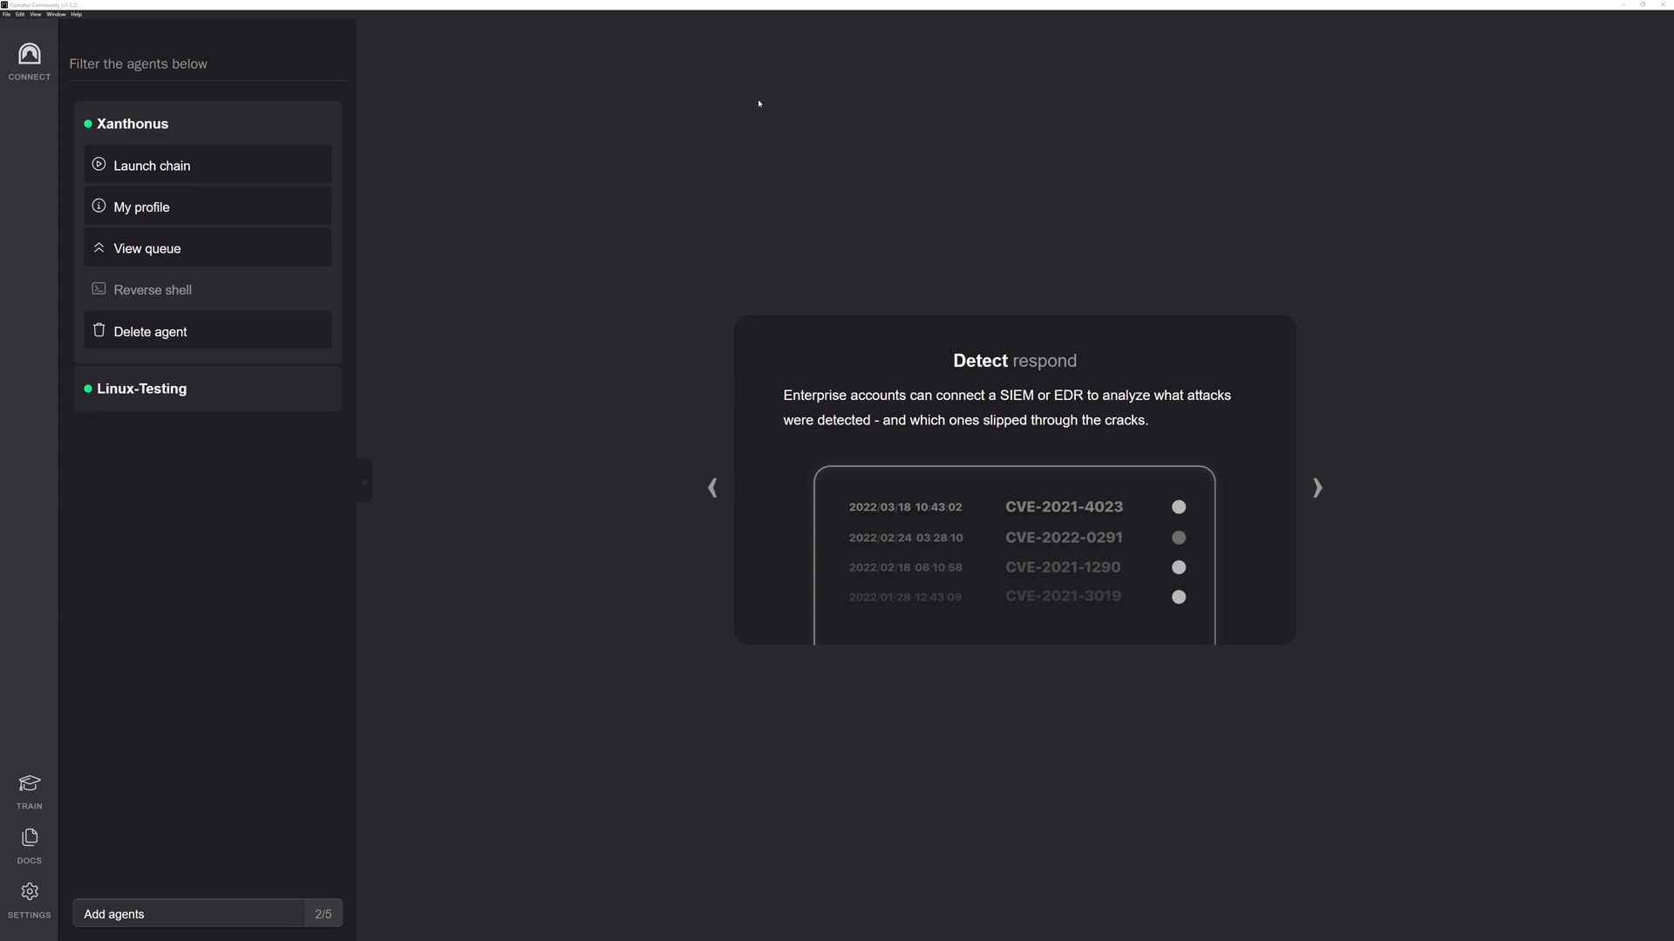
- Advance the welcome carousel to the Agent Dashboard card
click(1318, 488)
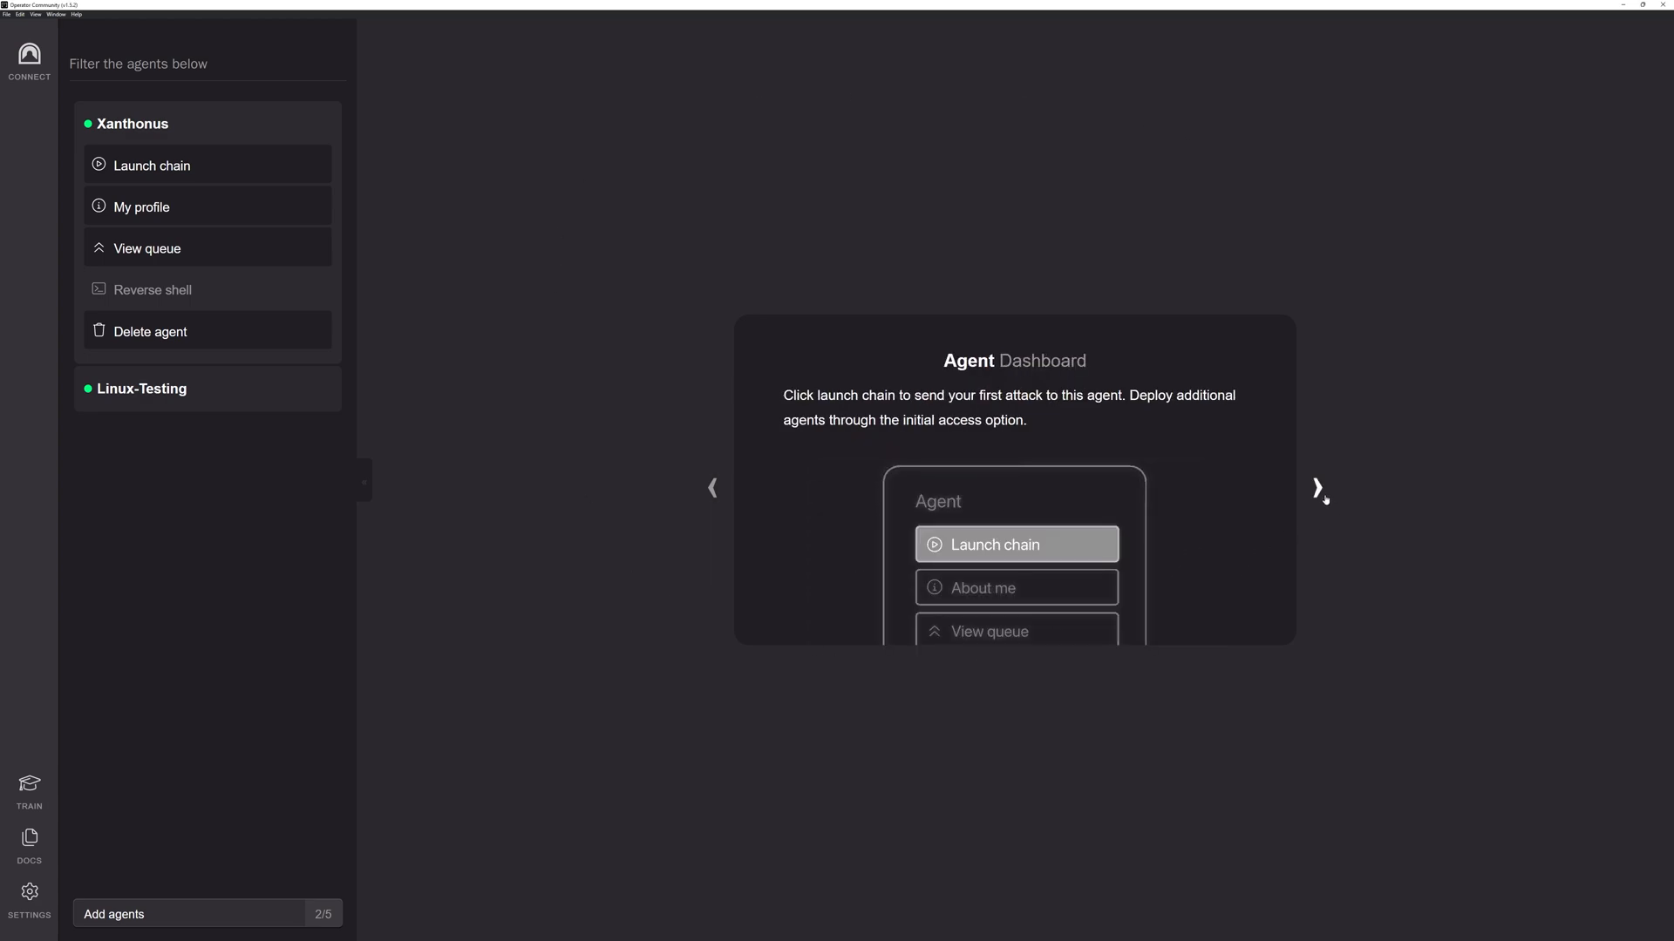
mouse_move(603, 203)
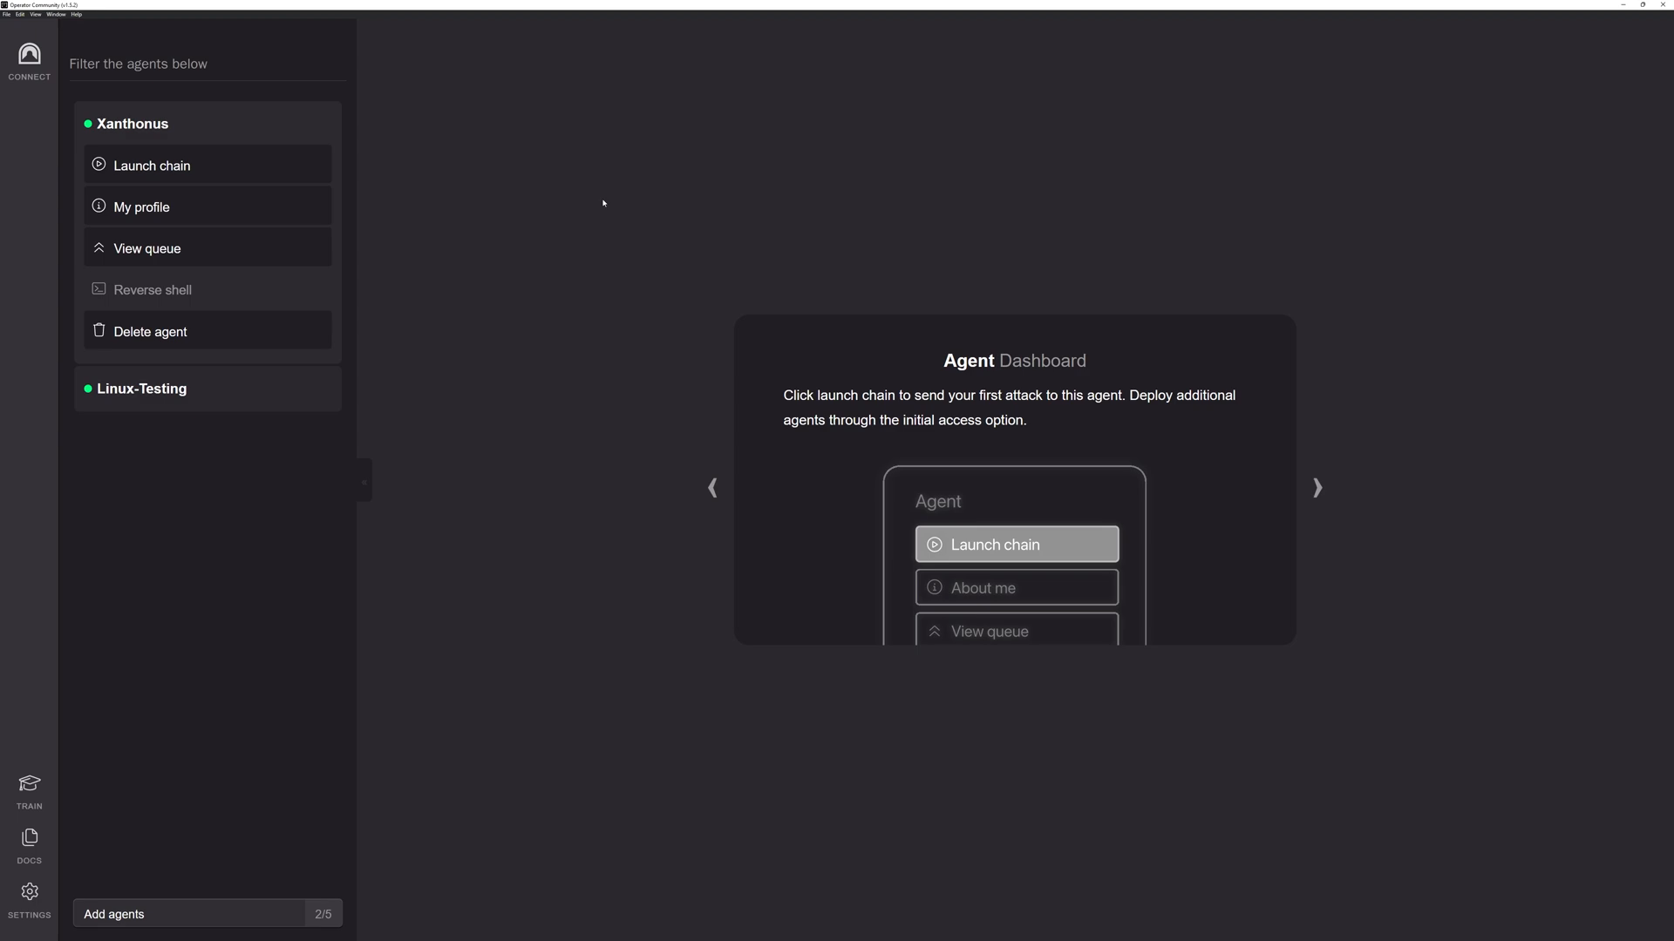
mouse_move(29, 902)
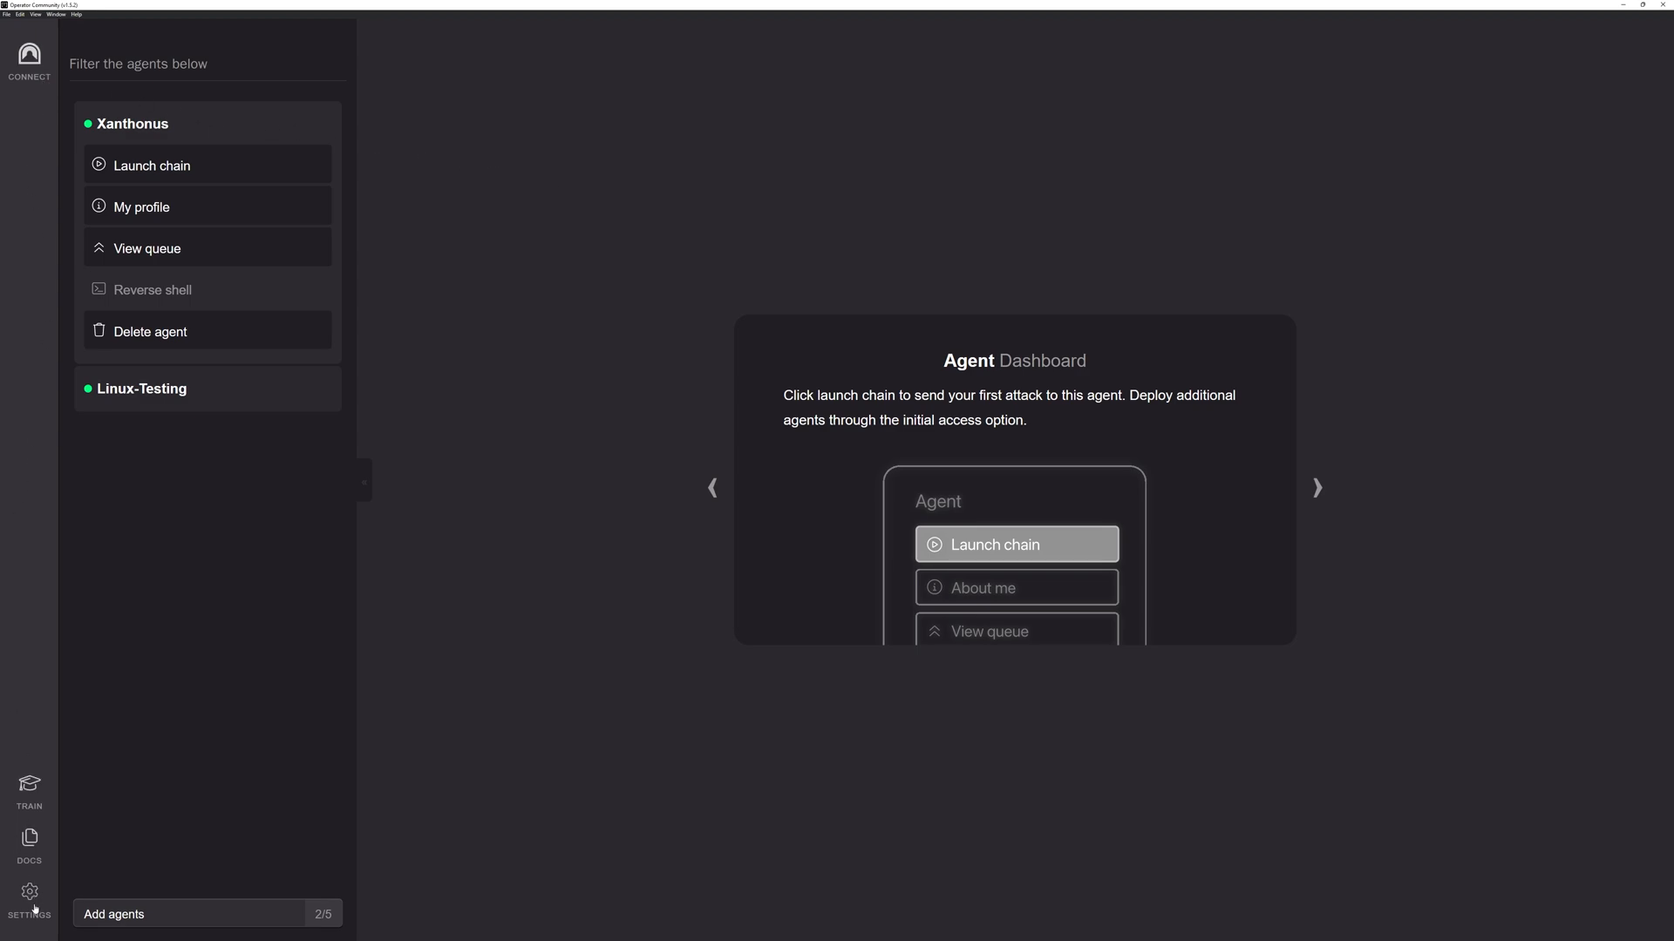
- Open Settings to the Account tab with login, log-out and factory-reset options
click(29, 894)
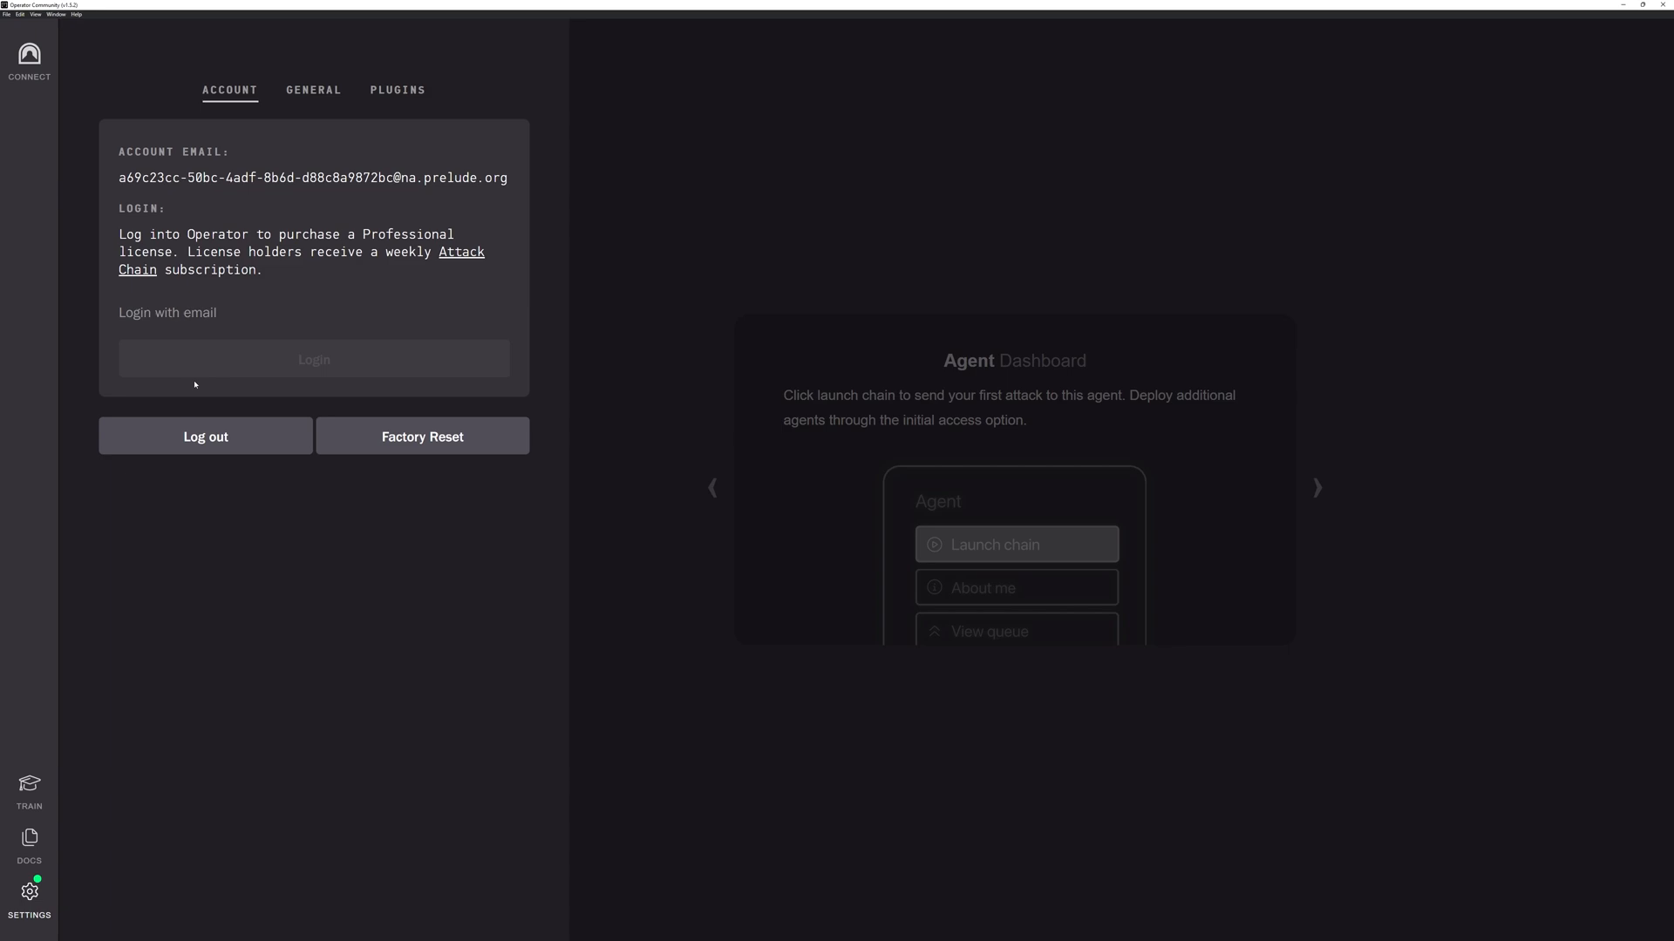
mouse_move(328, 399)
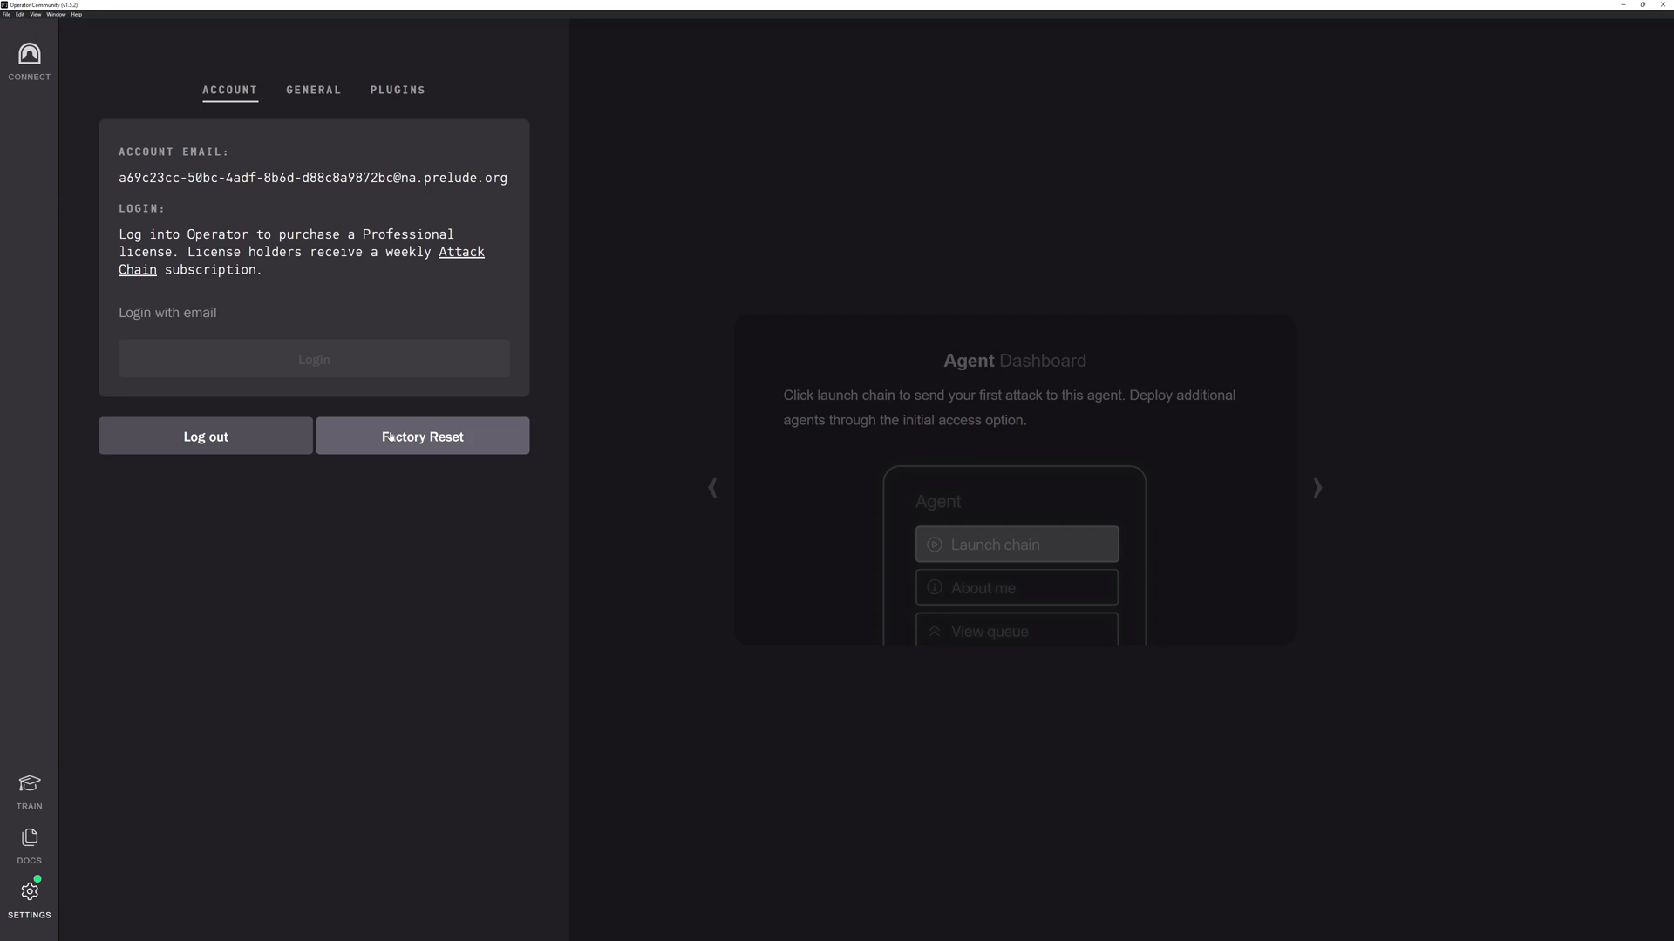
mouse_move(314, 100)
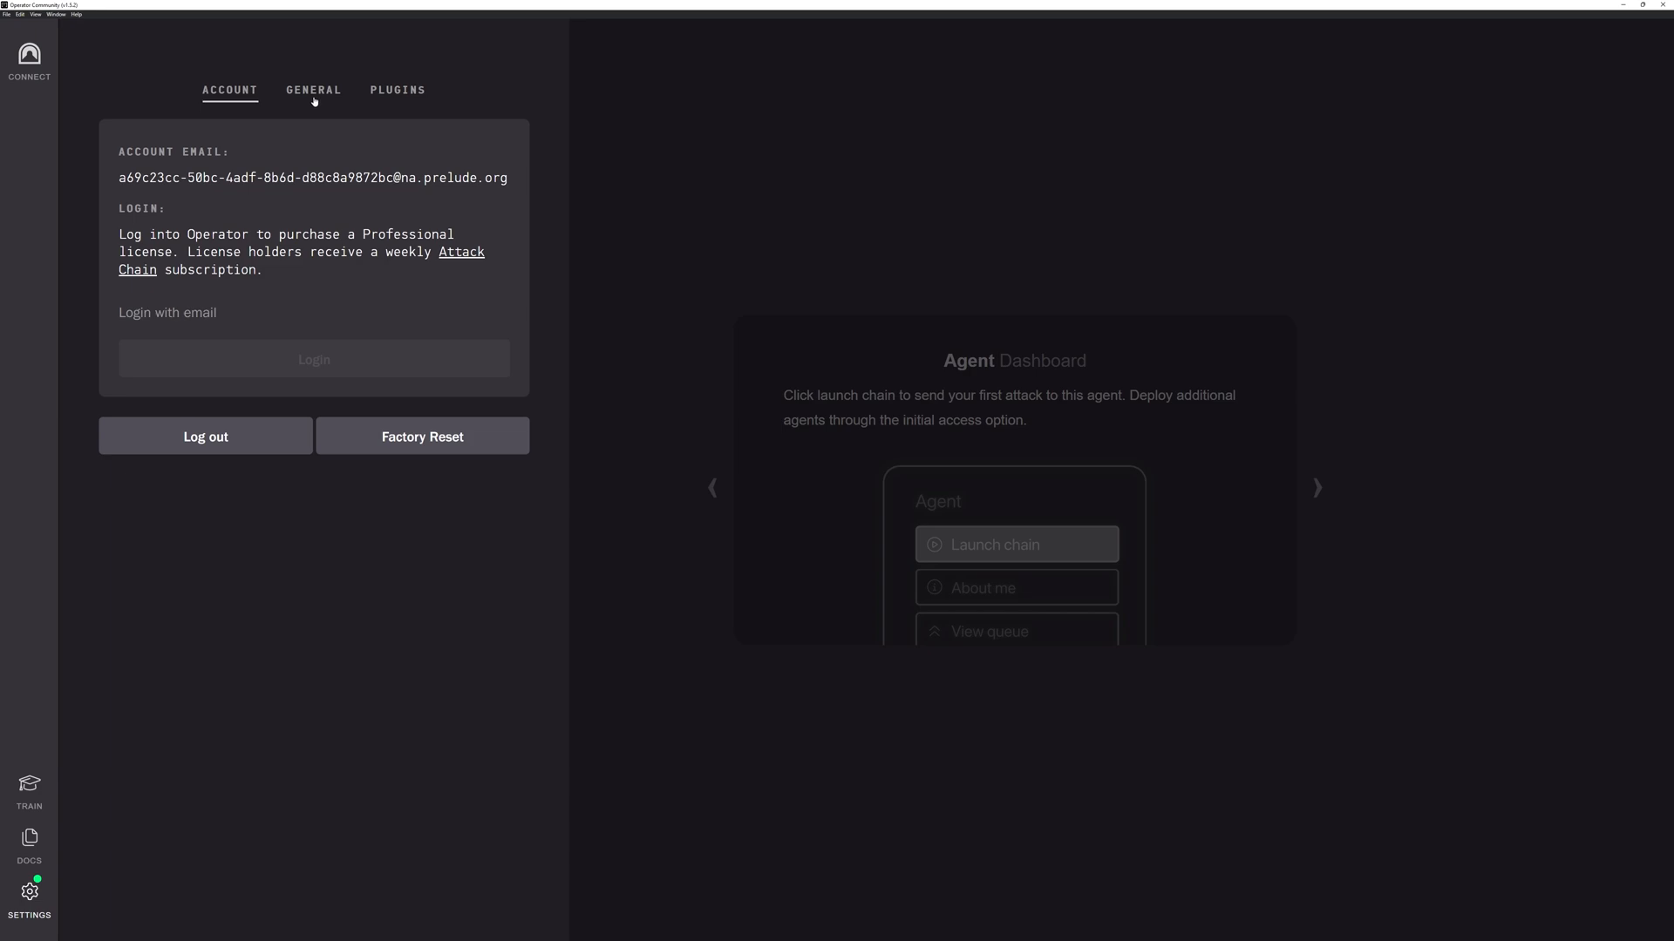
- Switch to the General settings tab showing API address, port, token and encryption keys
click(313, 90)
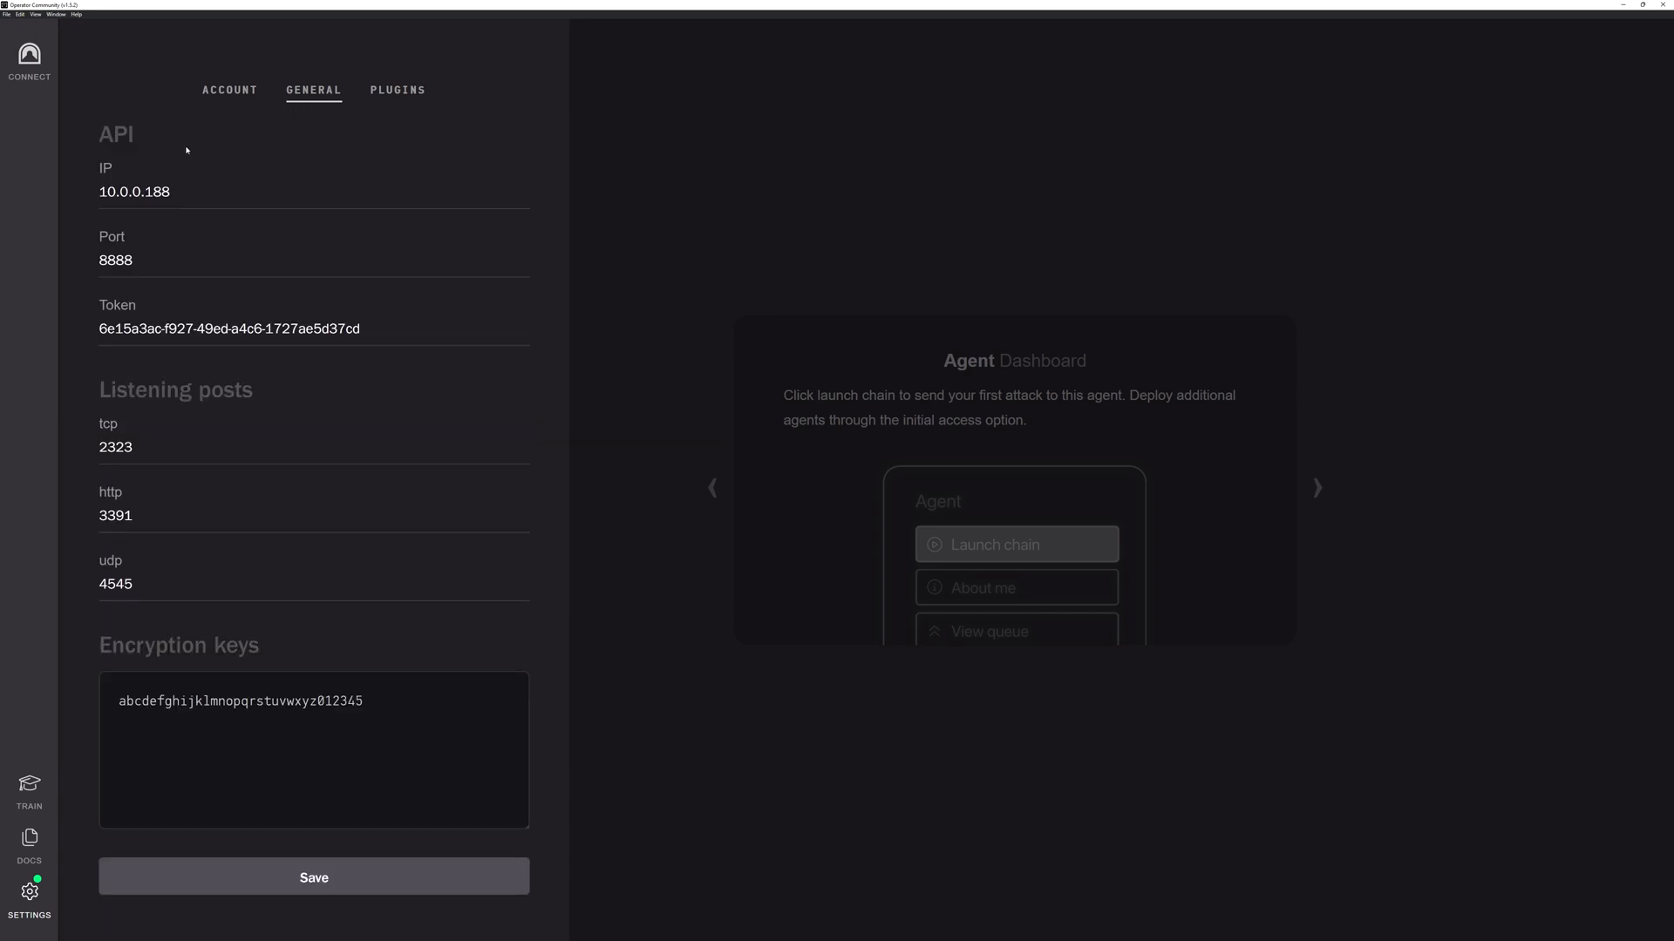
mouse_move(140, 442)
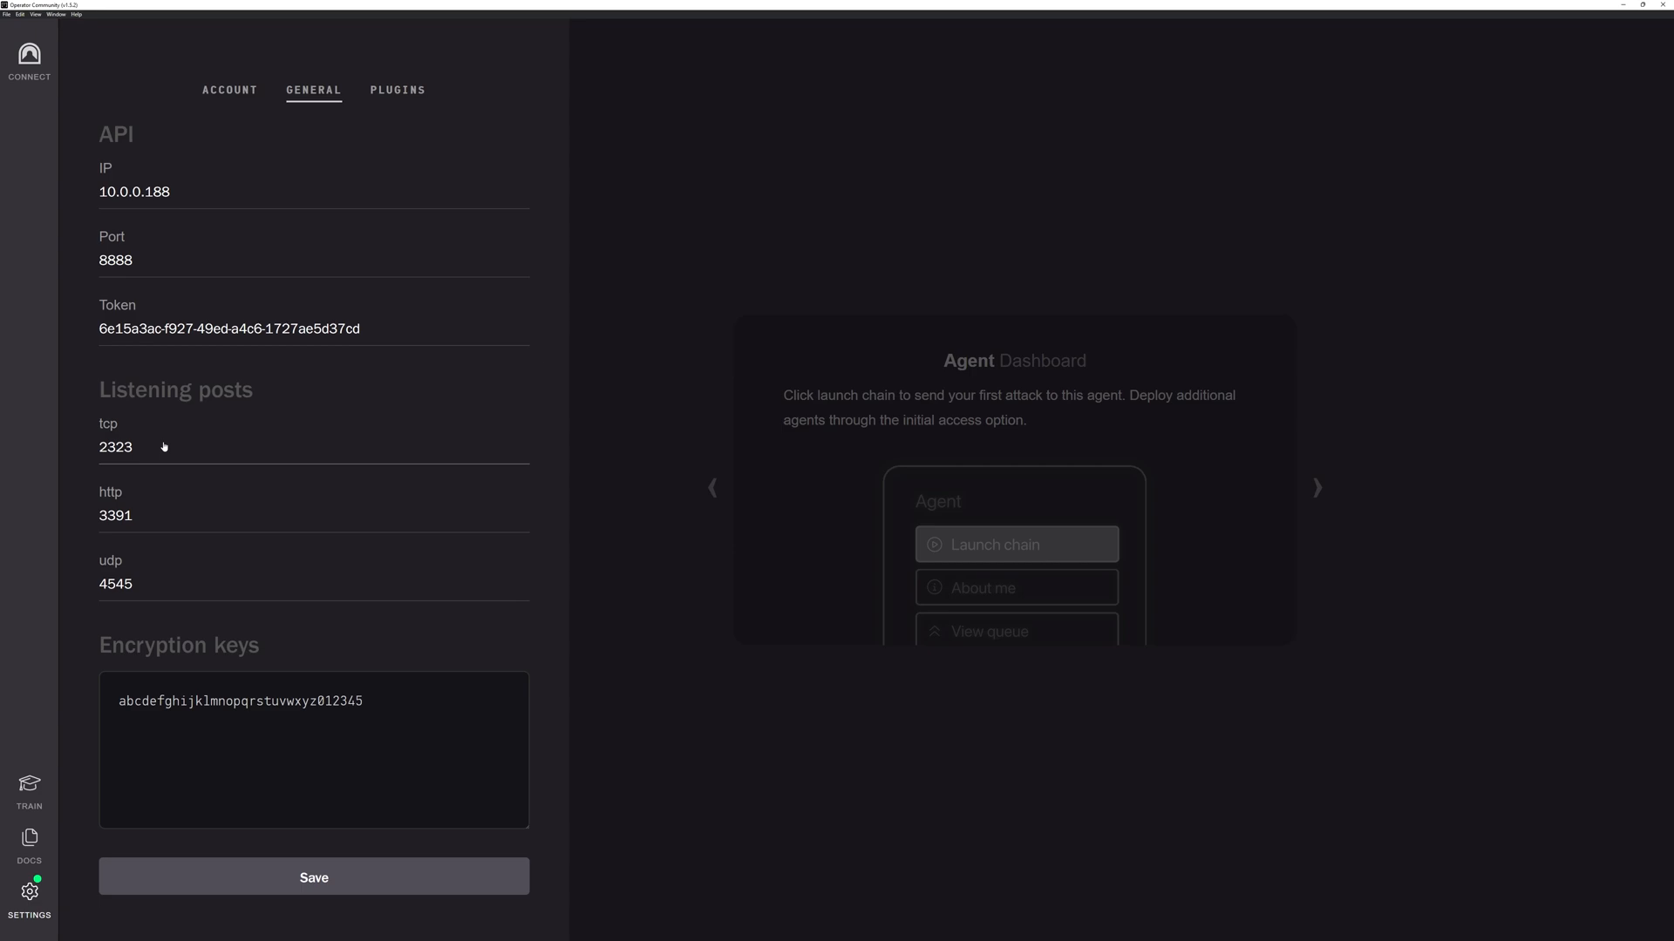
mouse_move(214, 628)
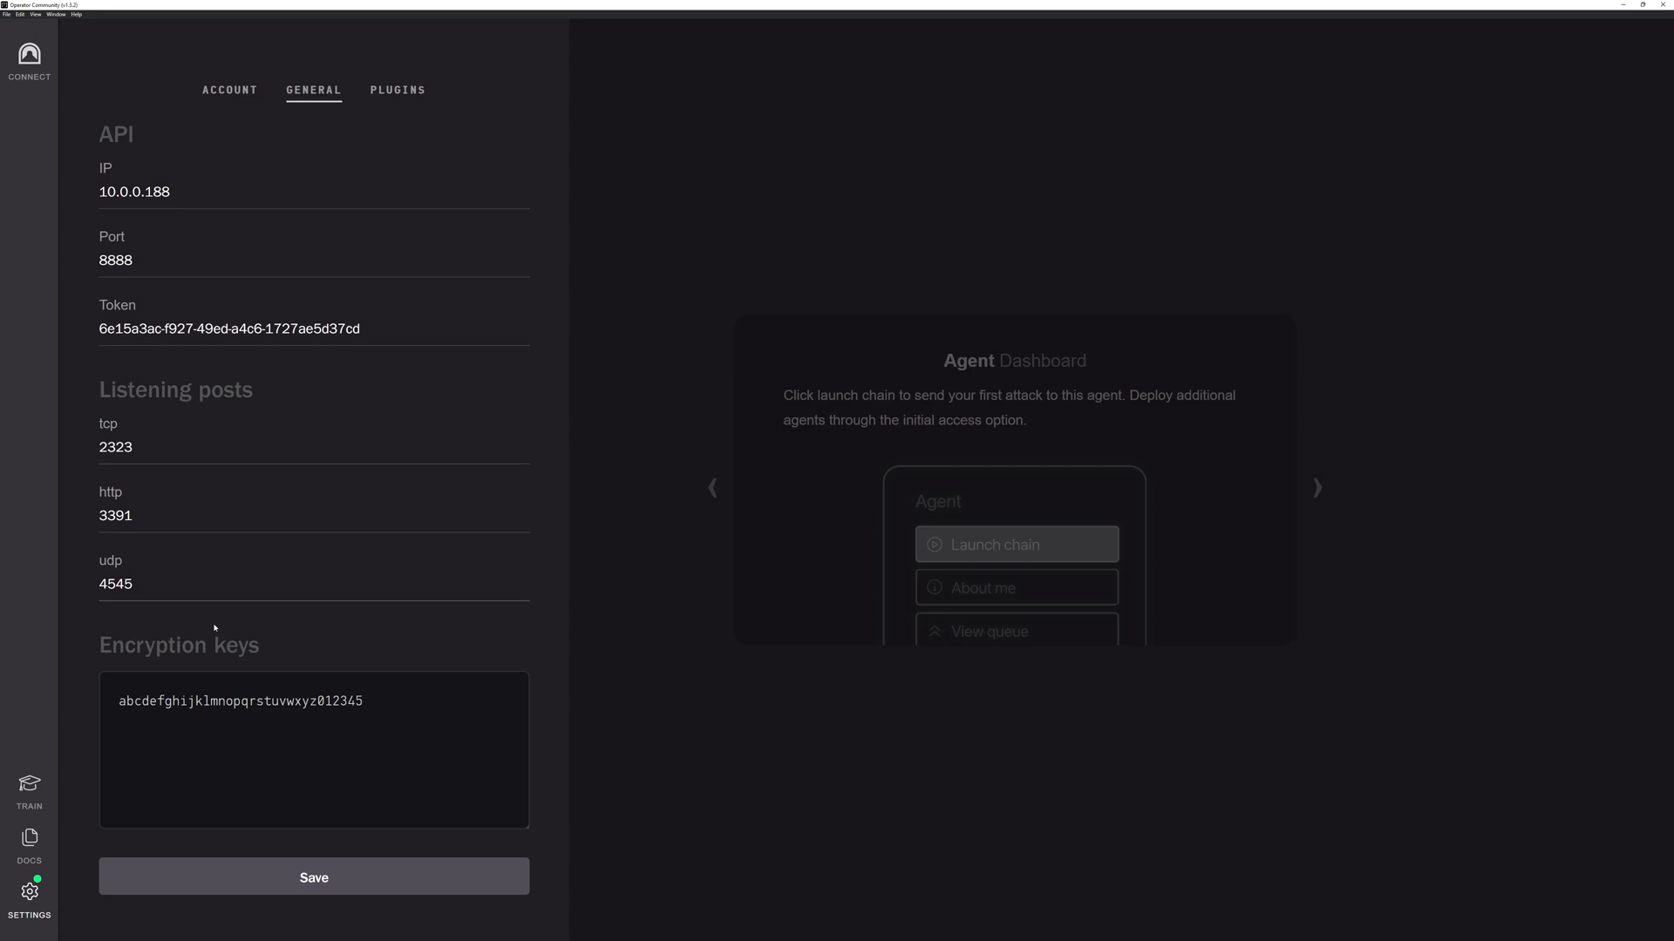
mouse_move(214, 629)
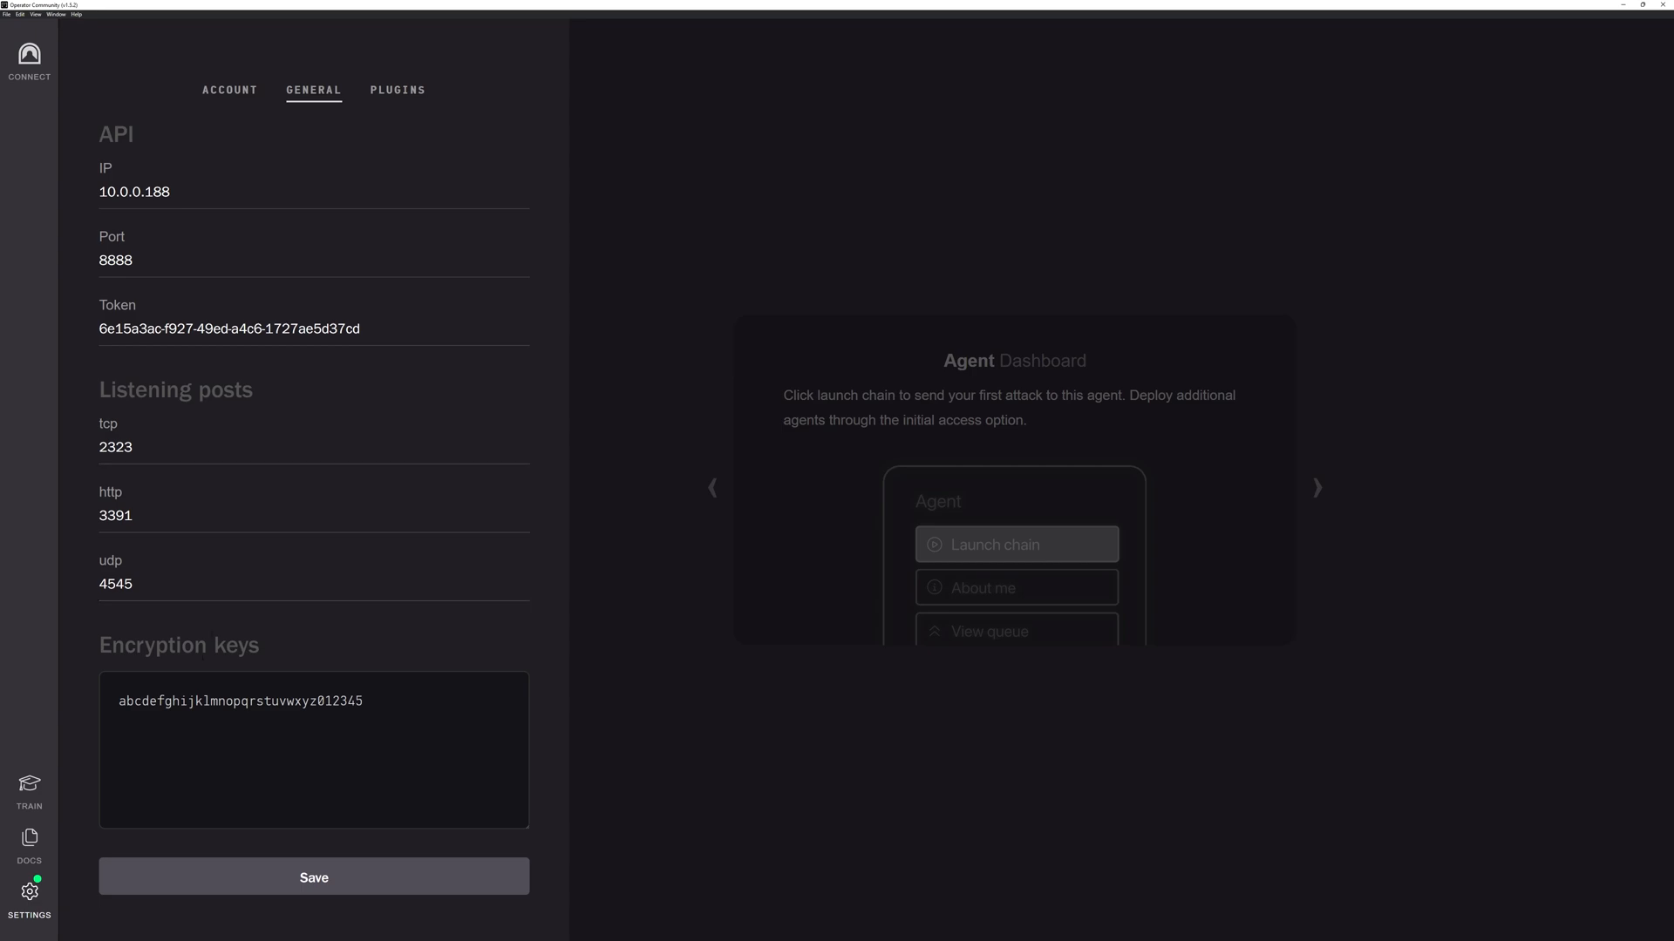
mouse_move(413, 90)
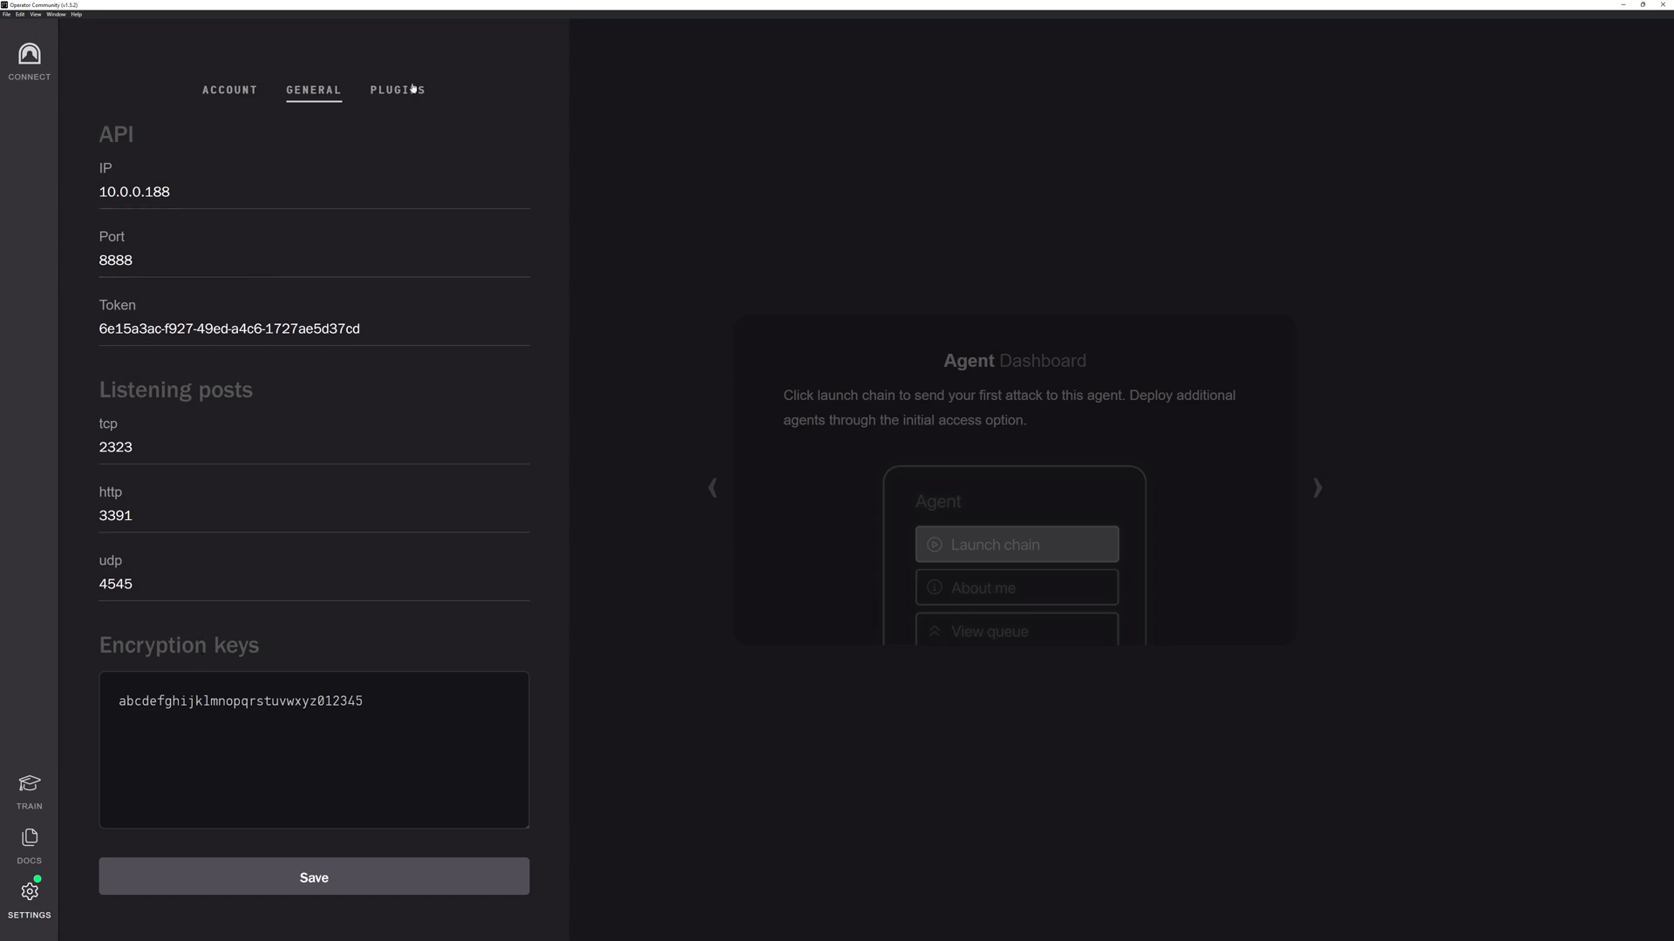
- Open the Plugins settings tab listing Sliver, HTTPS and ART
click(398, 90)
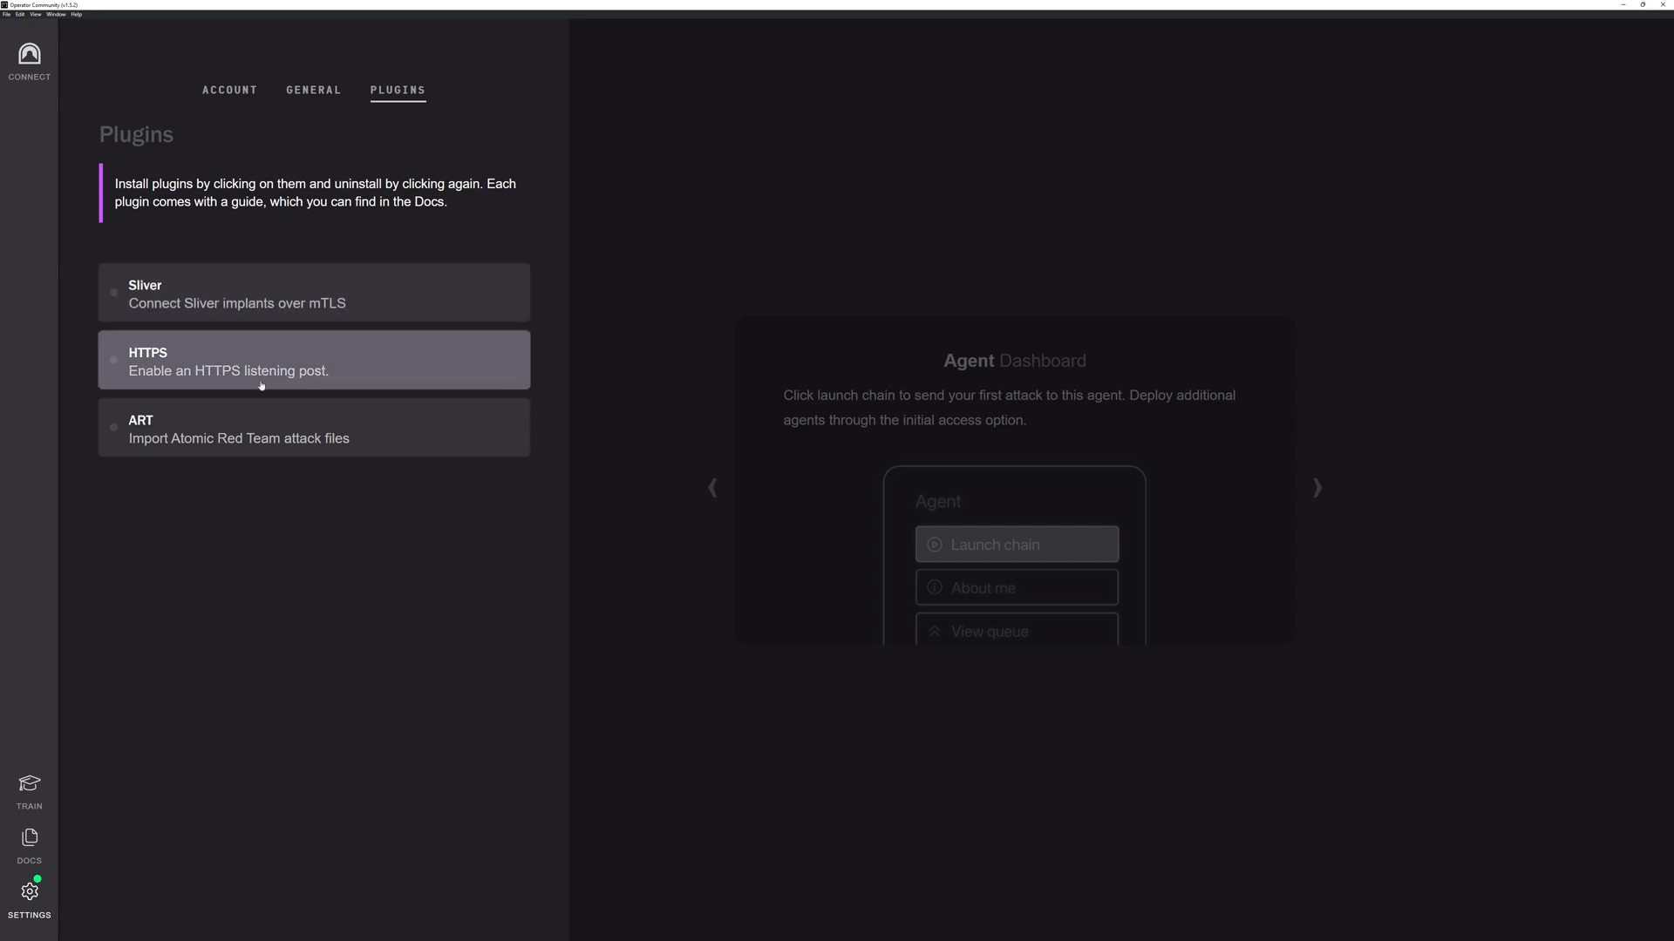
mouse_move(257, 427)
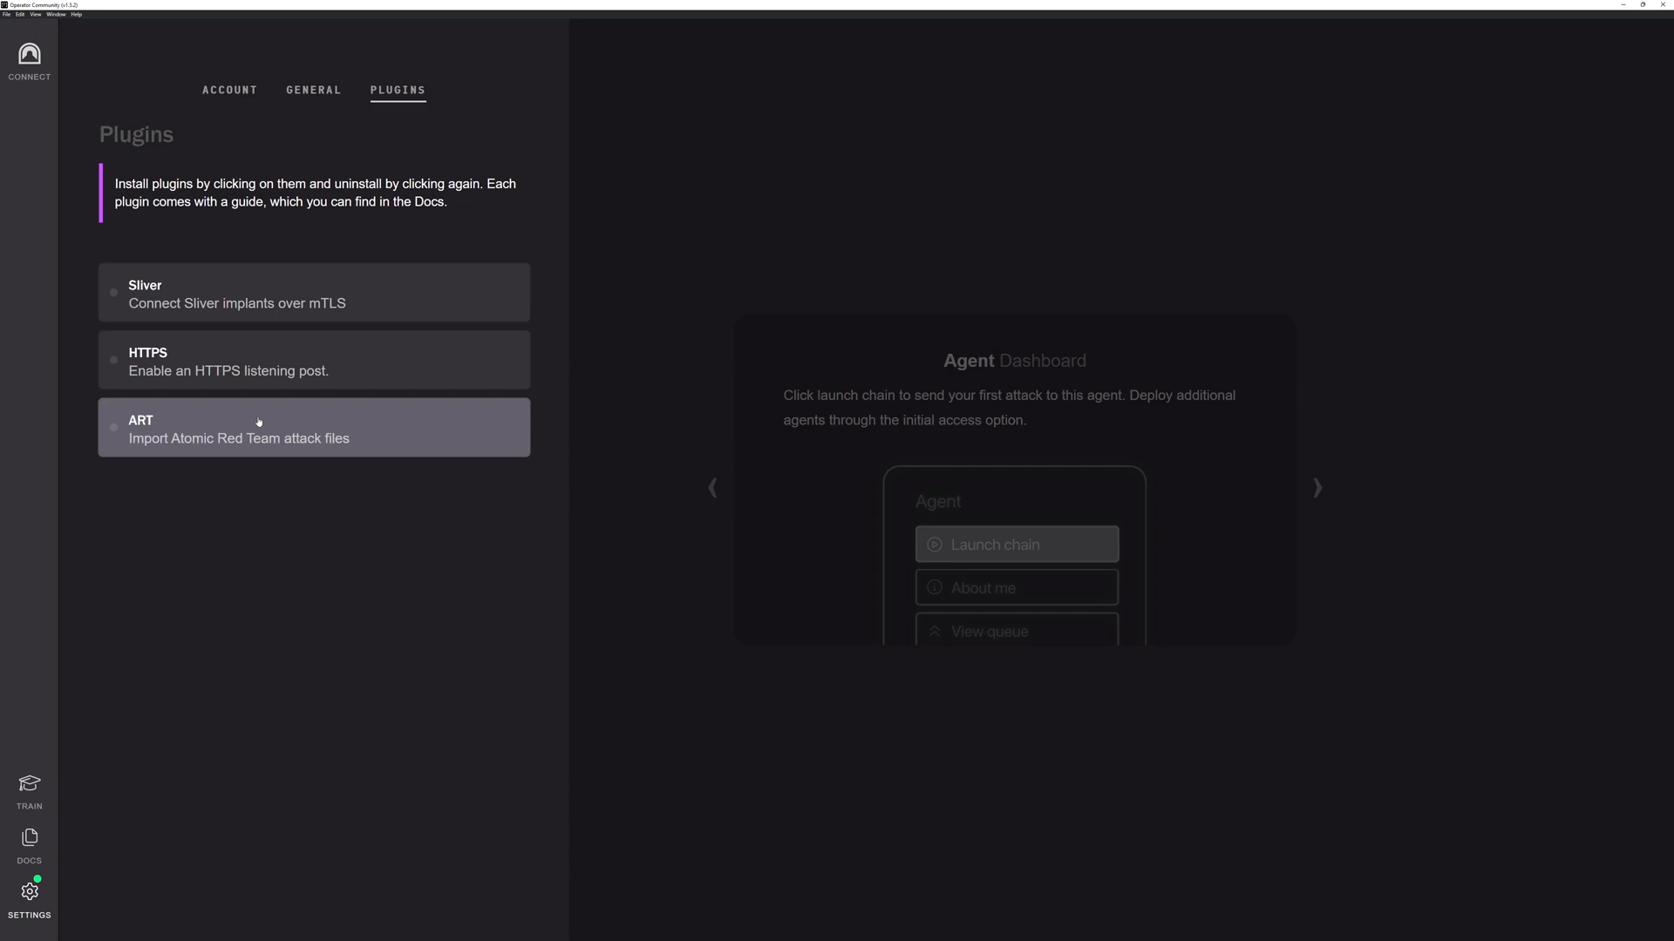
mouse_move(241, 326)
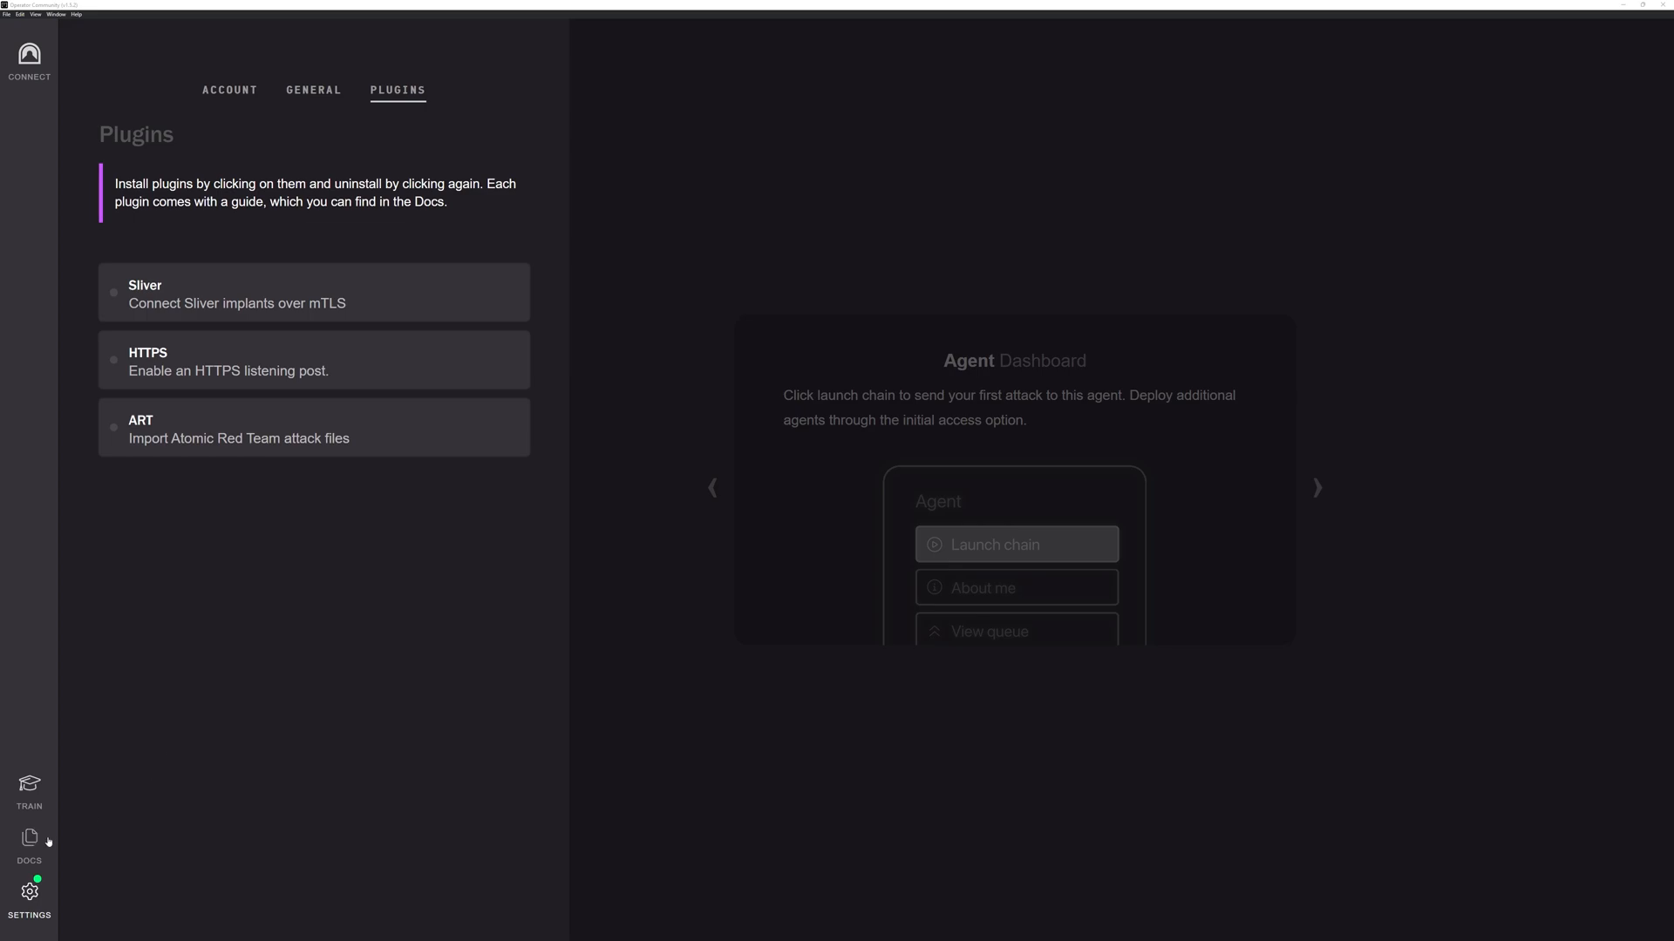
click(29, 843)
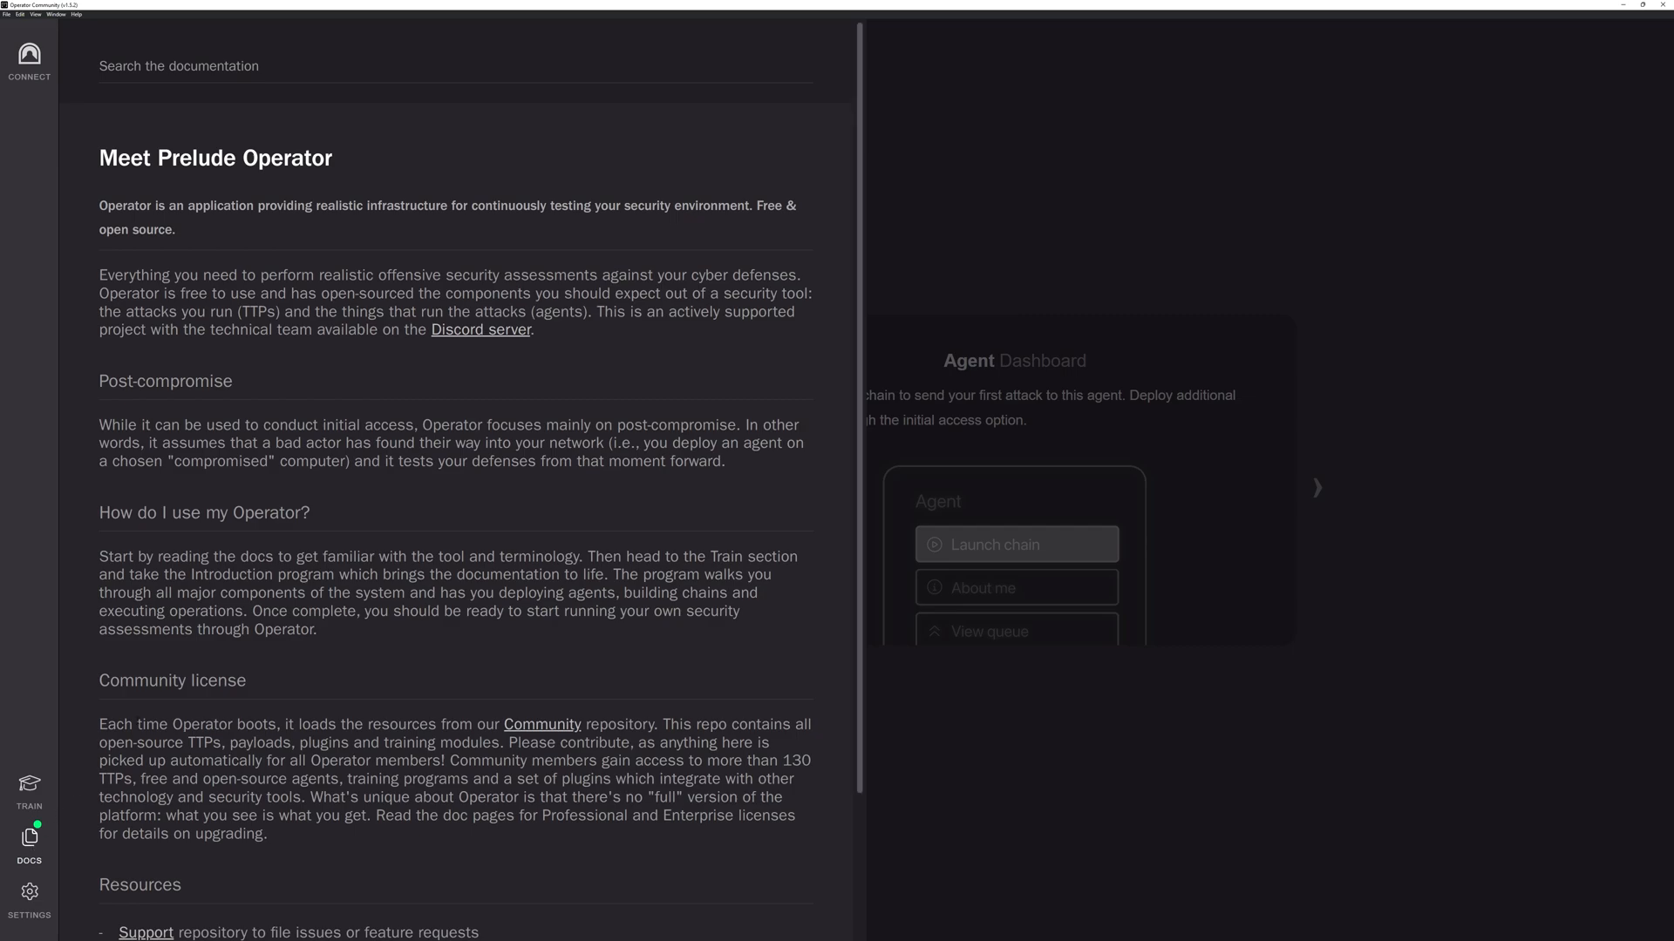
mouse_move(437, 382)
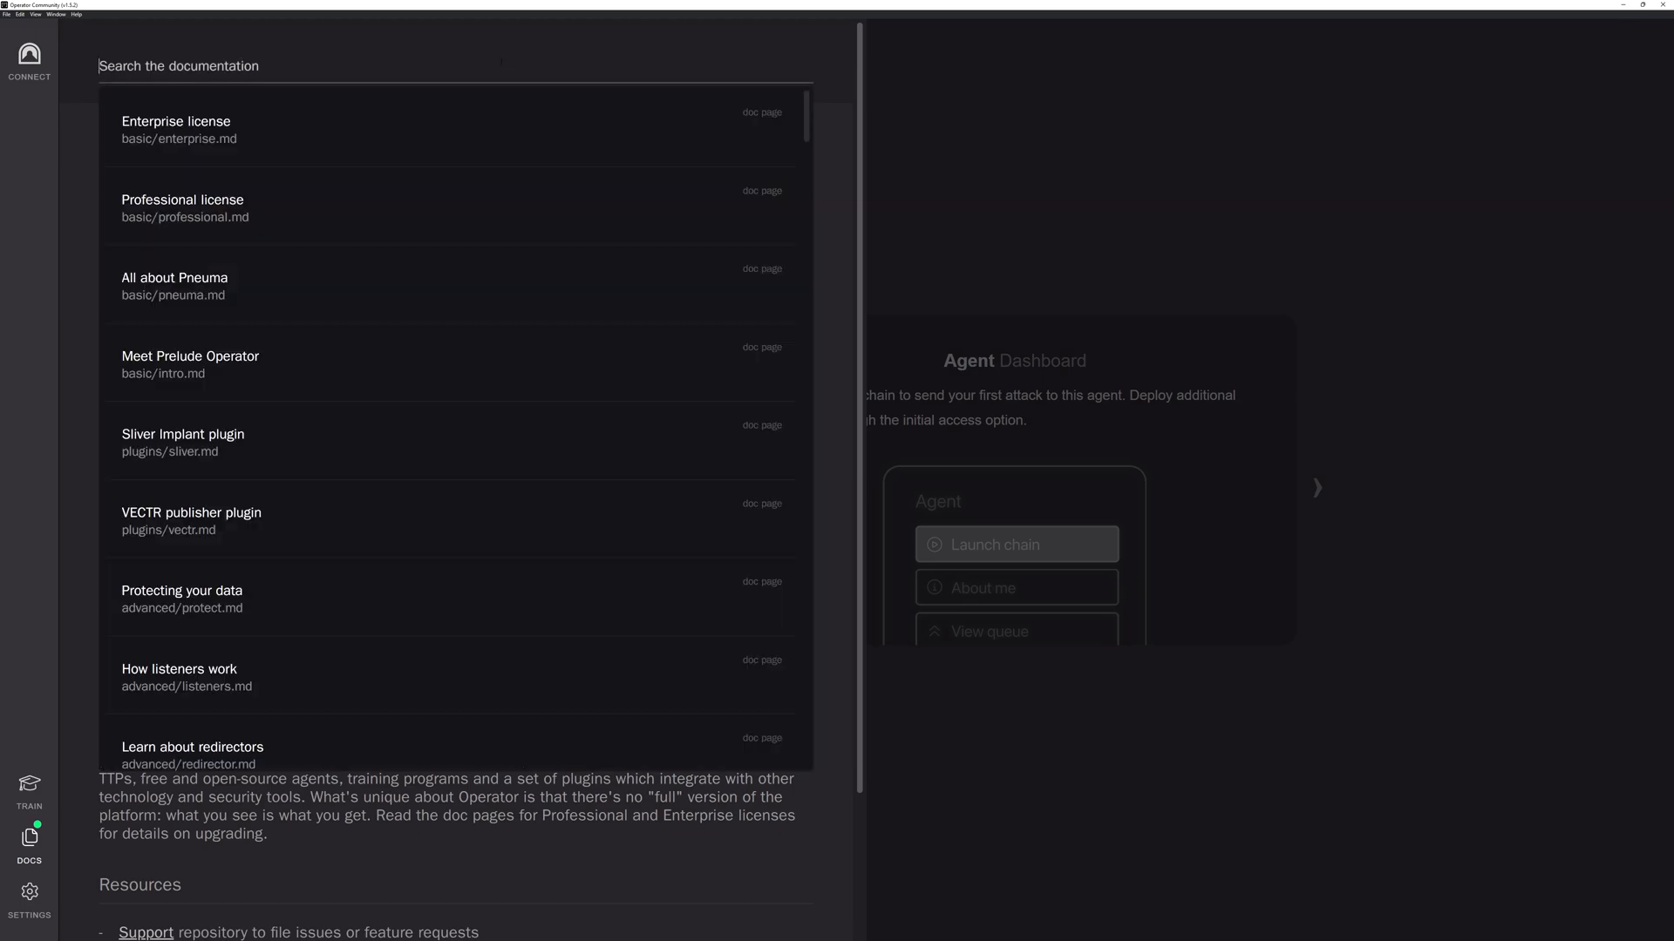
scroll(down, 3)
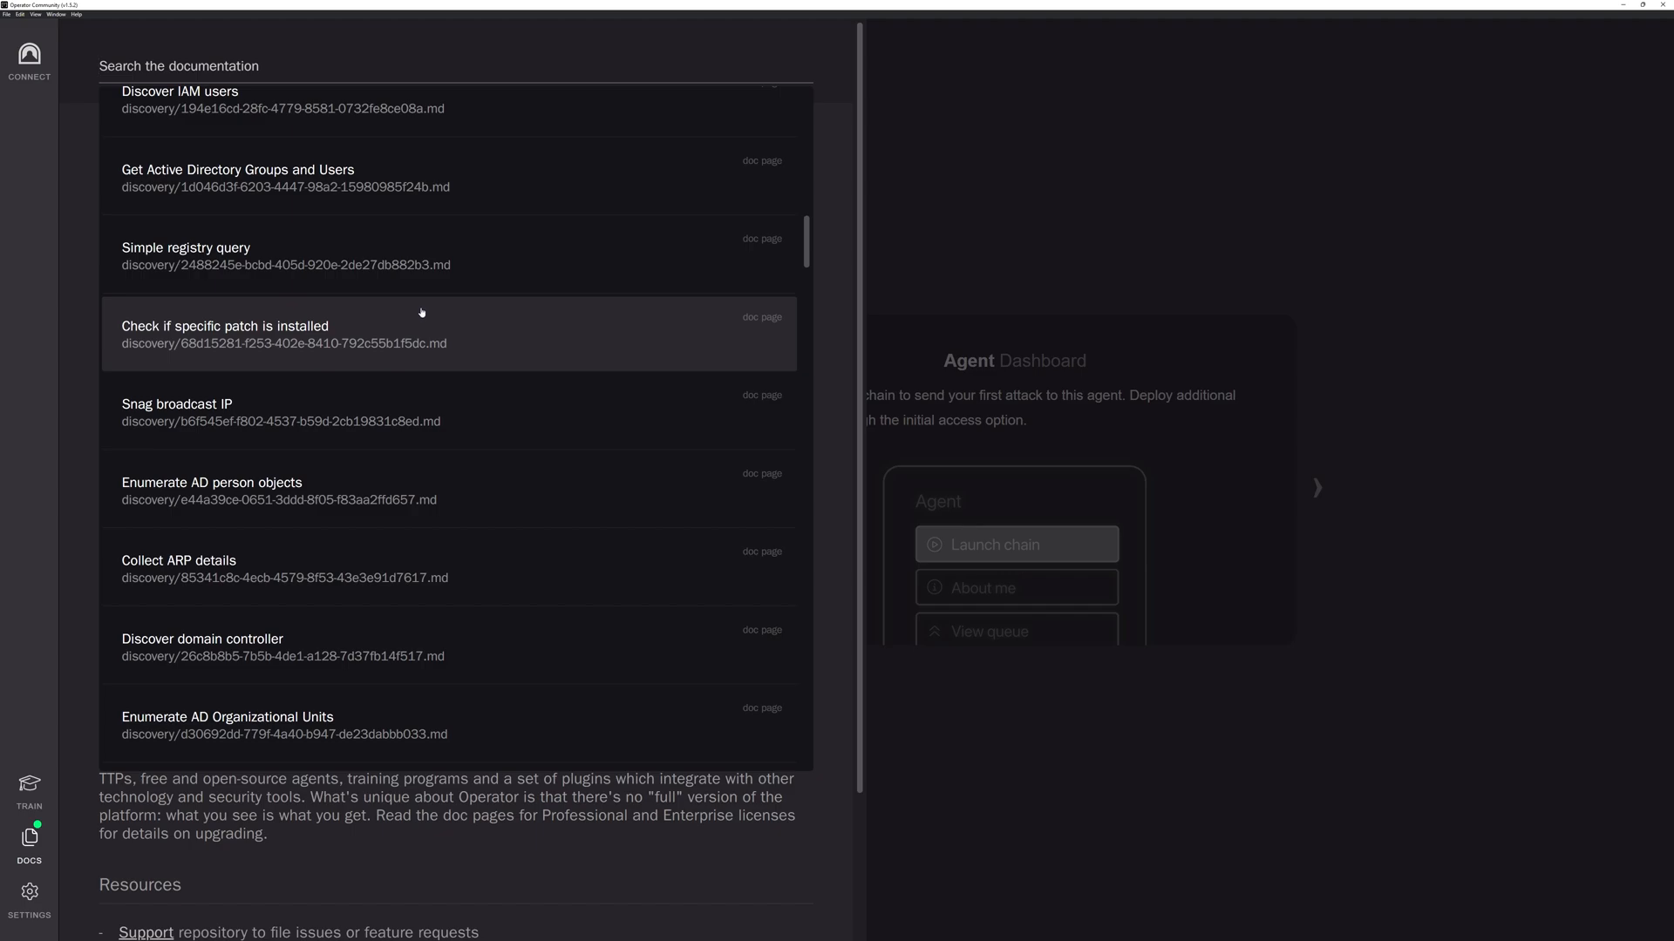
scroll(down, 3)
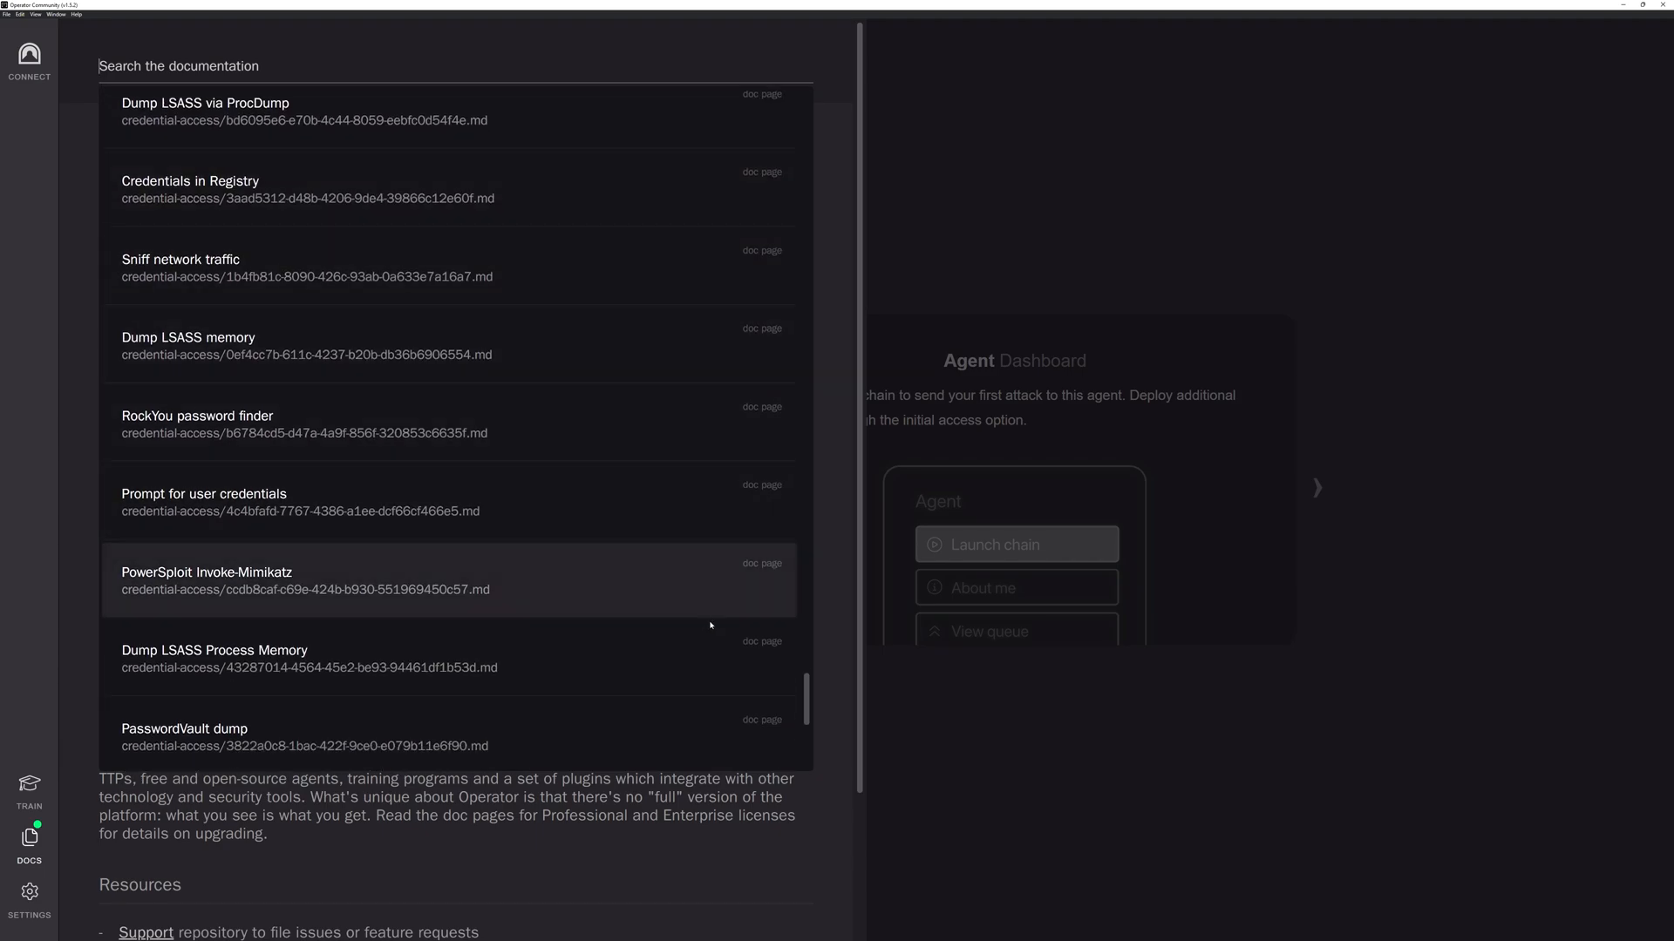
scroll(up, 3)
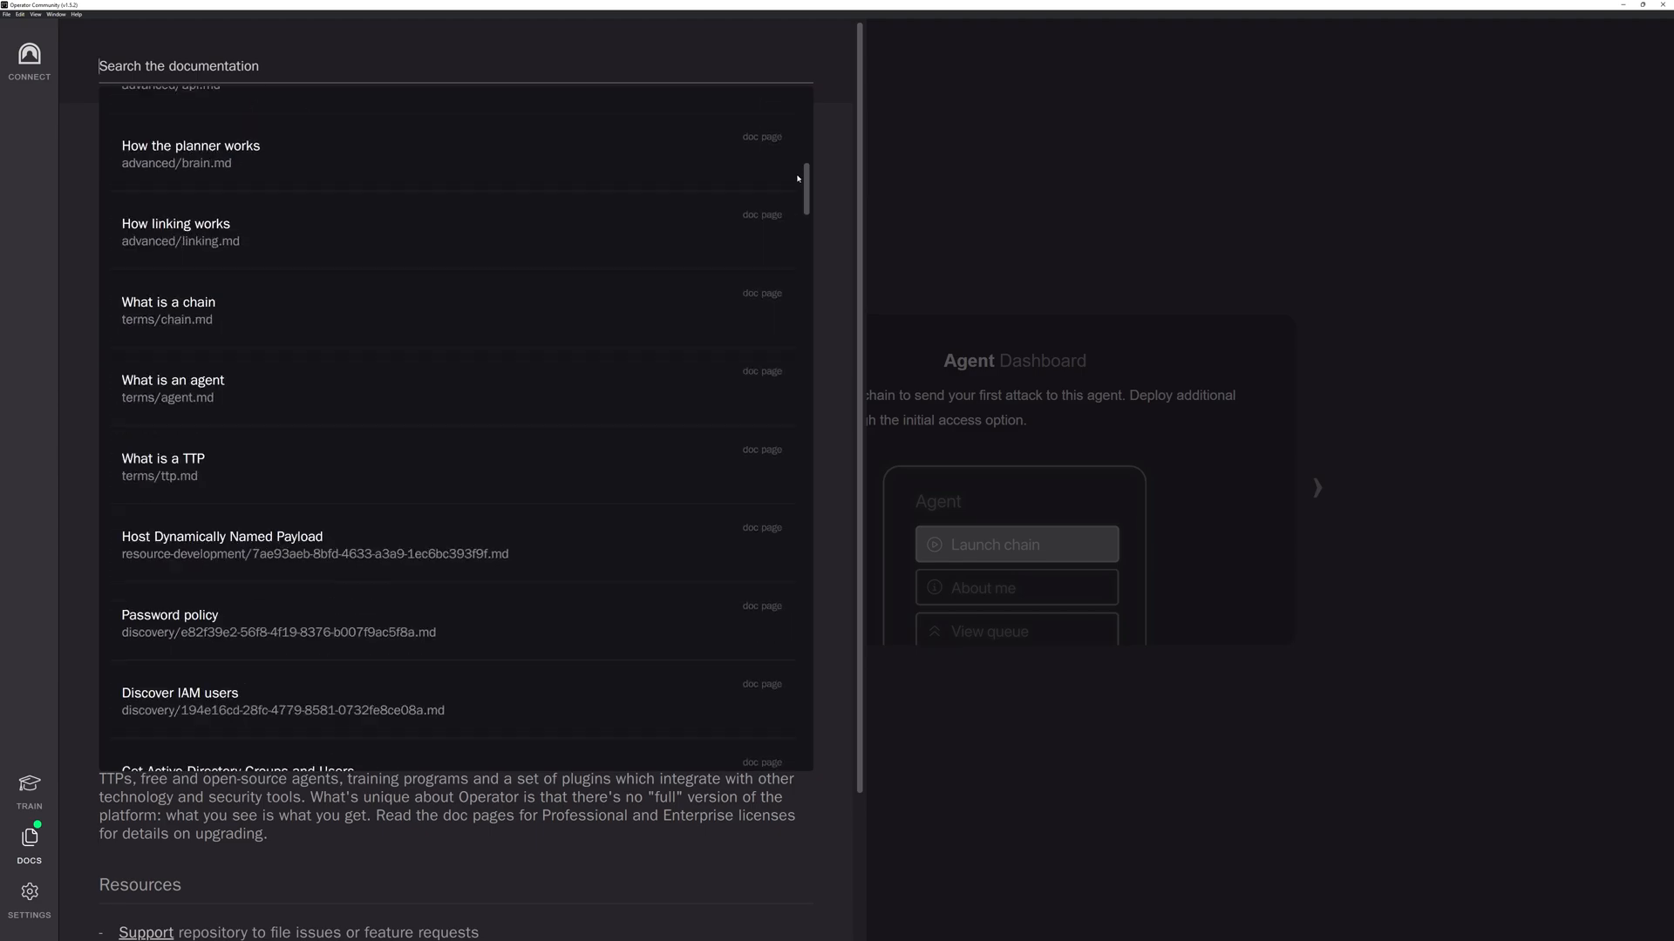
scroll(up, 3)
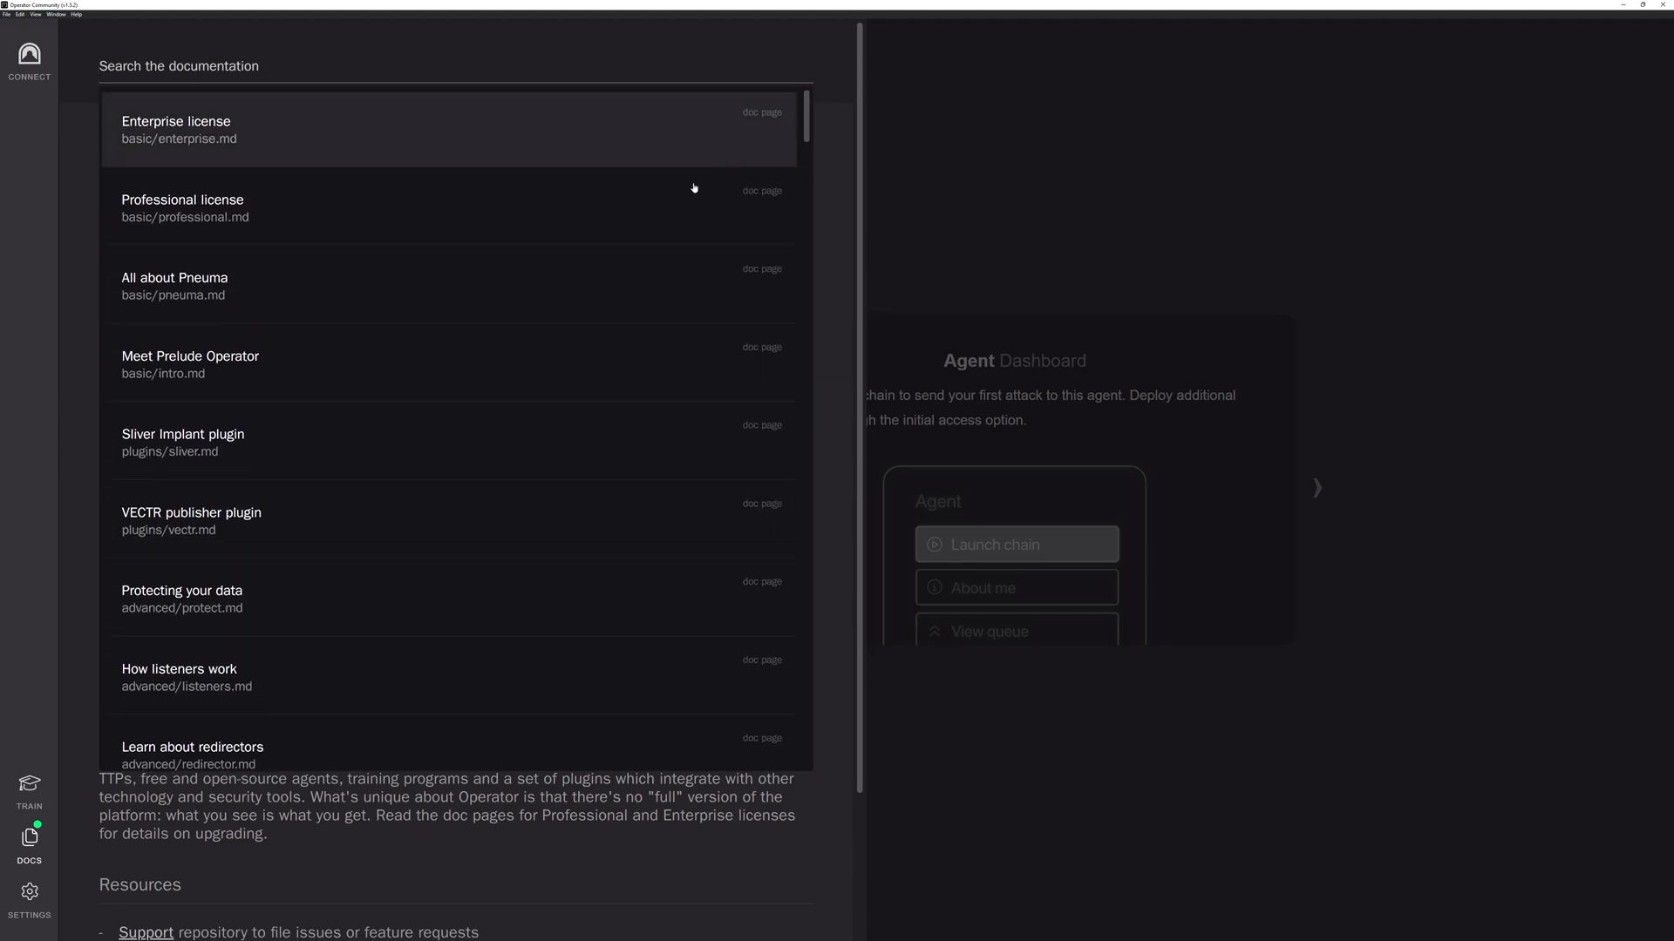
mouse_move(414, 356)
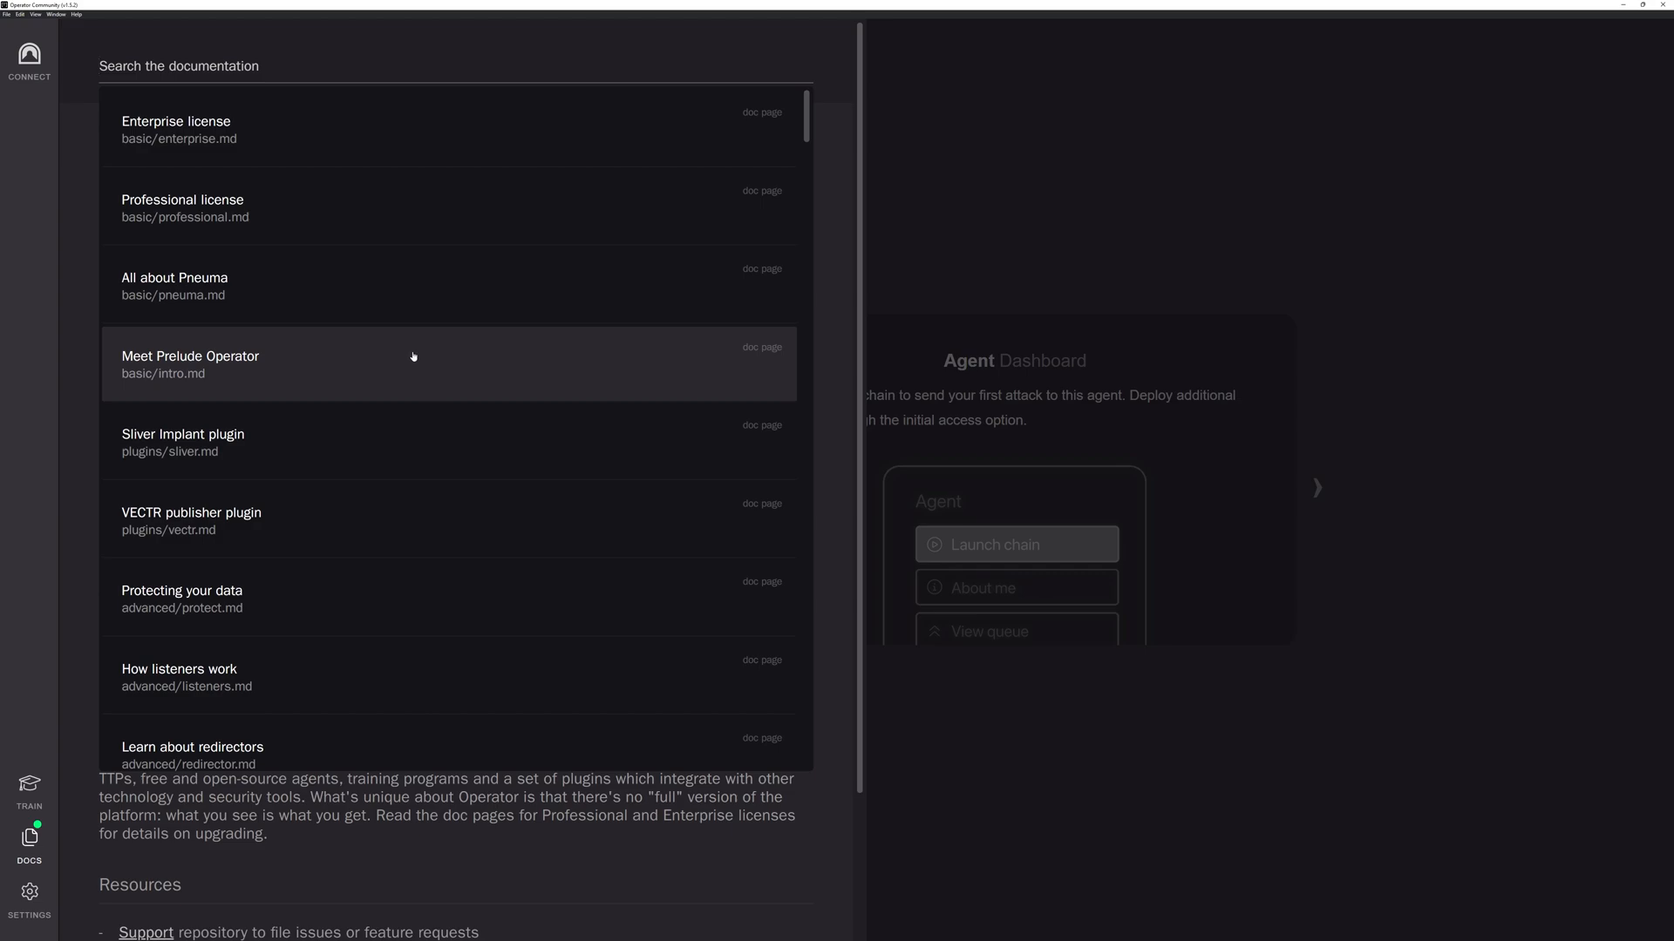
mouse_move(323, 350)
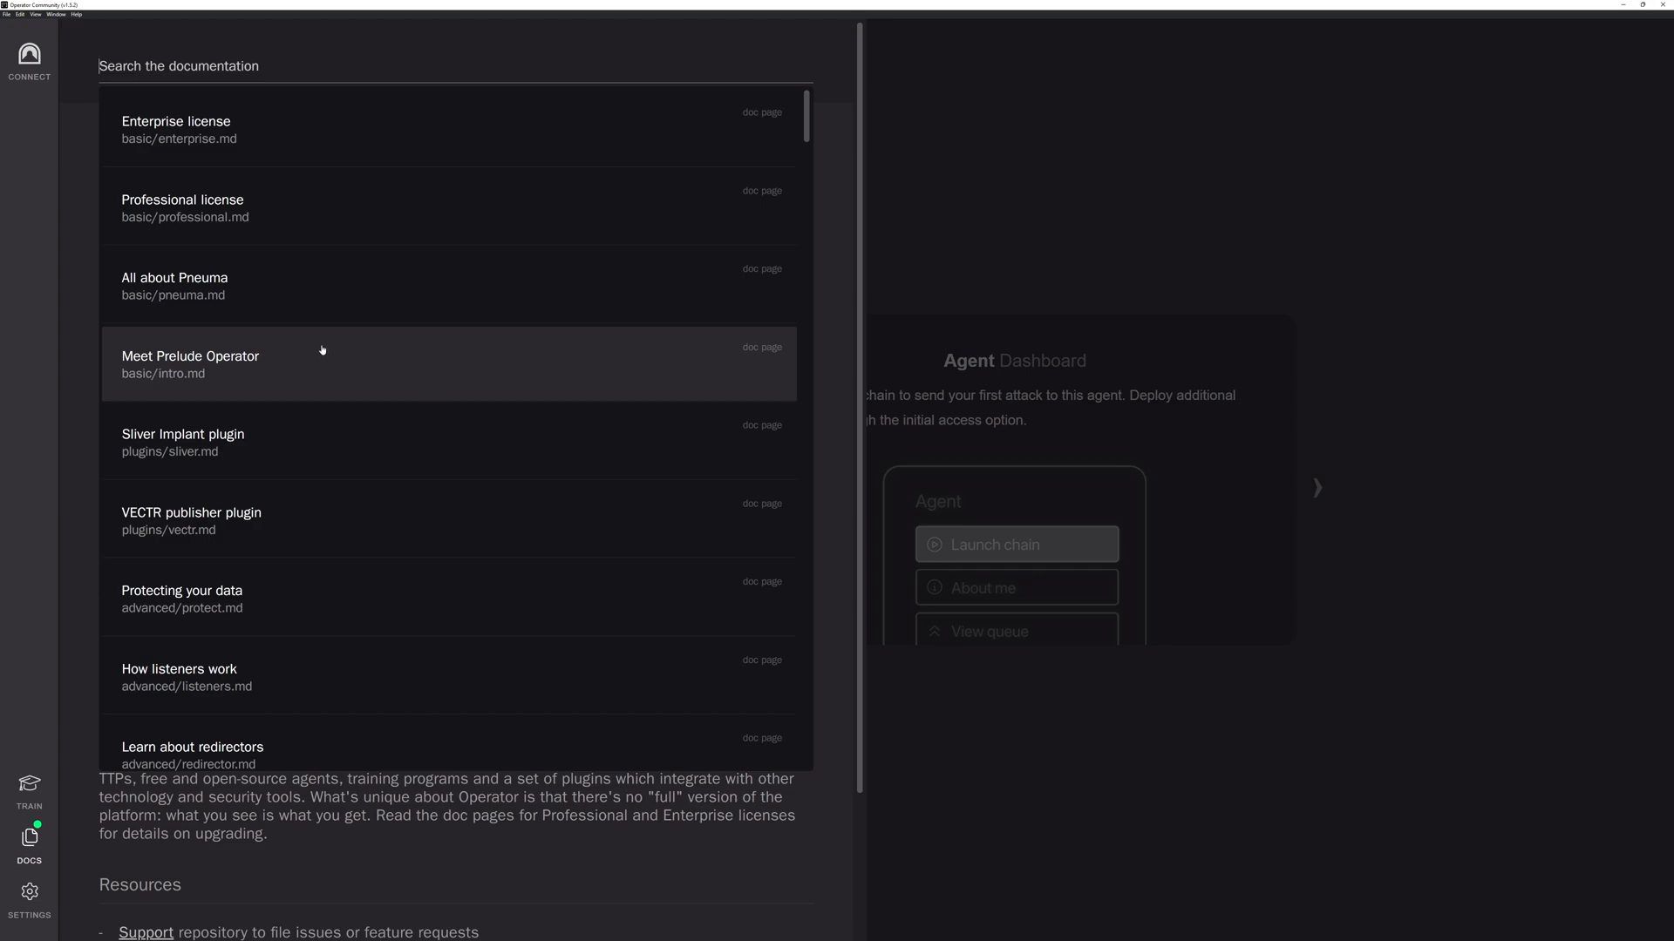
mouse_move(214, 309)
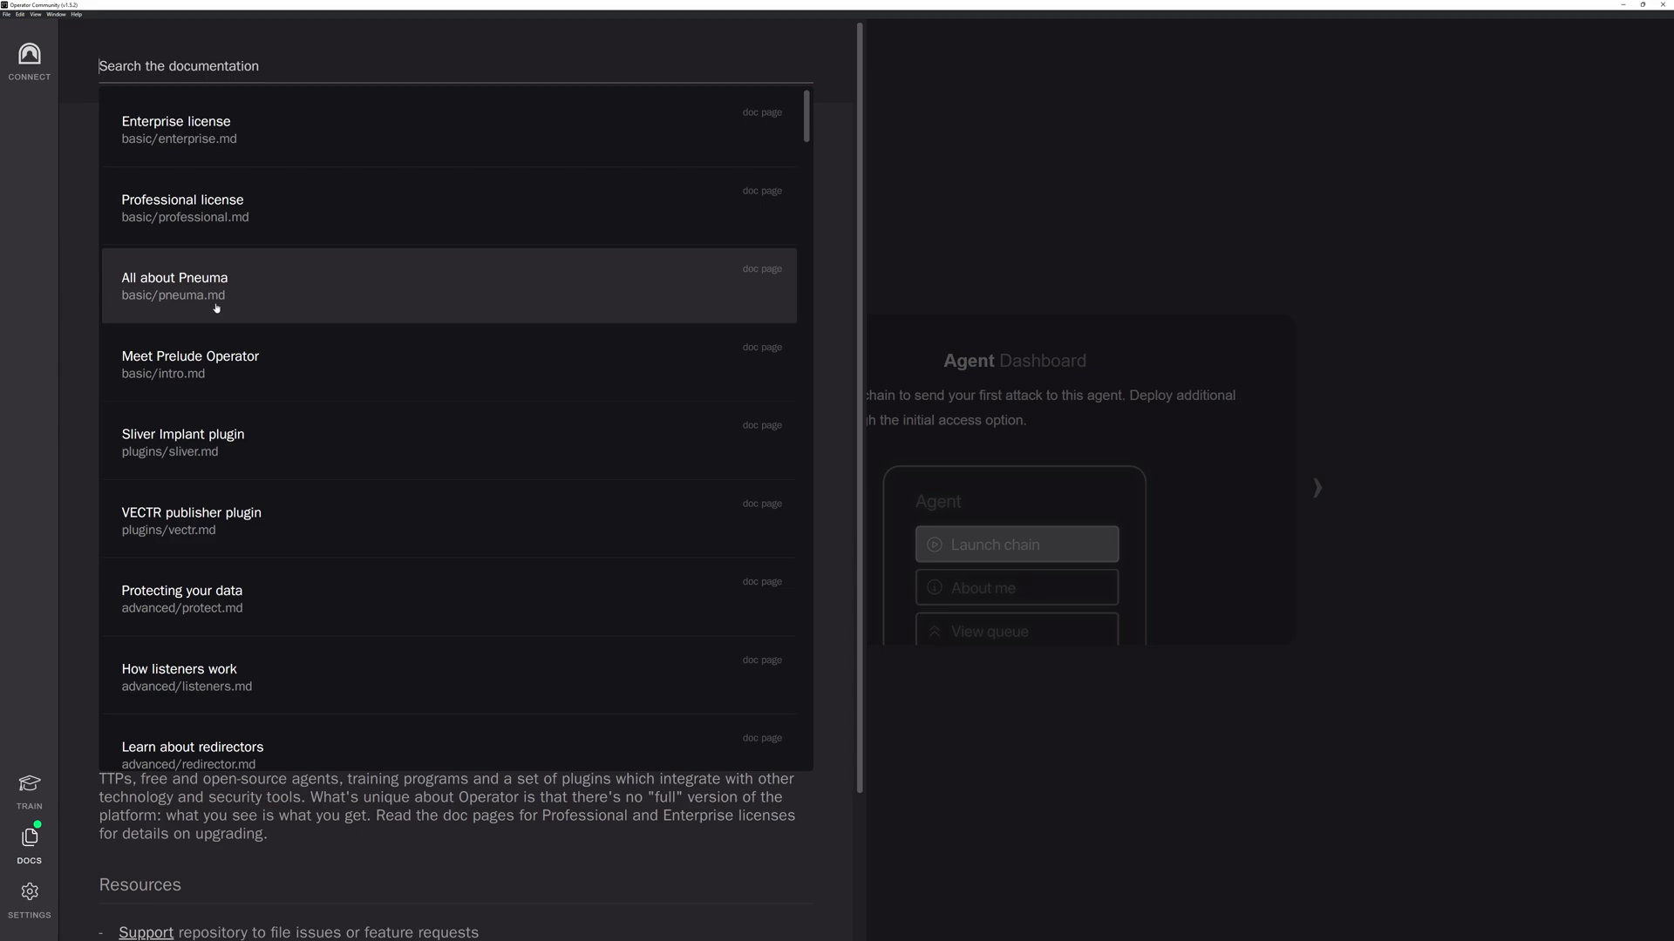
scroll(down, 3)
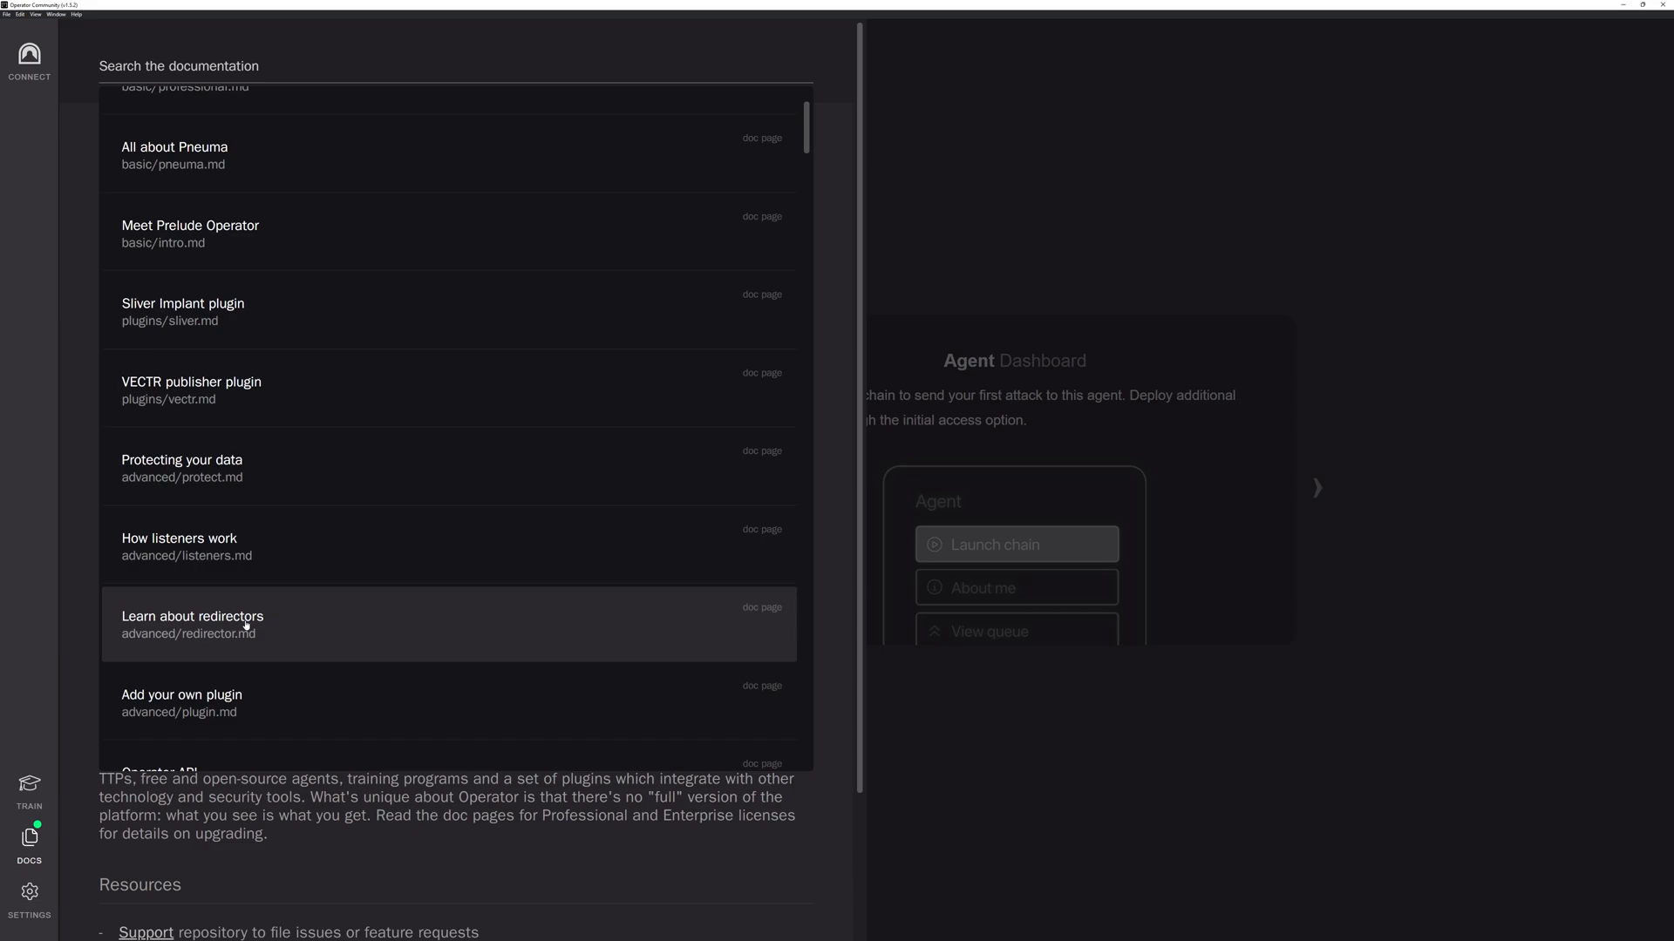
mouse_move(276, 540)
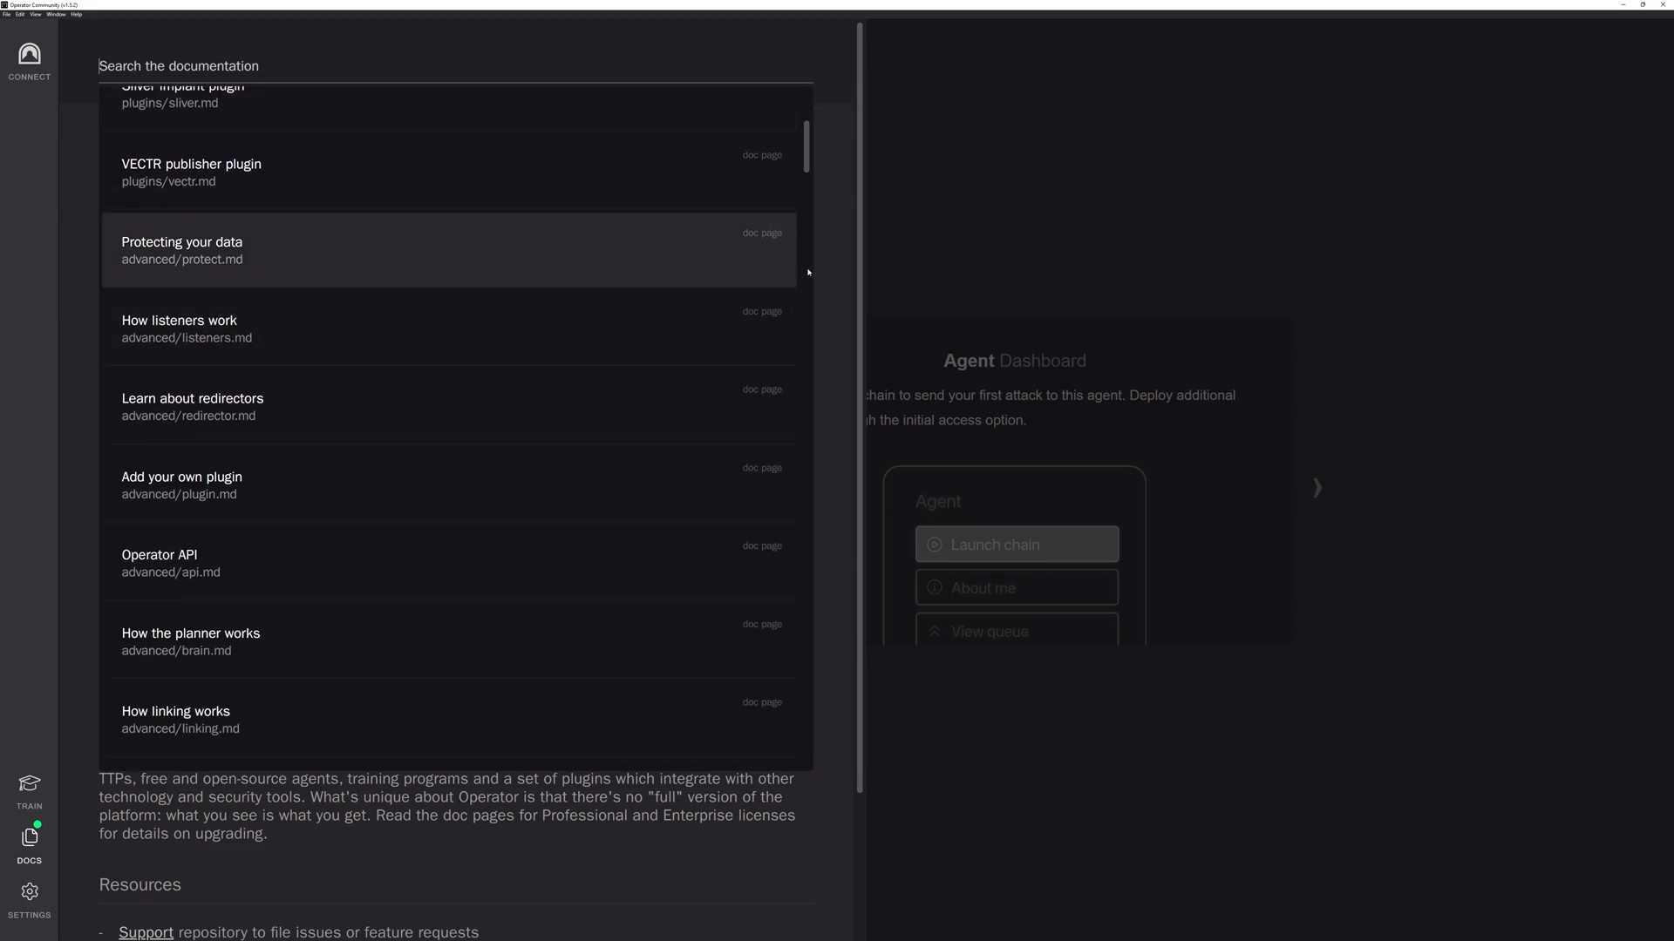
- Leave Docs, view the Introduction training program, then return to the agents list
click(28, 61)
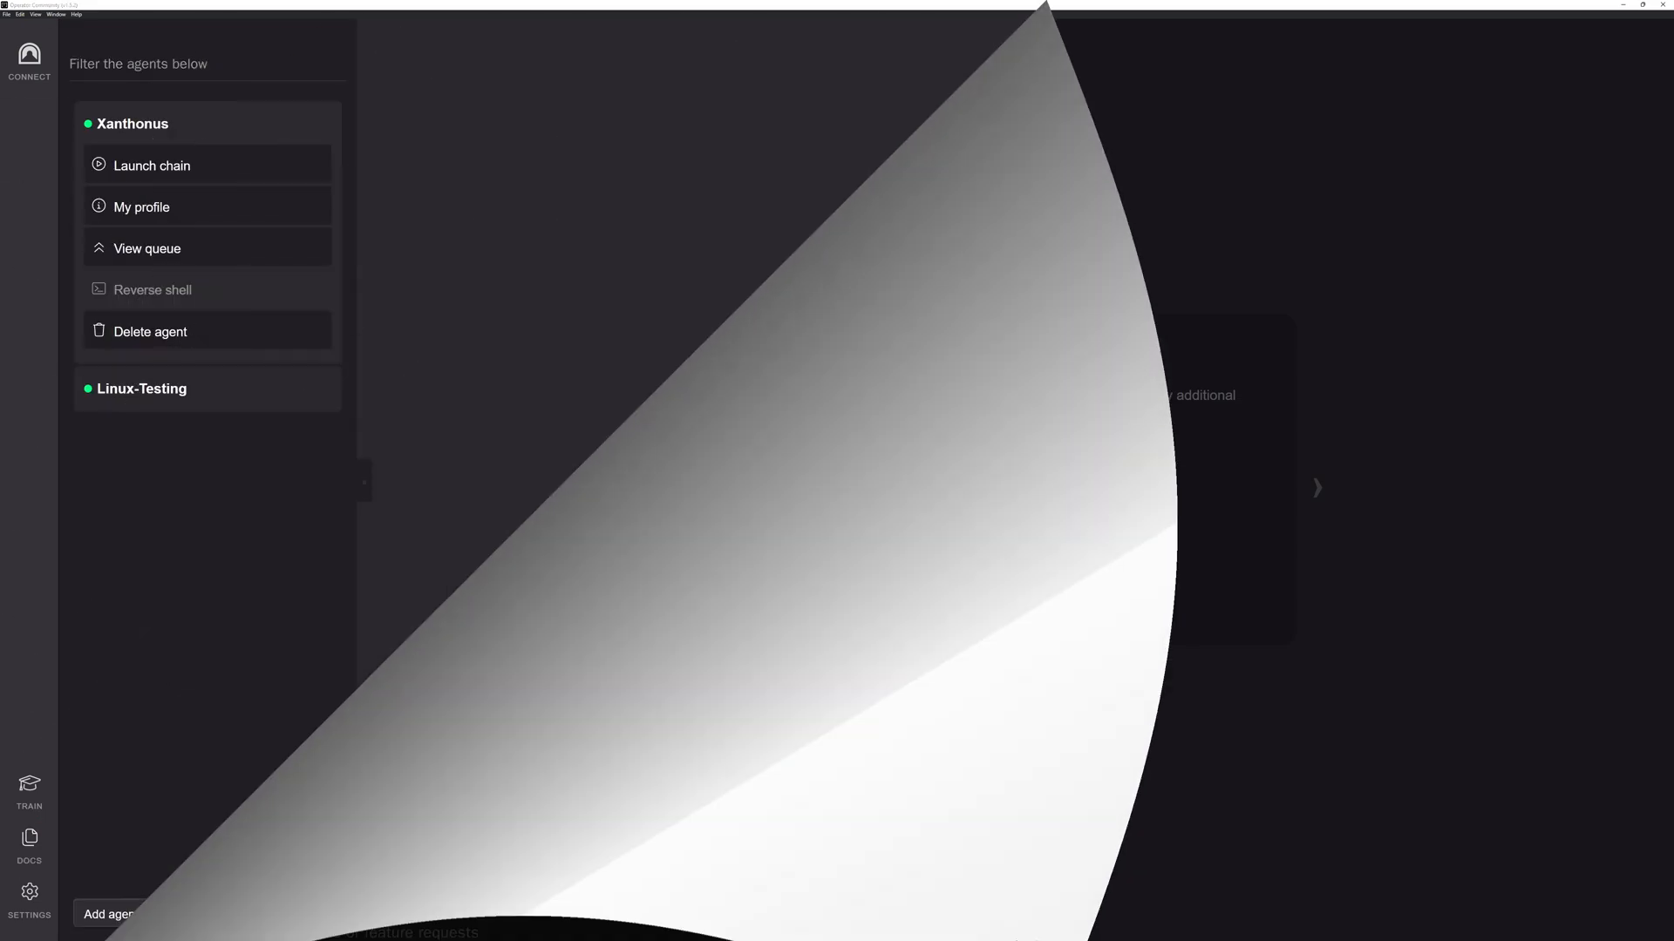
click(29, 791)
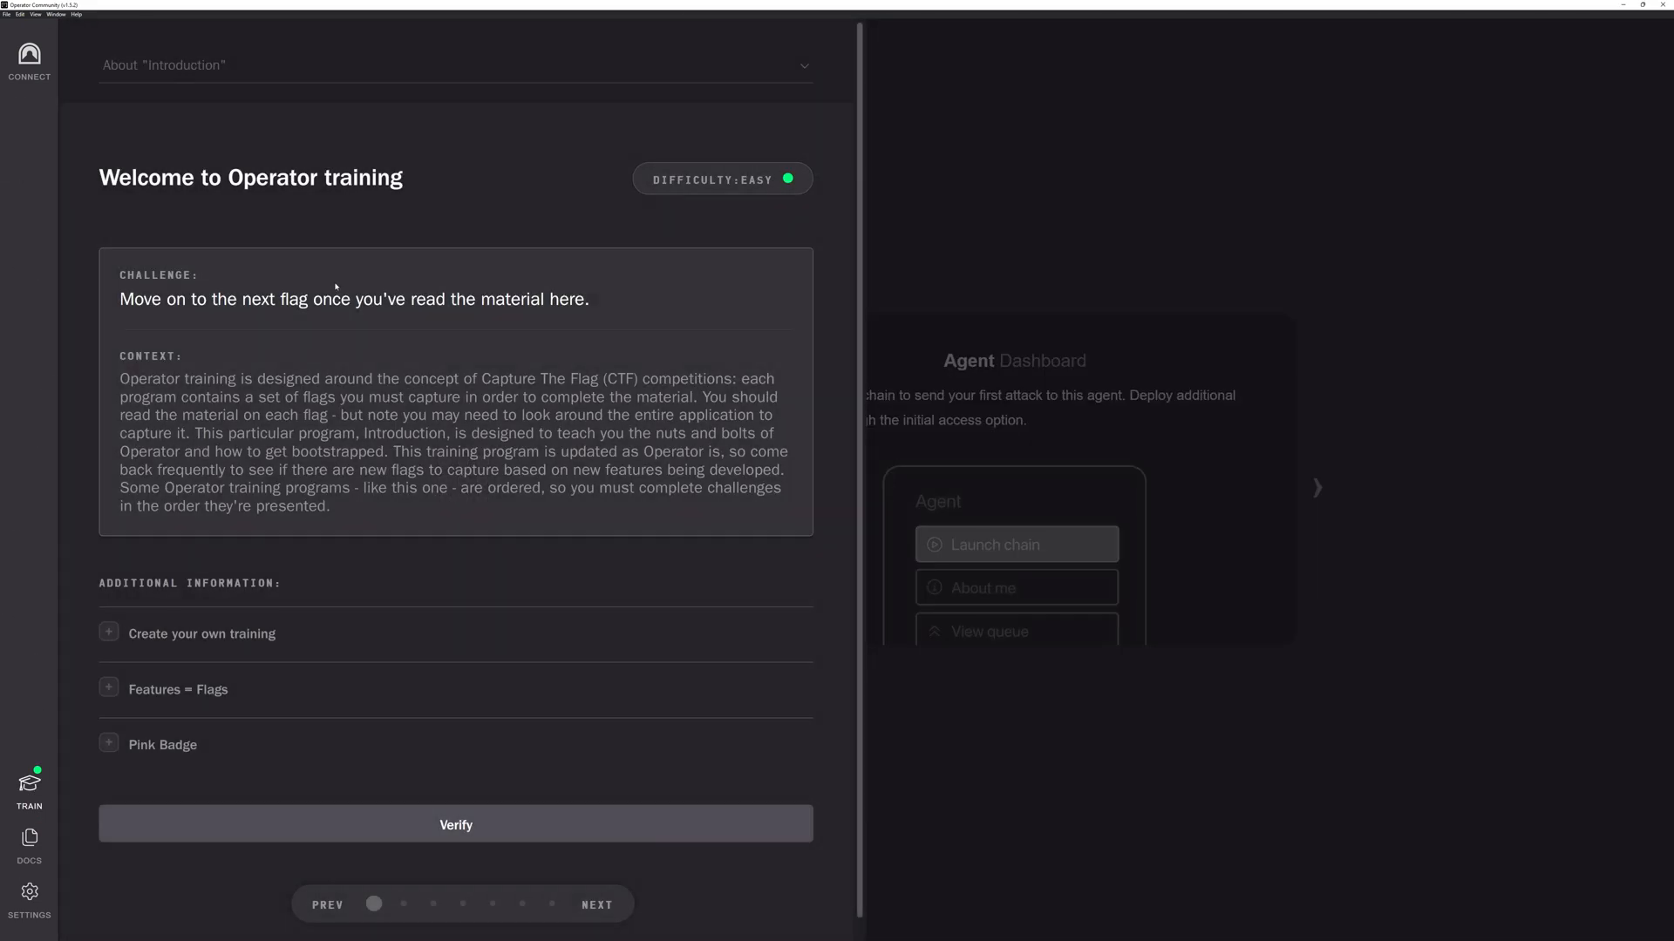
click(456, 65)
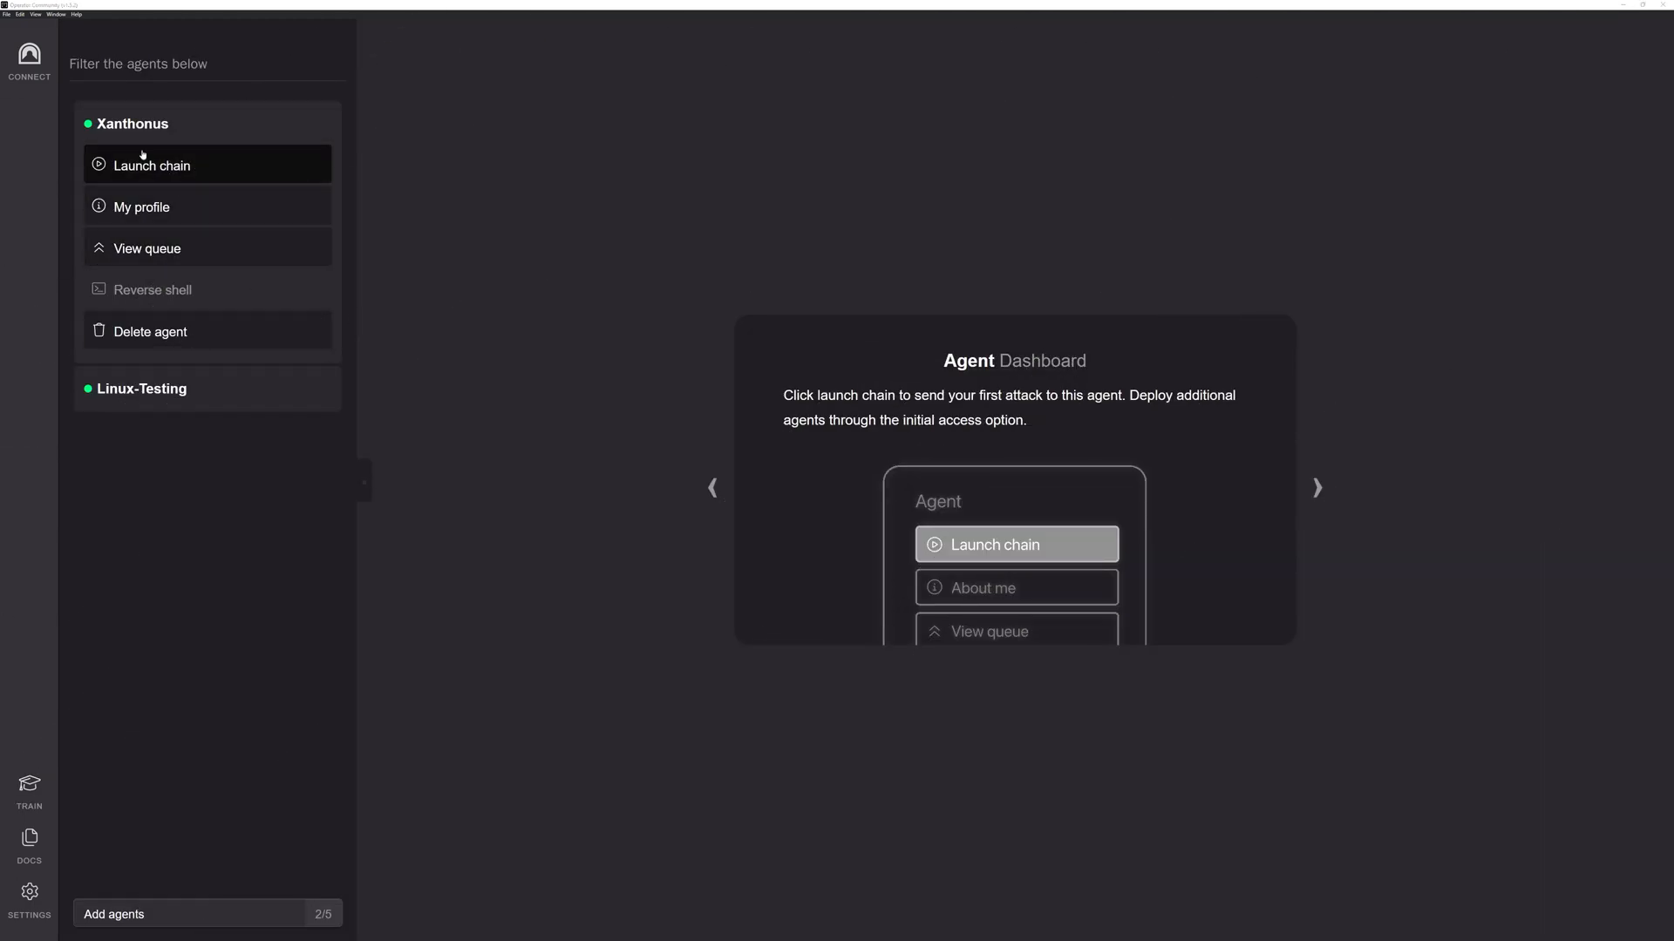
mouse_move(234, 411)
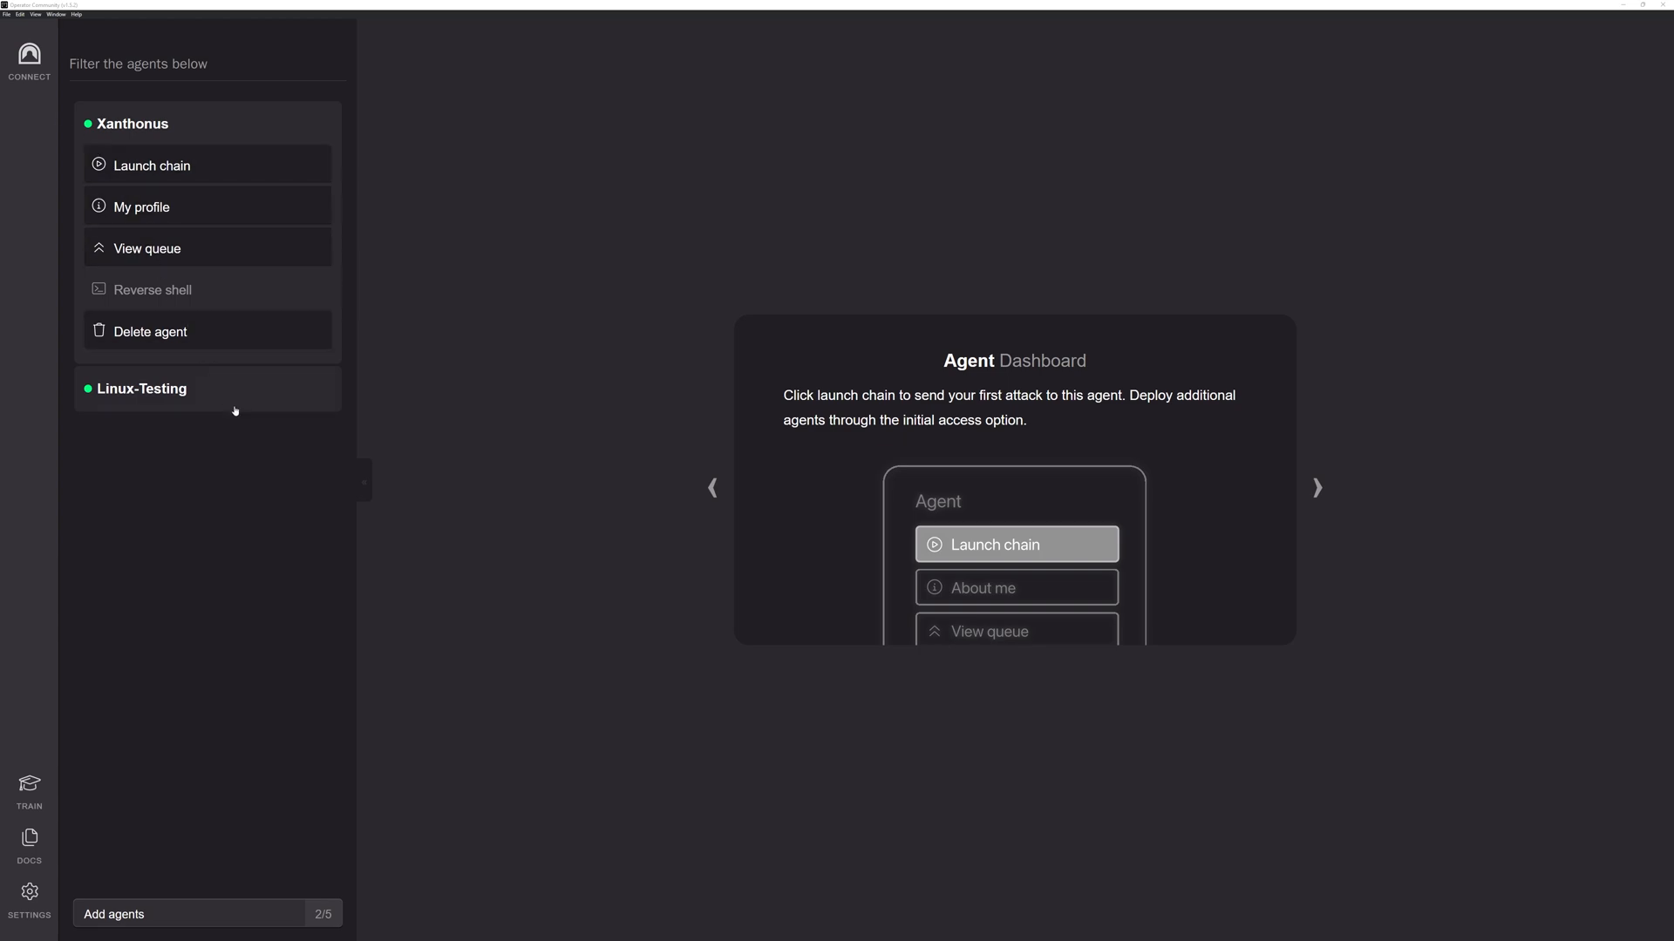
mouse_move(217, 274)
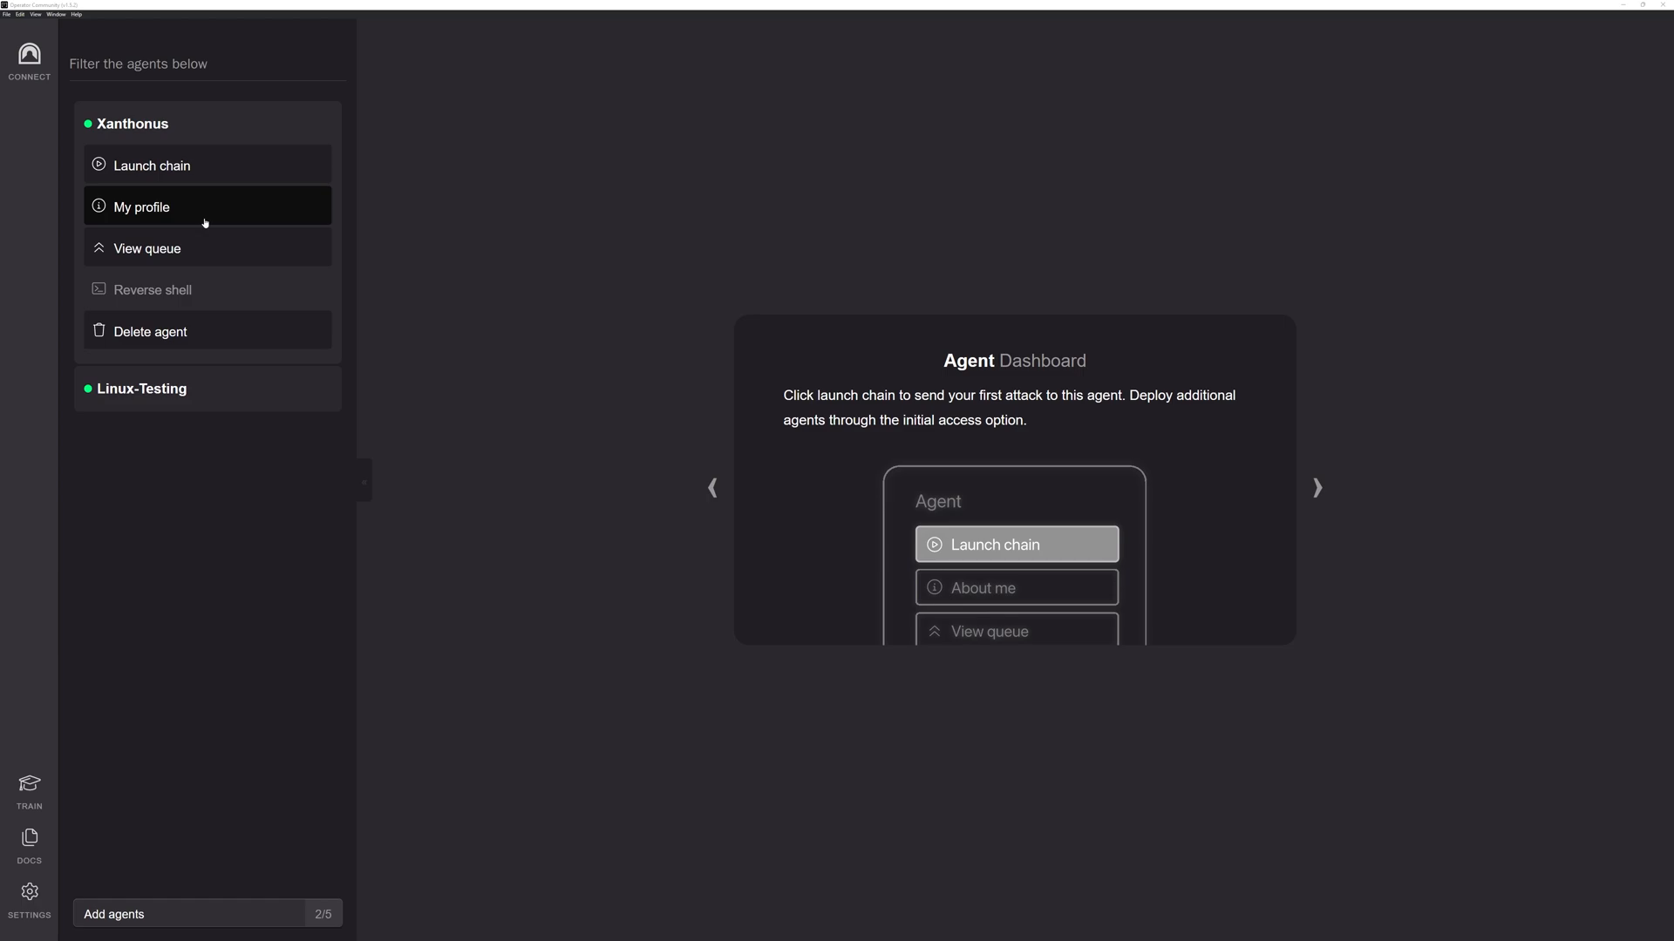
click(142, 207)
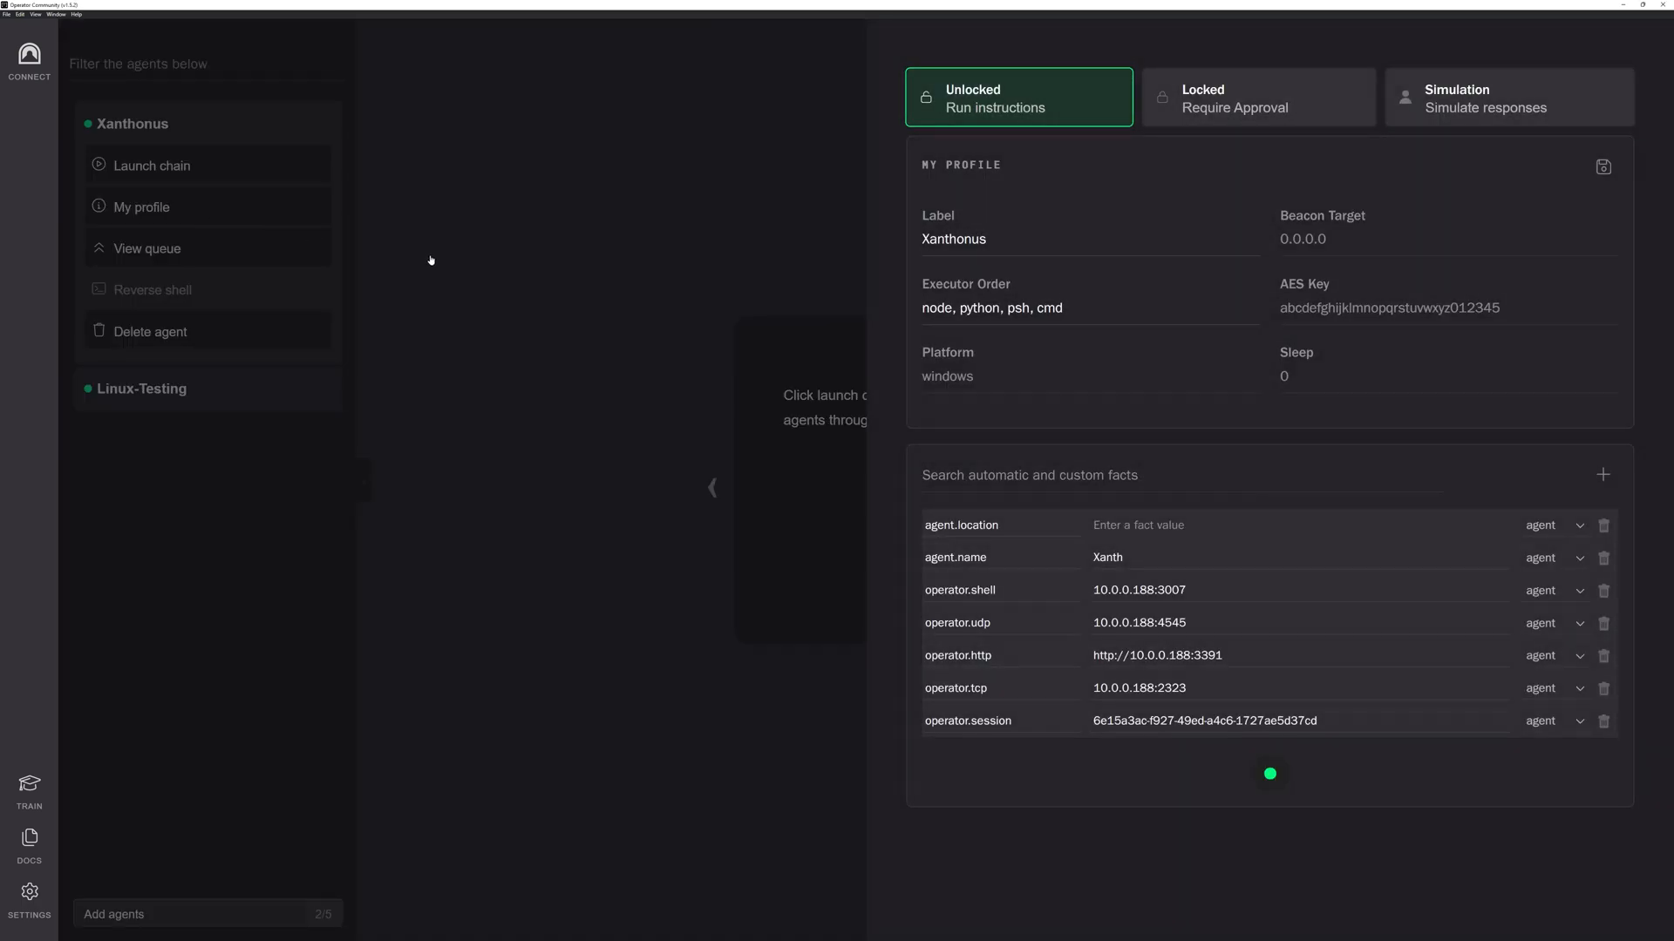
mouse_move(607, 291)
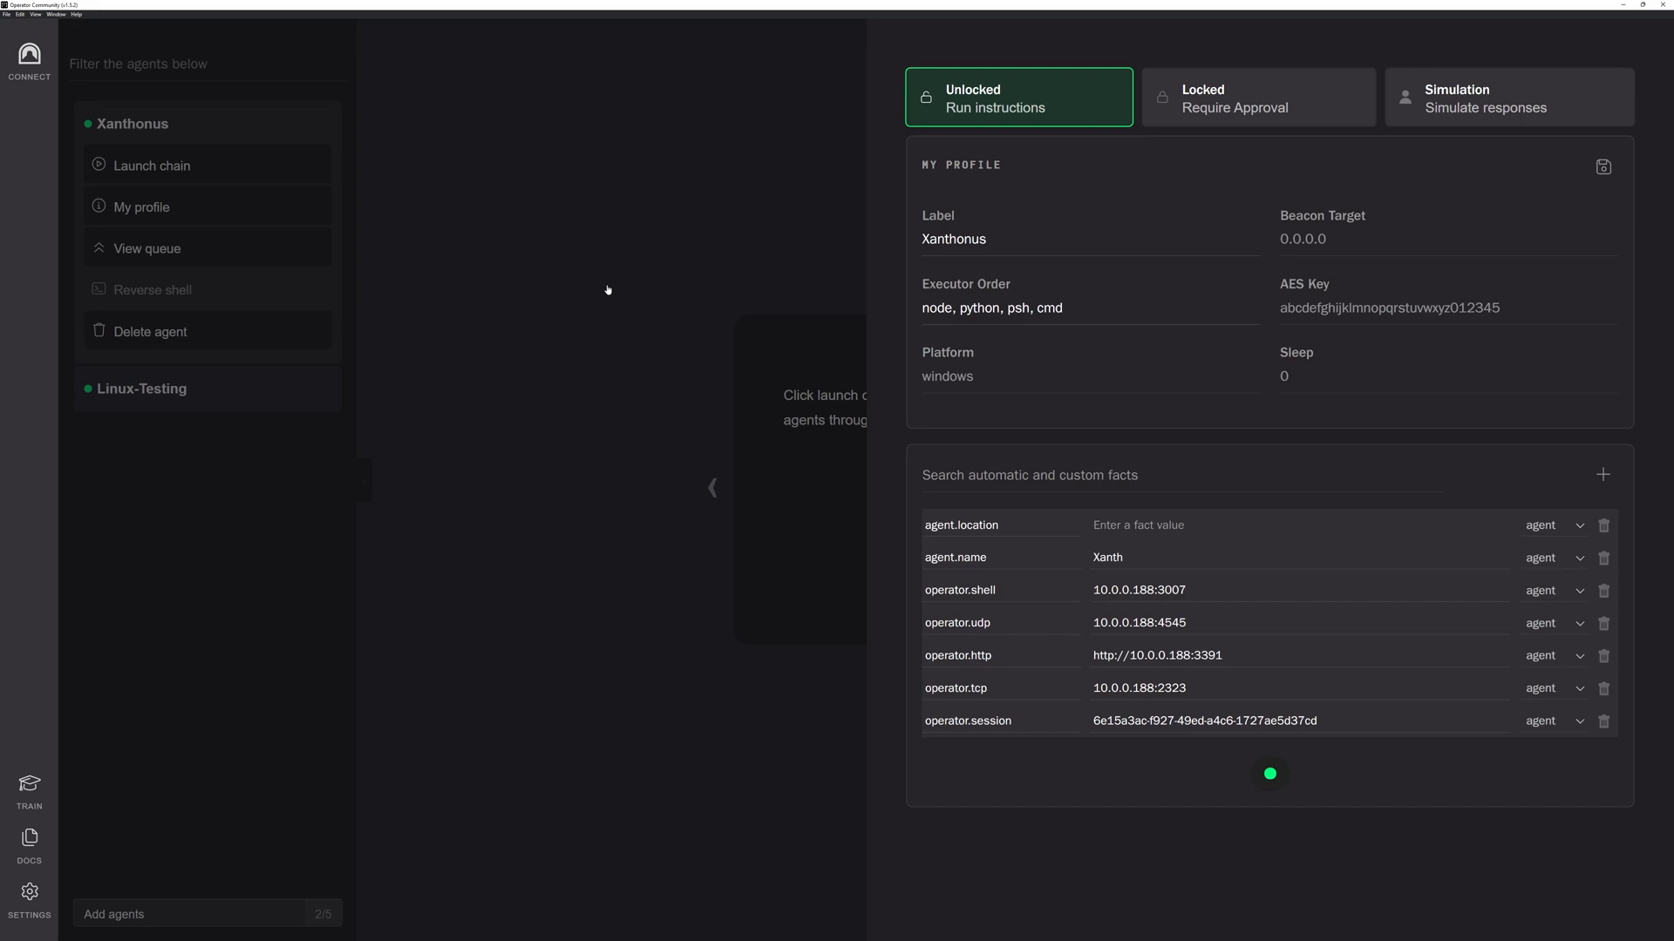
mouse_move(974, 277)
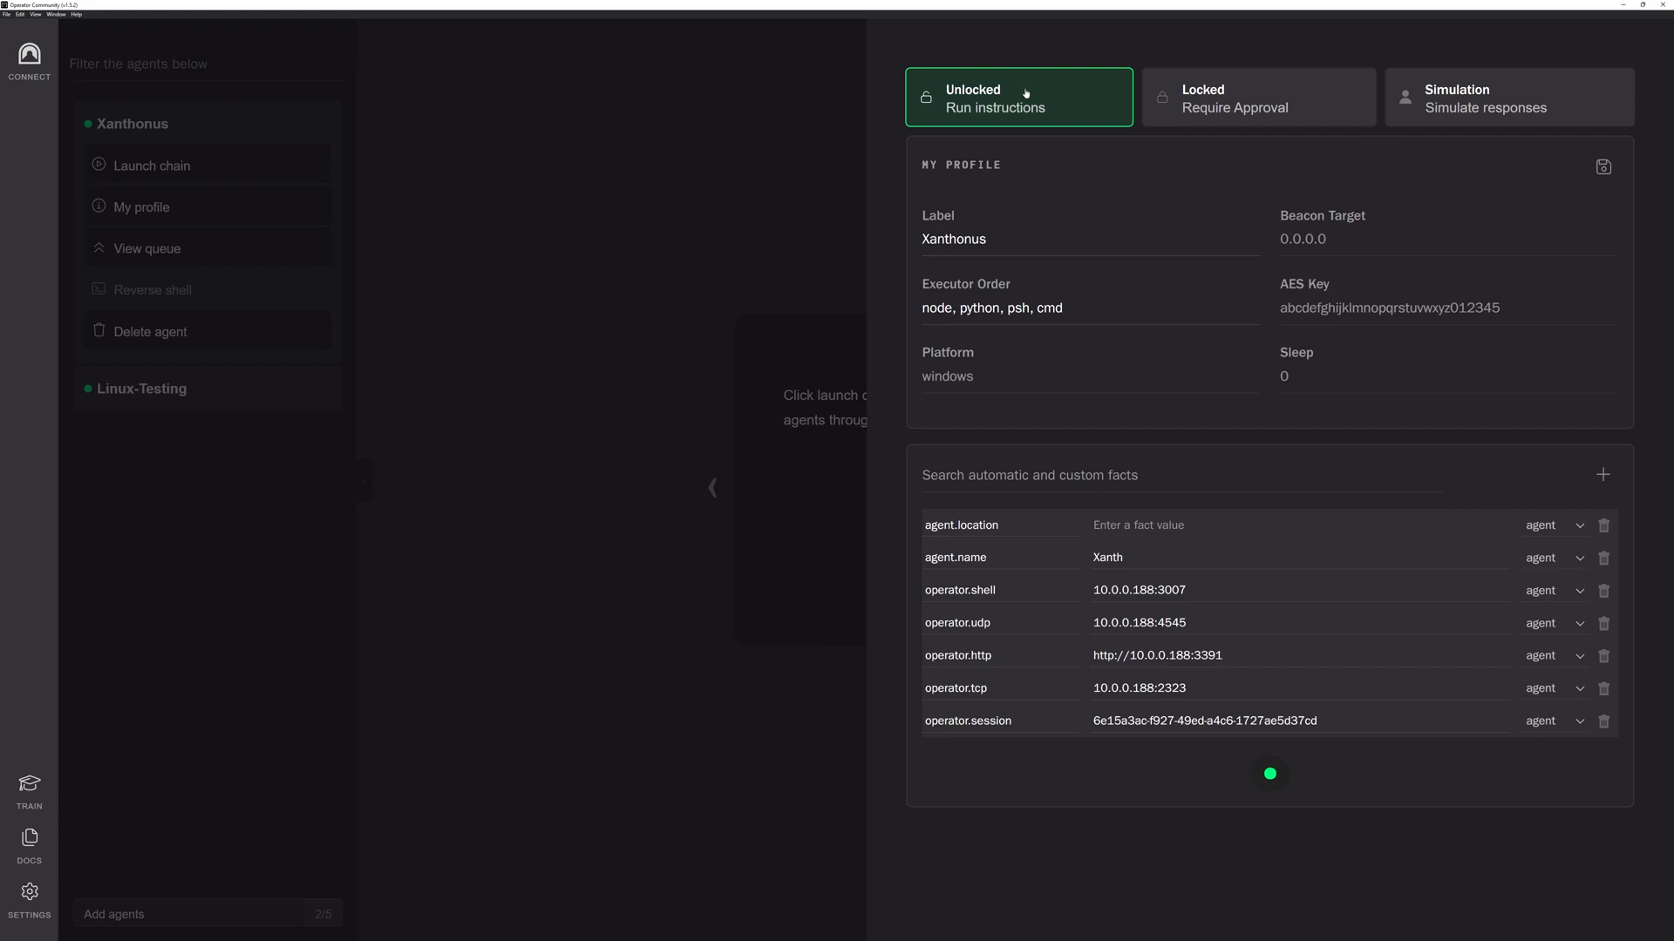
mouse_move(1508, 97)
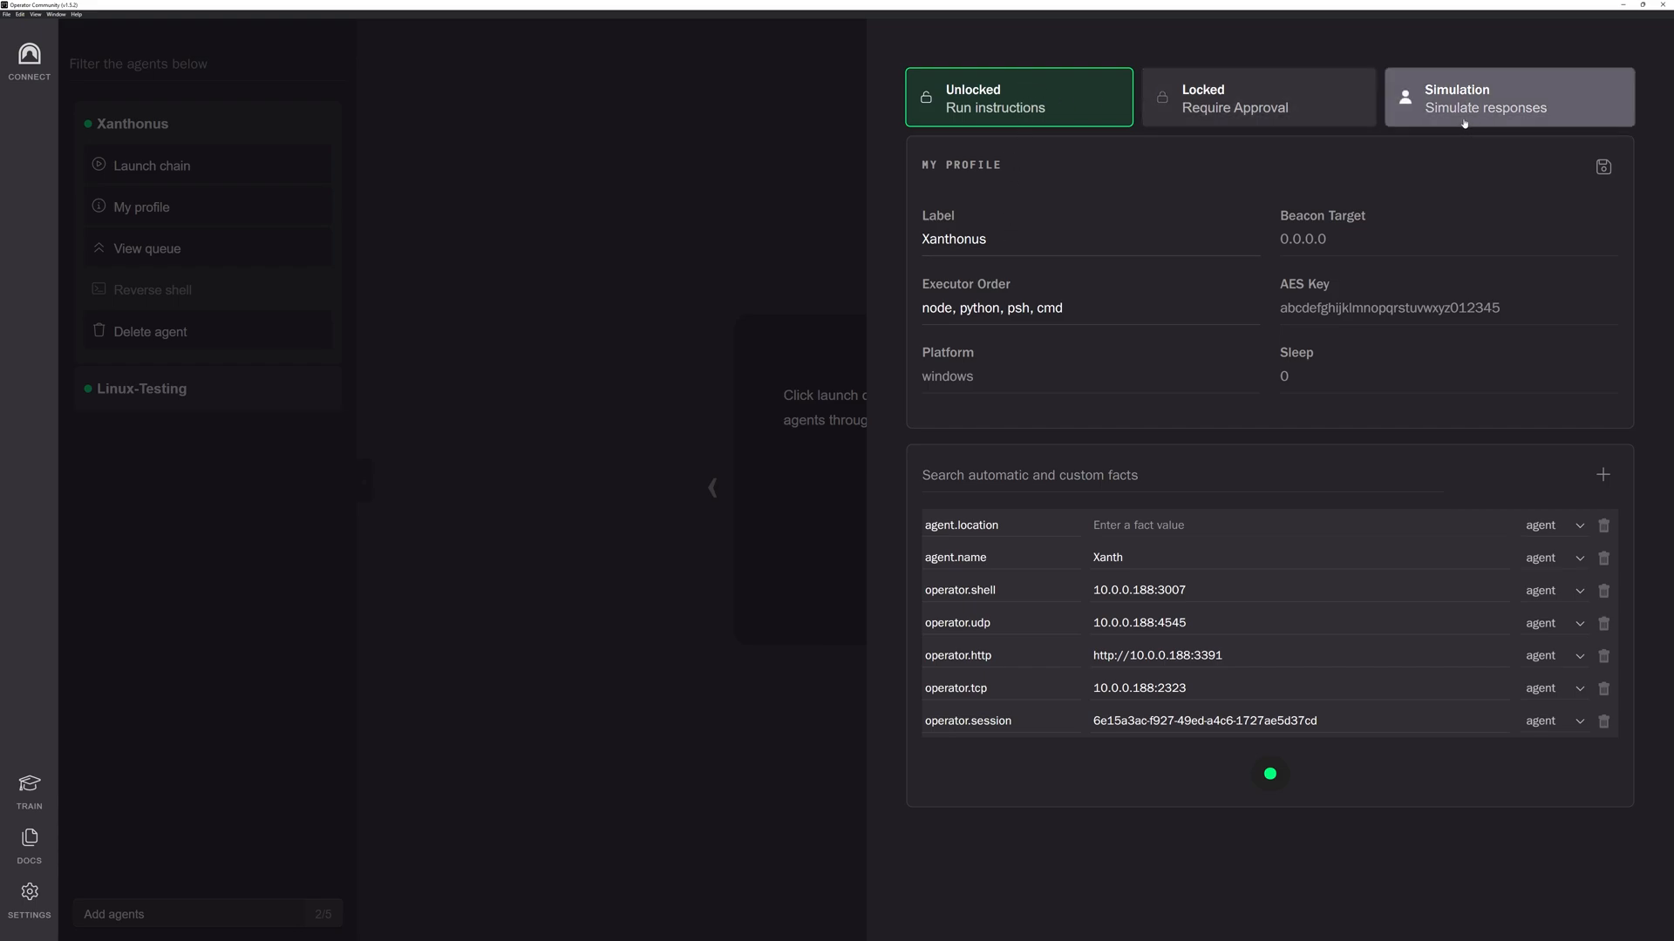
mouse_move(984, 94)
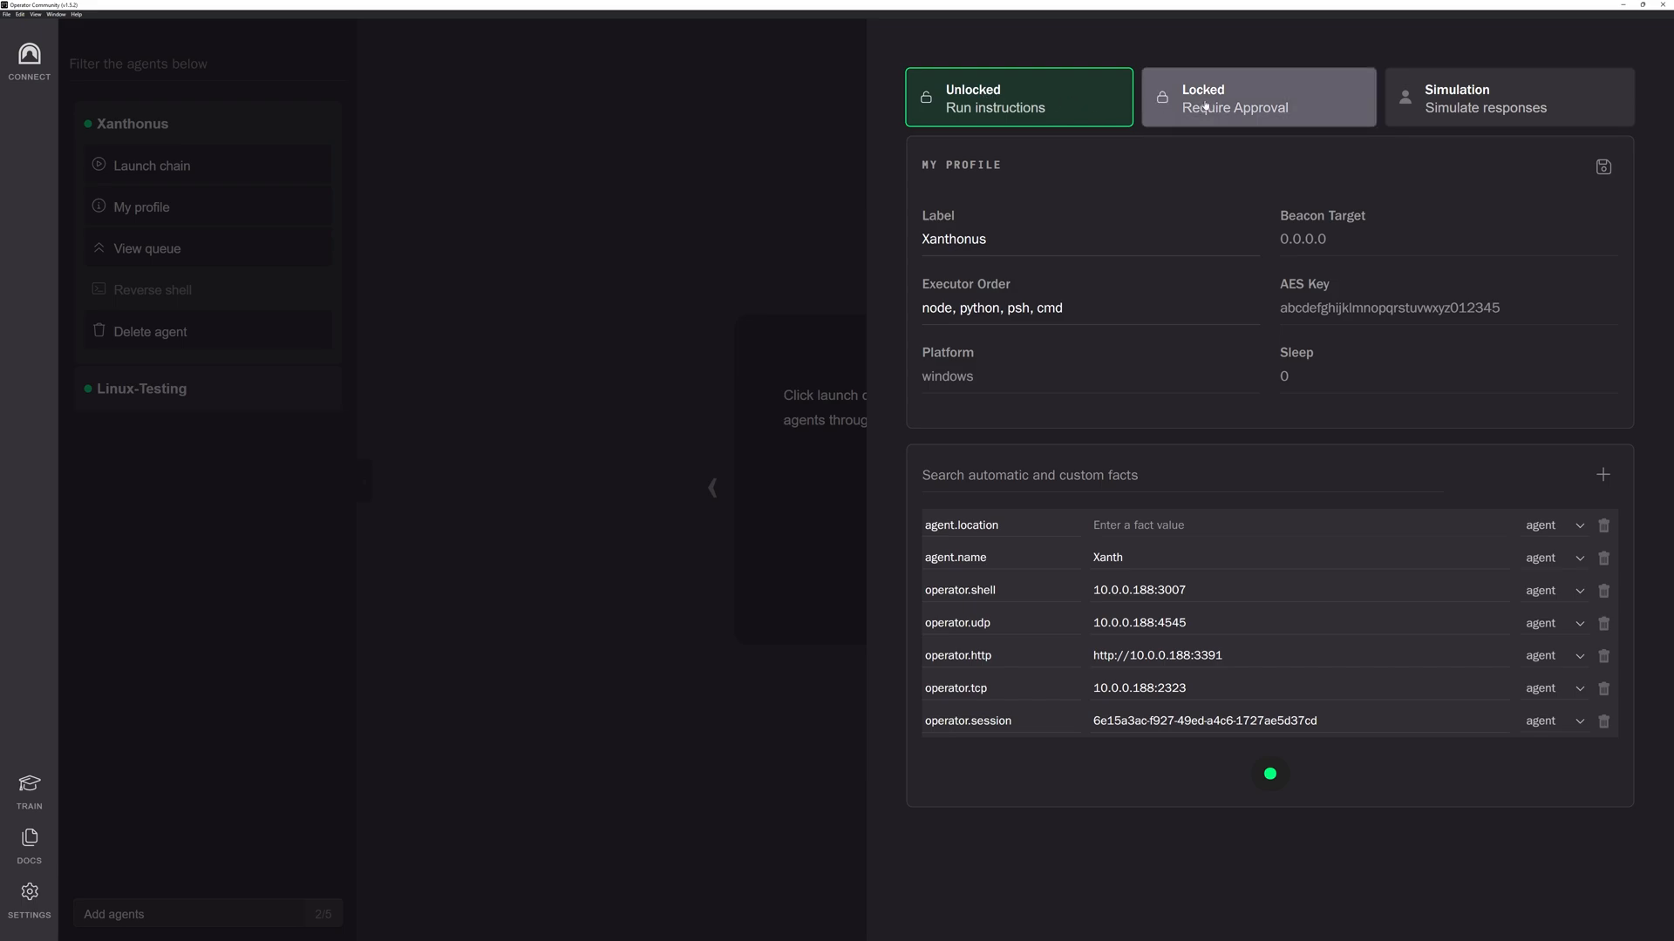
click(1257, 97)
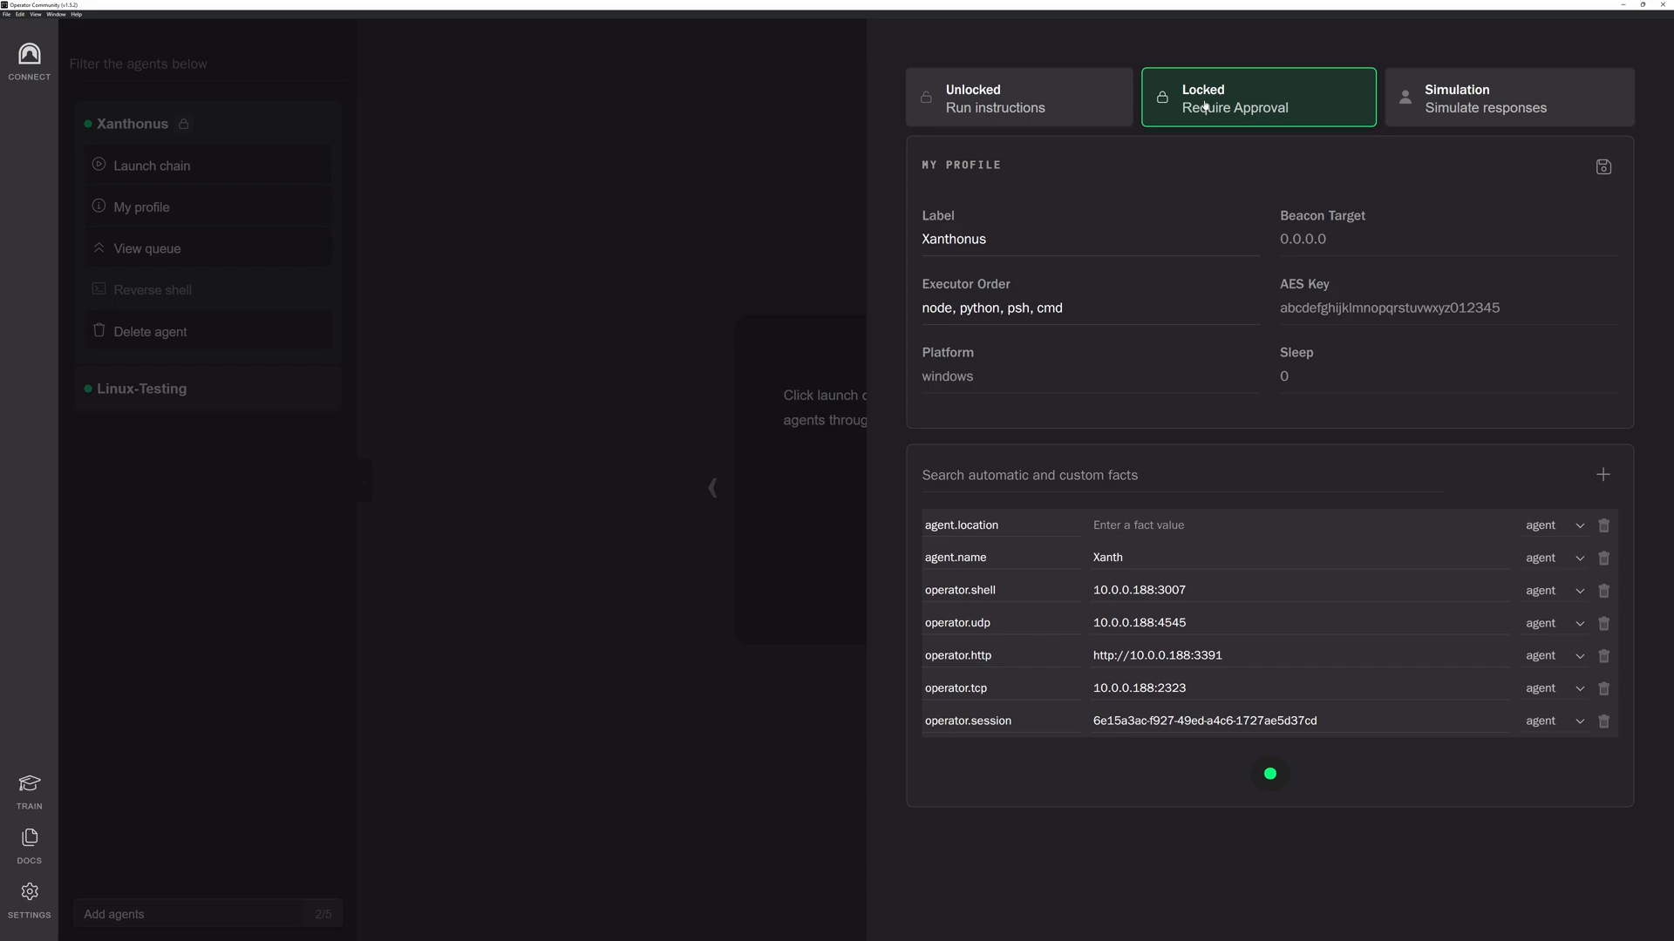
click(1508, 96)
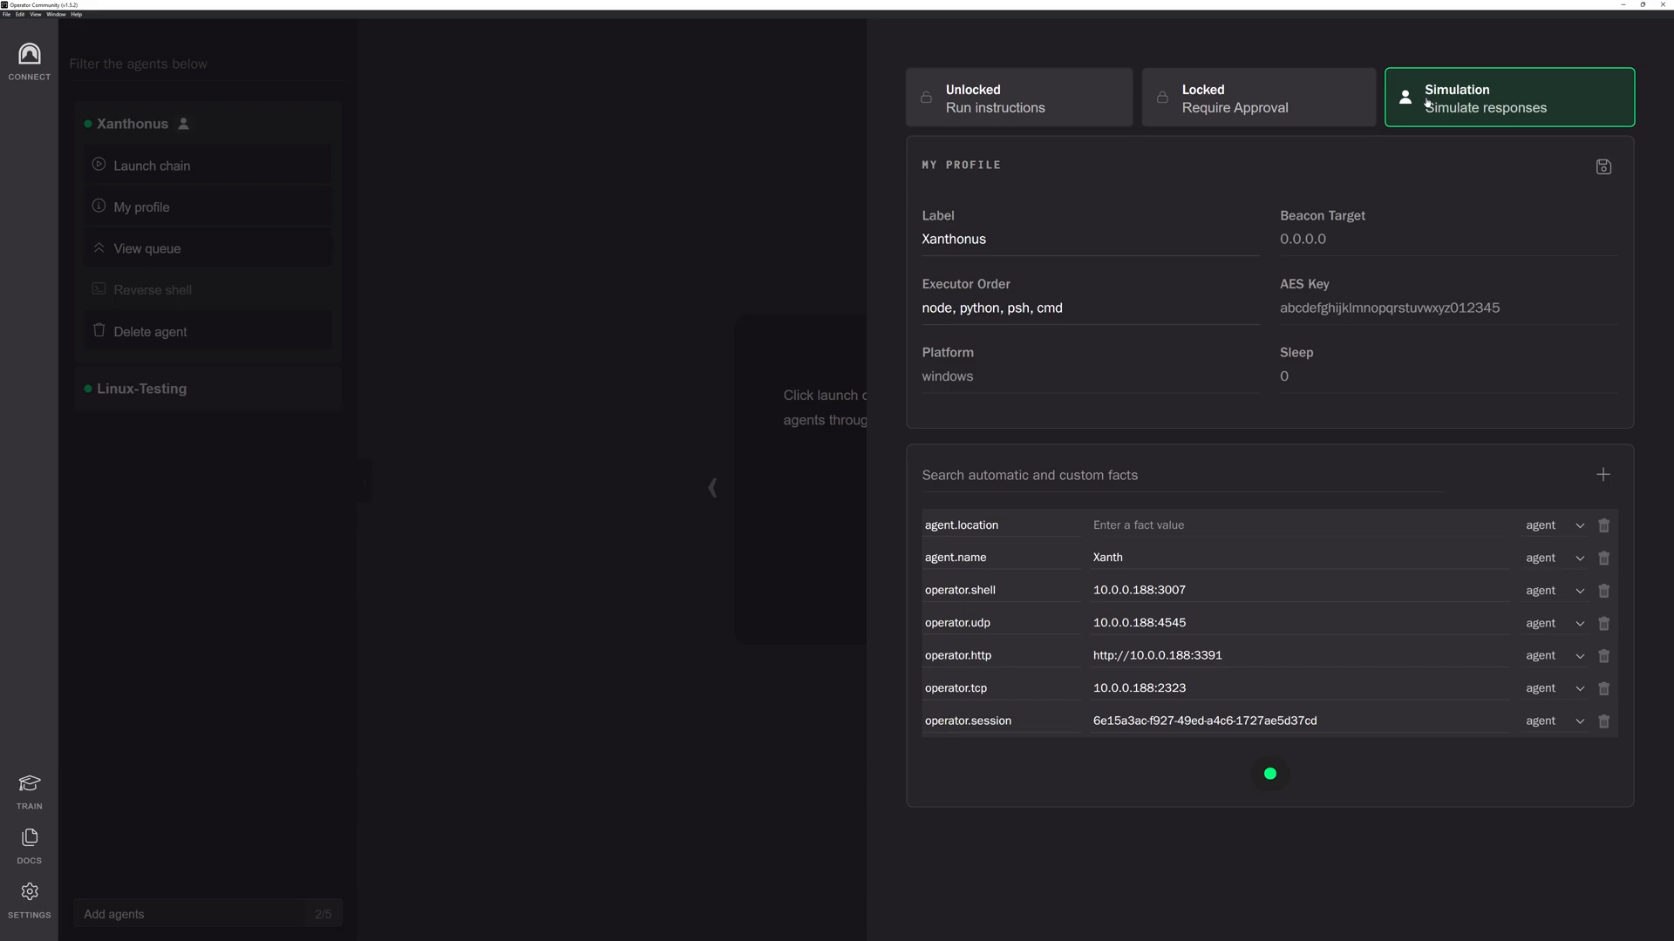
click(1017, 97)
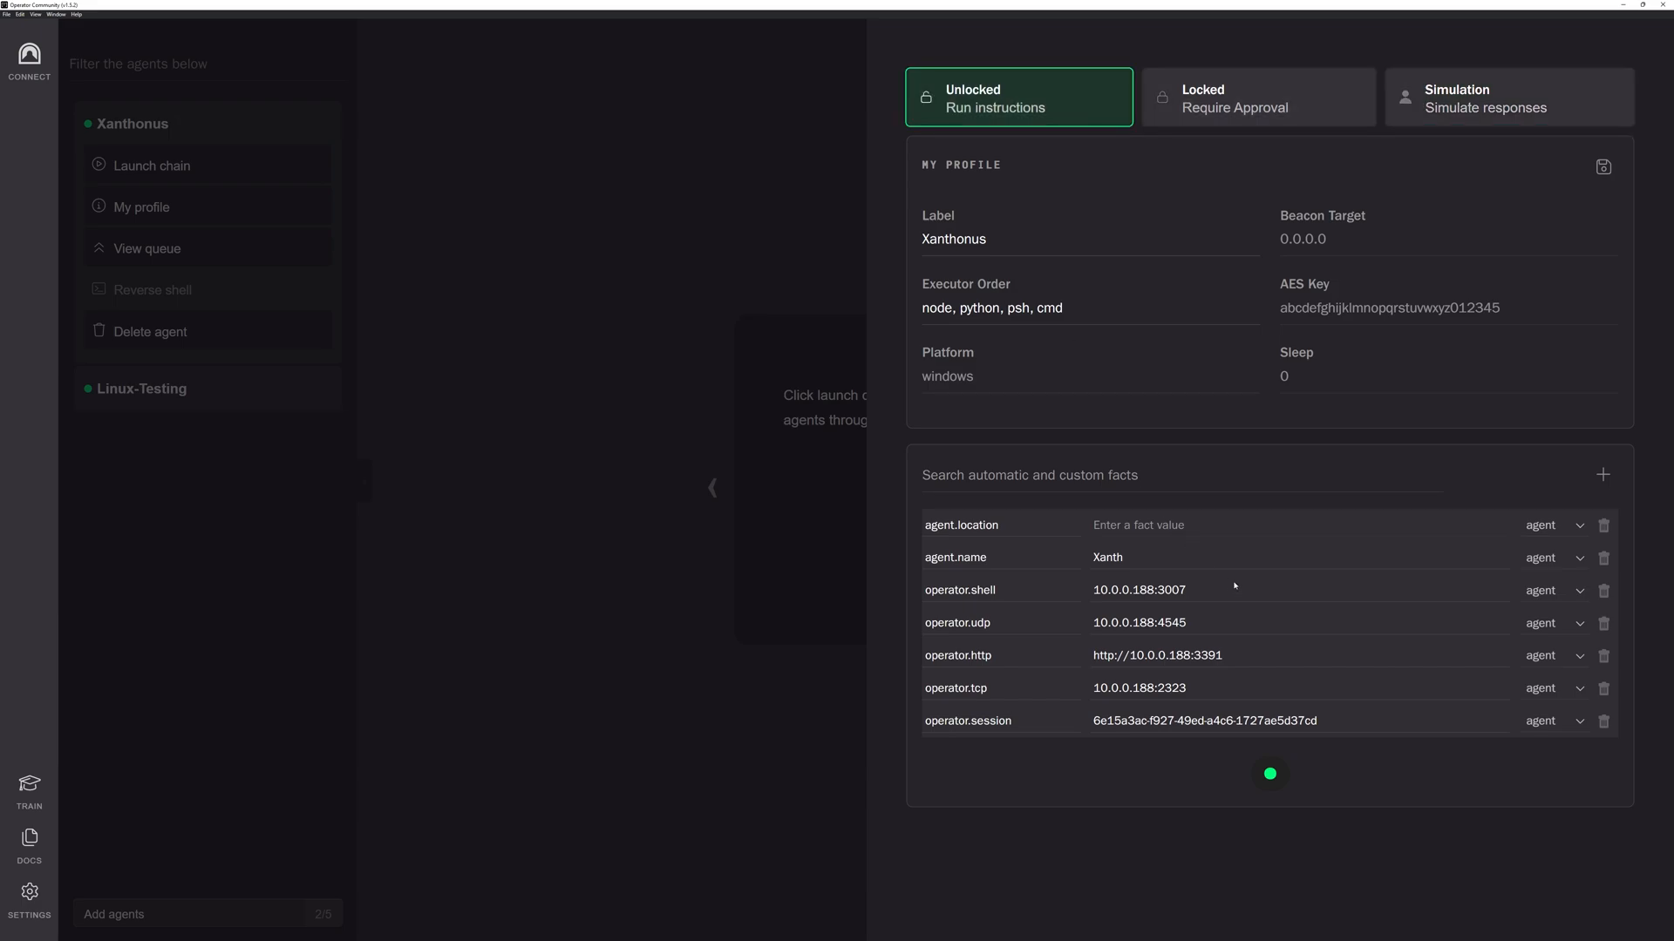
mouse_move(1196, 789)
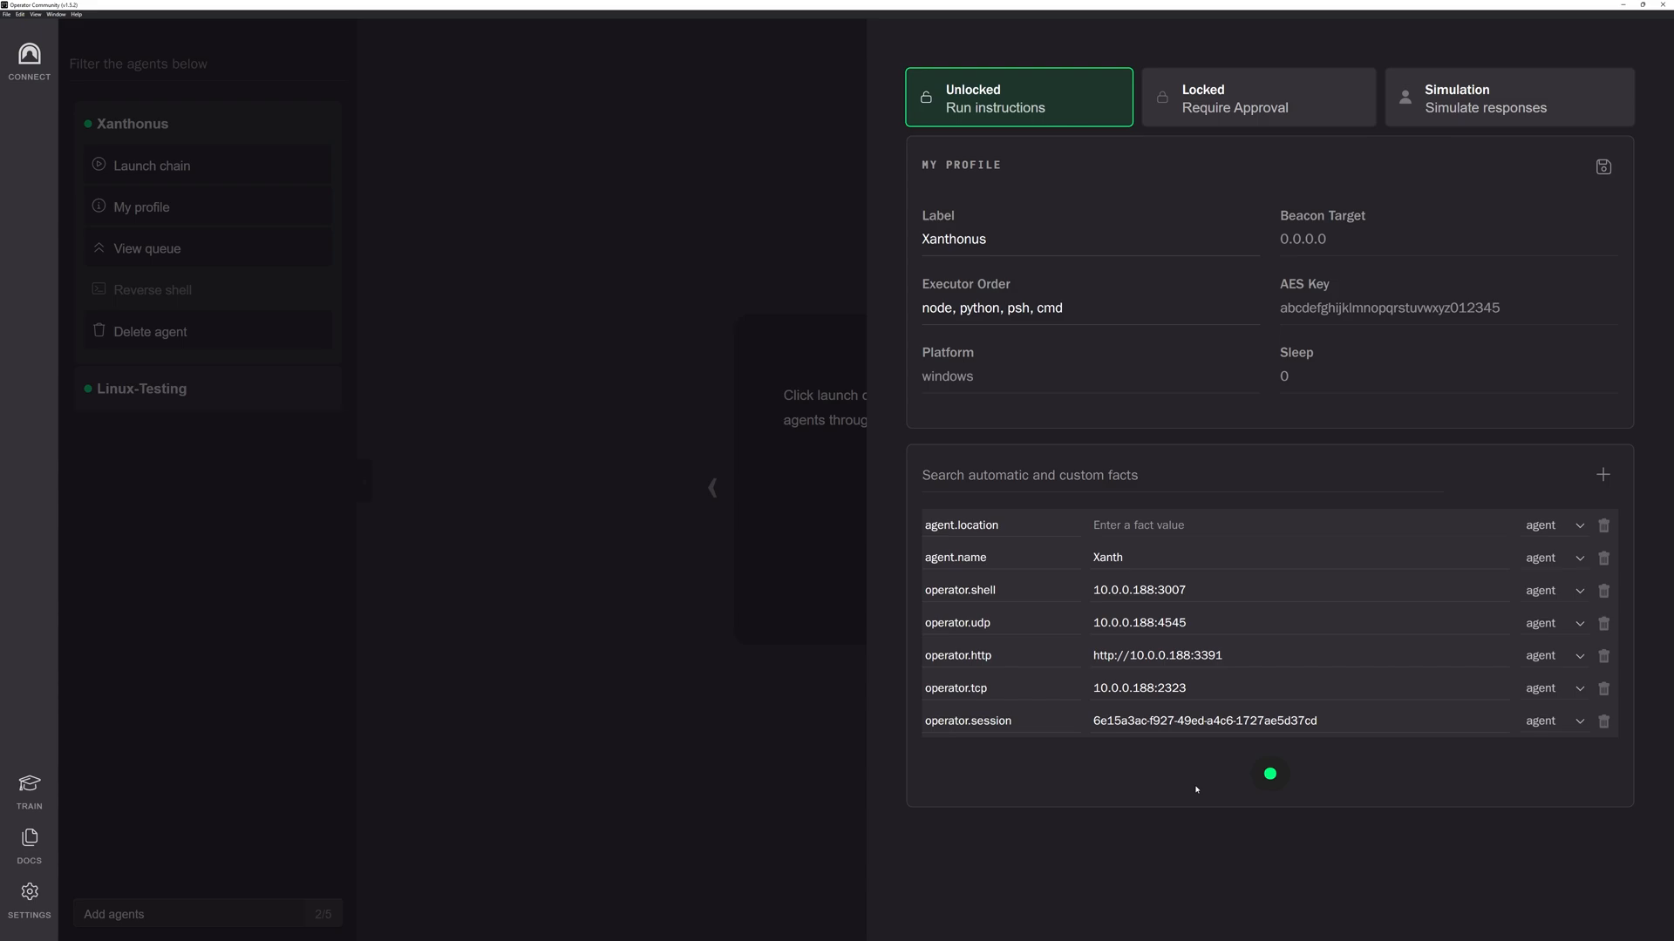
mouse_move(1077, 781)
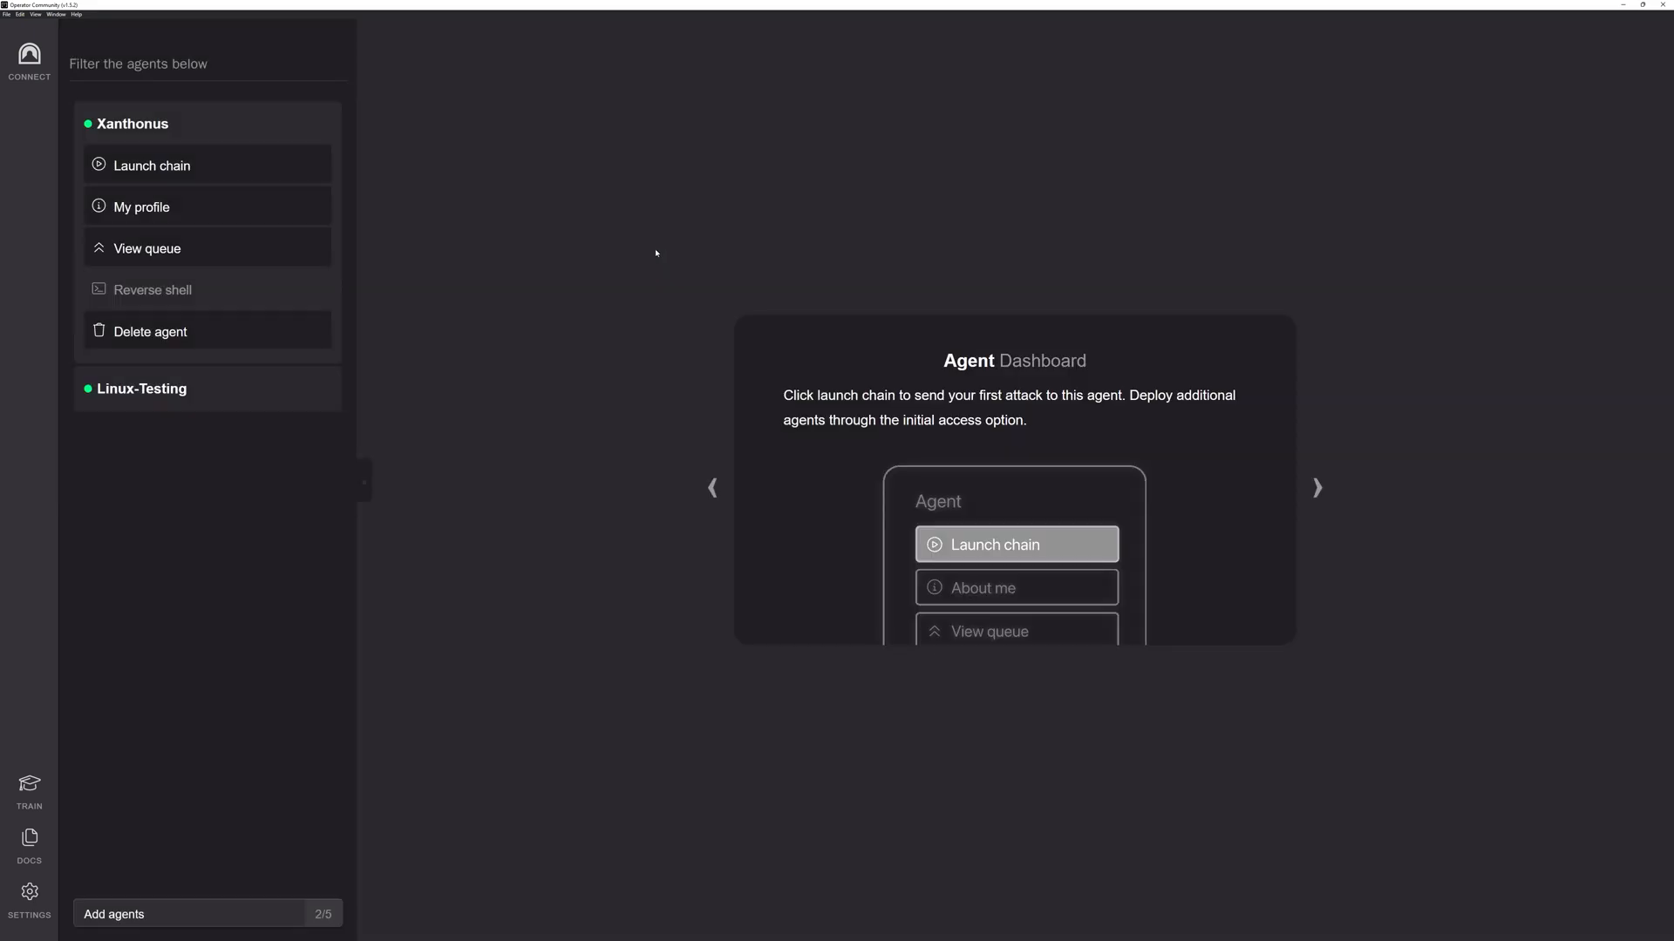
mouse_move(260, 168)
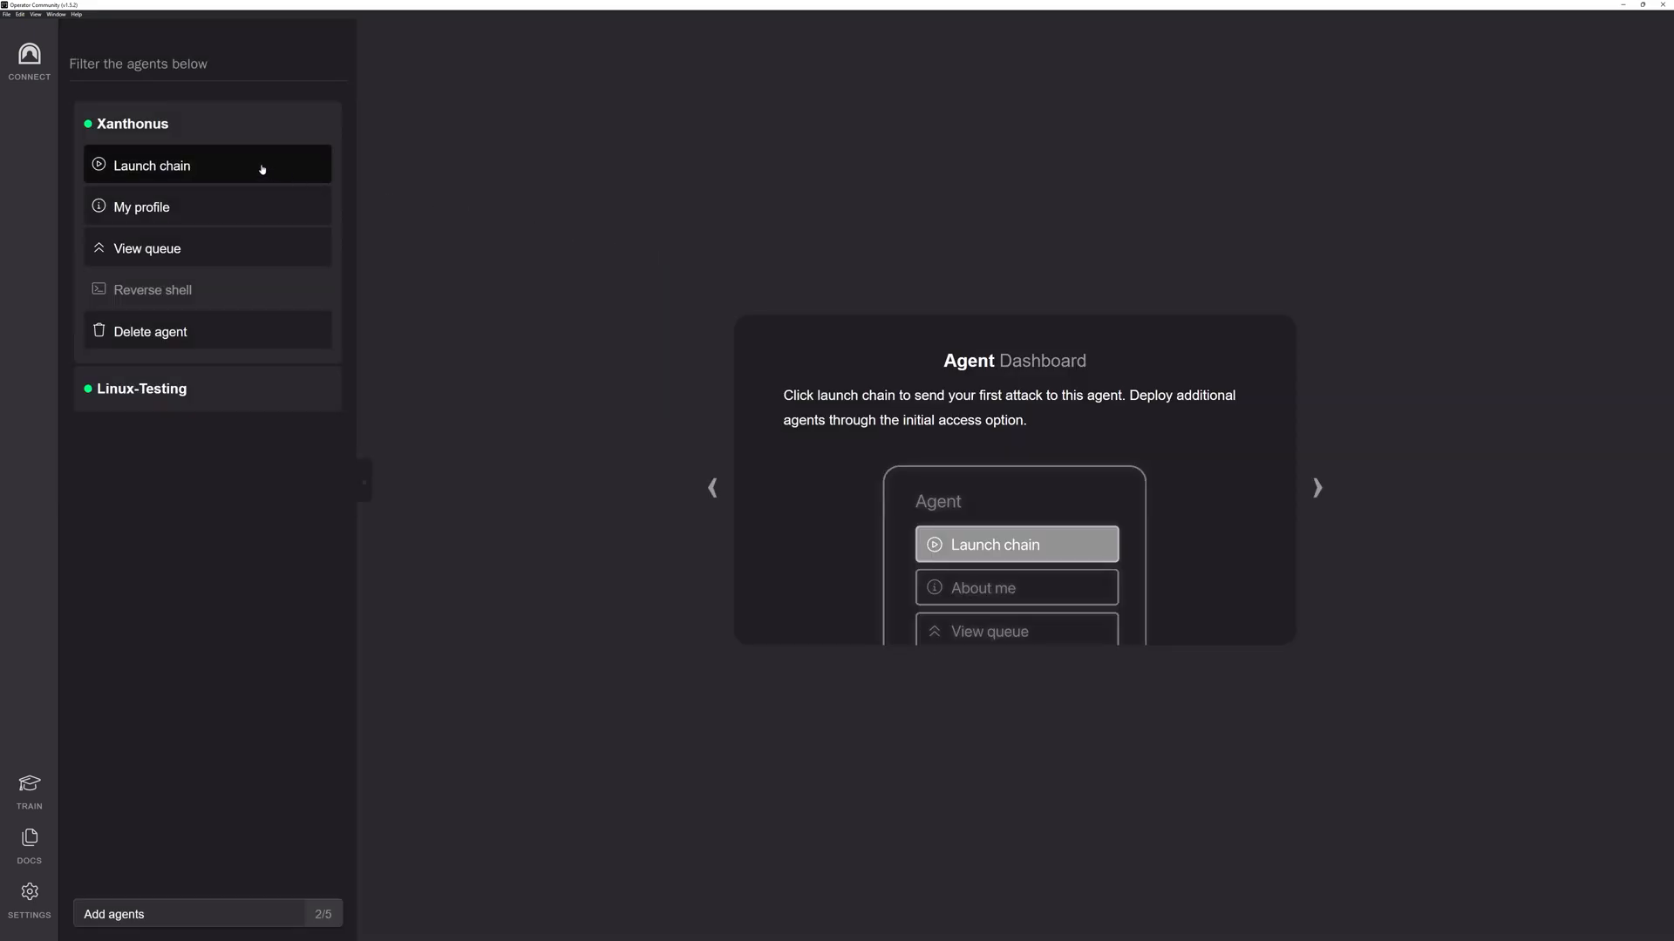
- Show the chain picker for Xanthonus with Dirty Pipe, polkit LPE and File Hunter
click(152, 165)
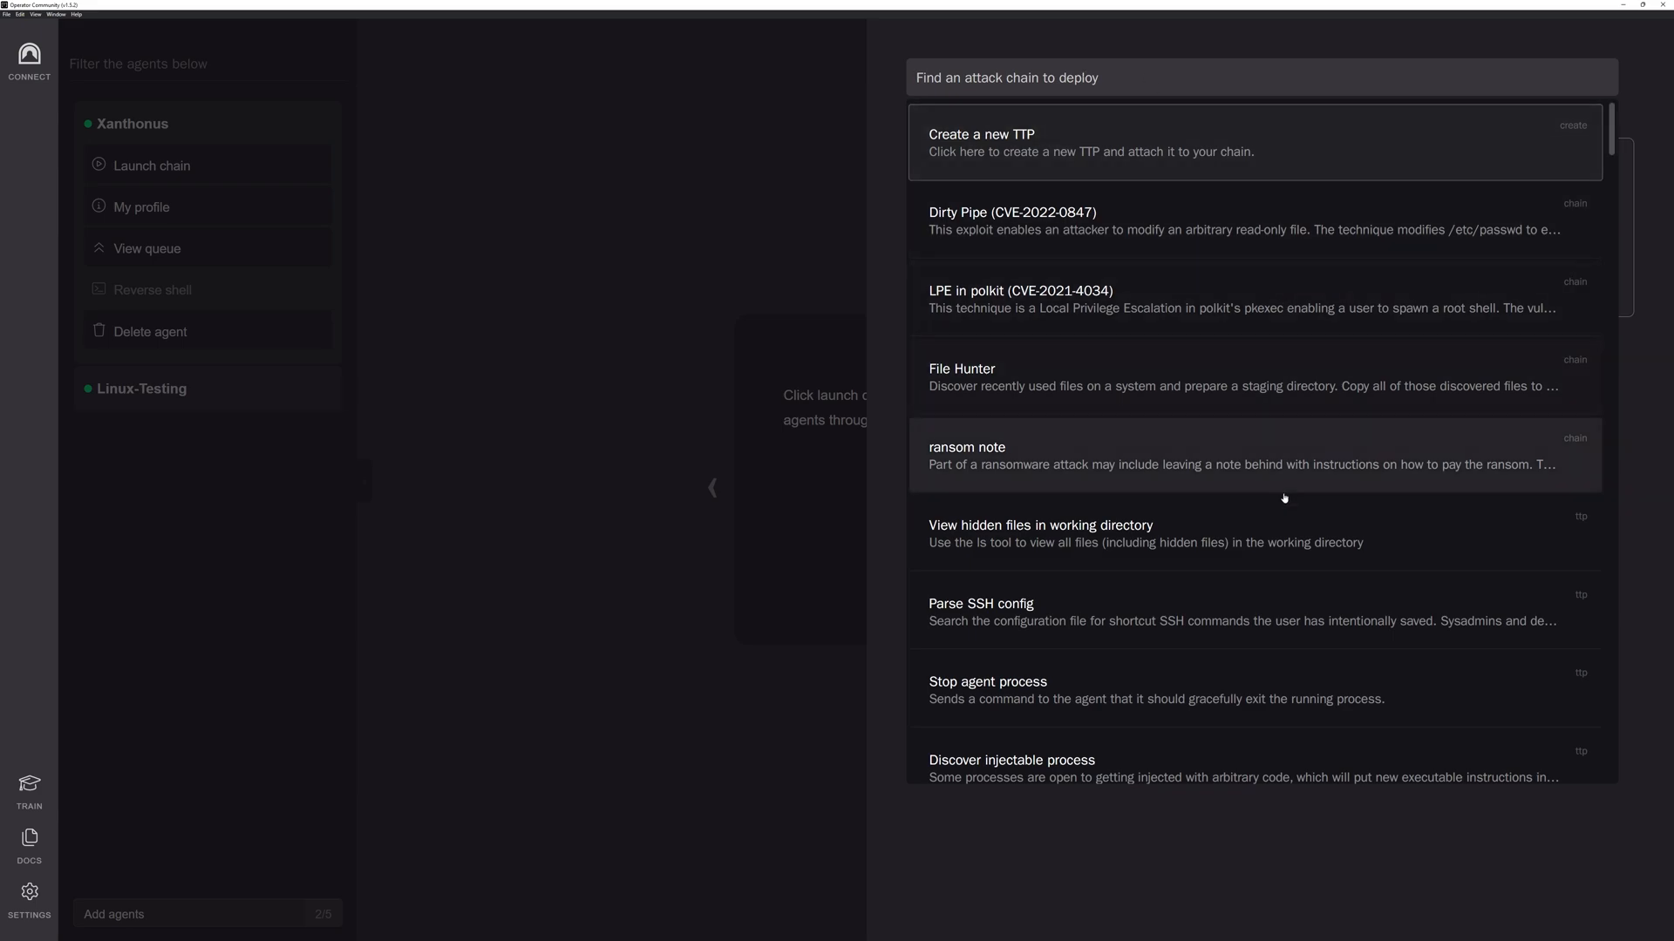
- Pick the ransom note chain and open its attachable TTPs dropdown
click(1040, 533)
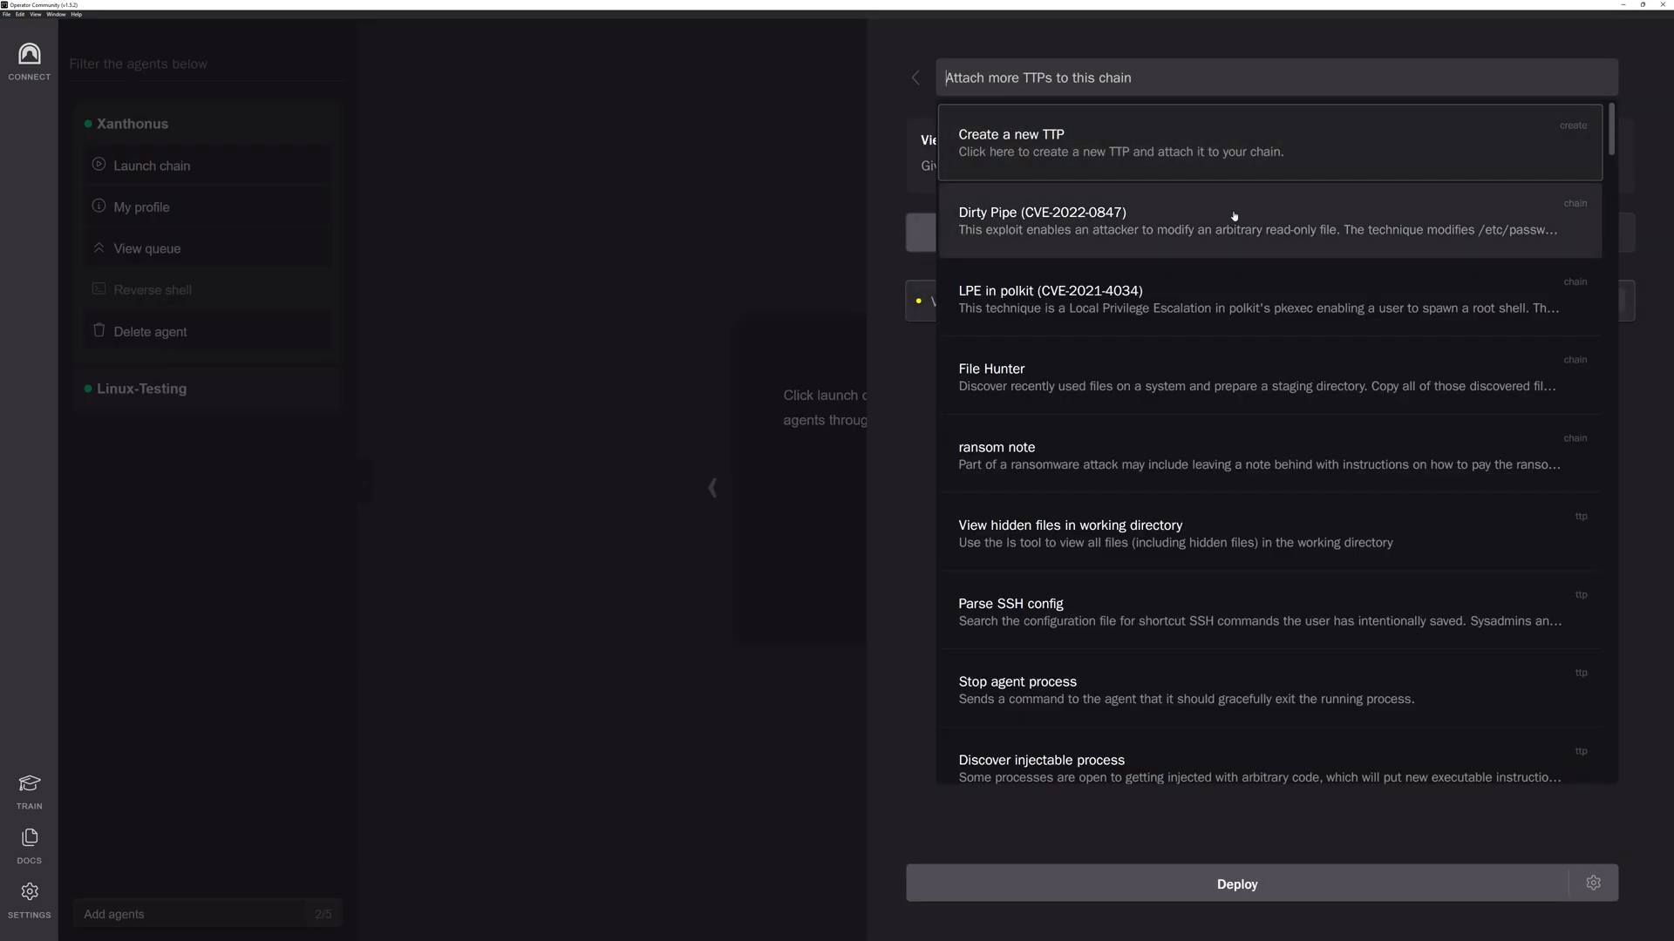
- Attach the View hidden files TTP, review the five TTP rows, and close the chain editor
click(1069, 533)
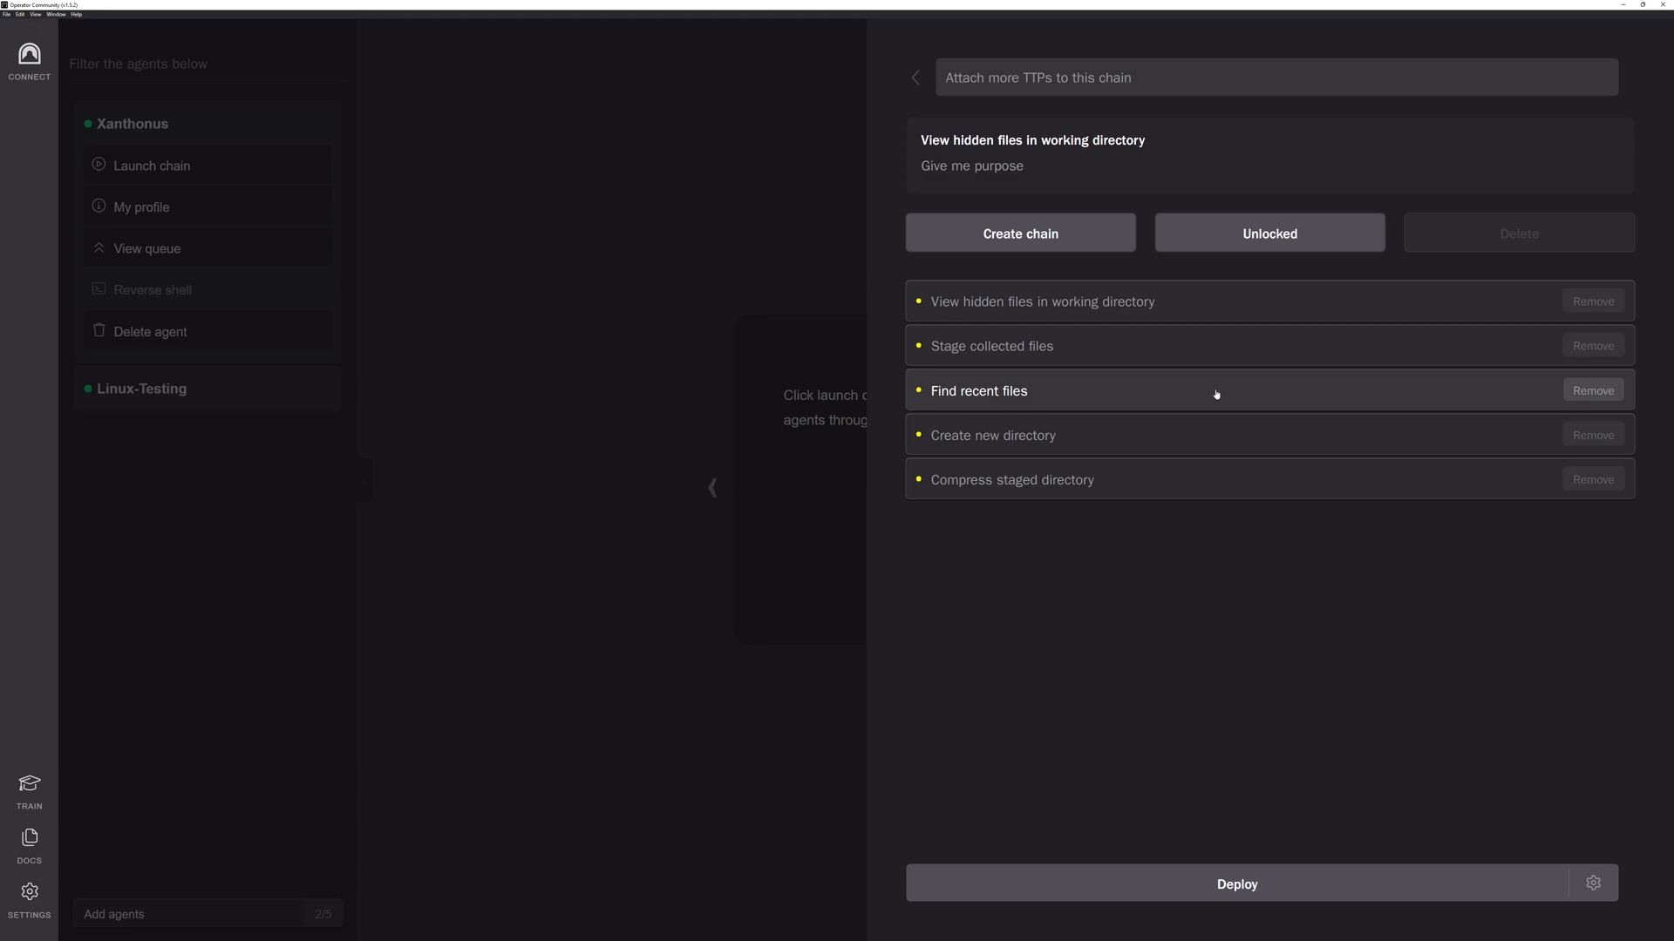
mouse_move(1097, 78)
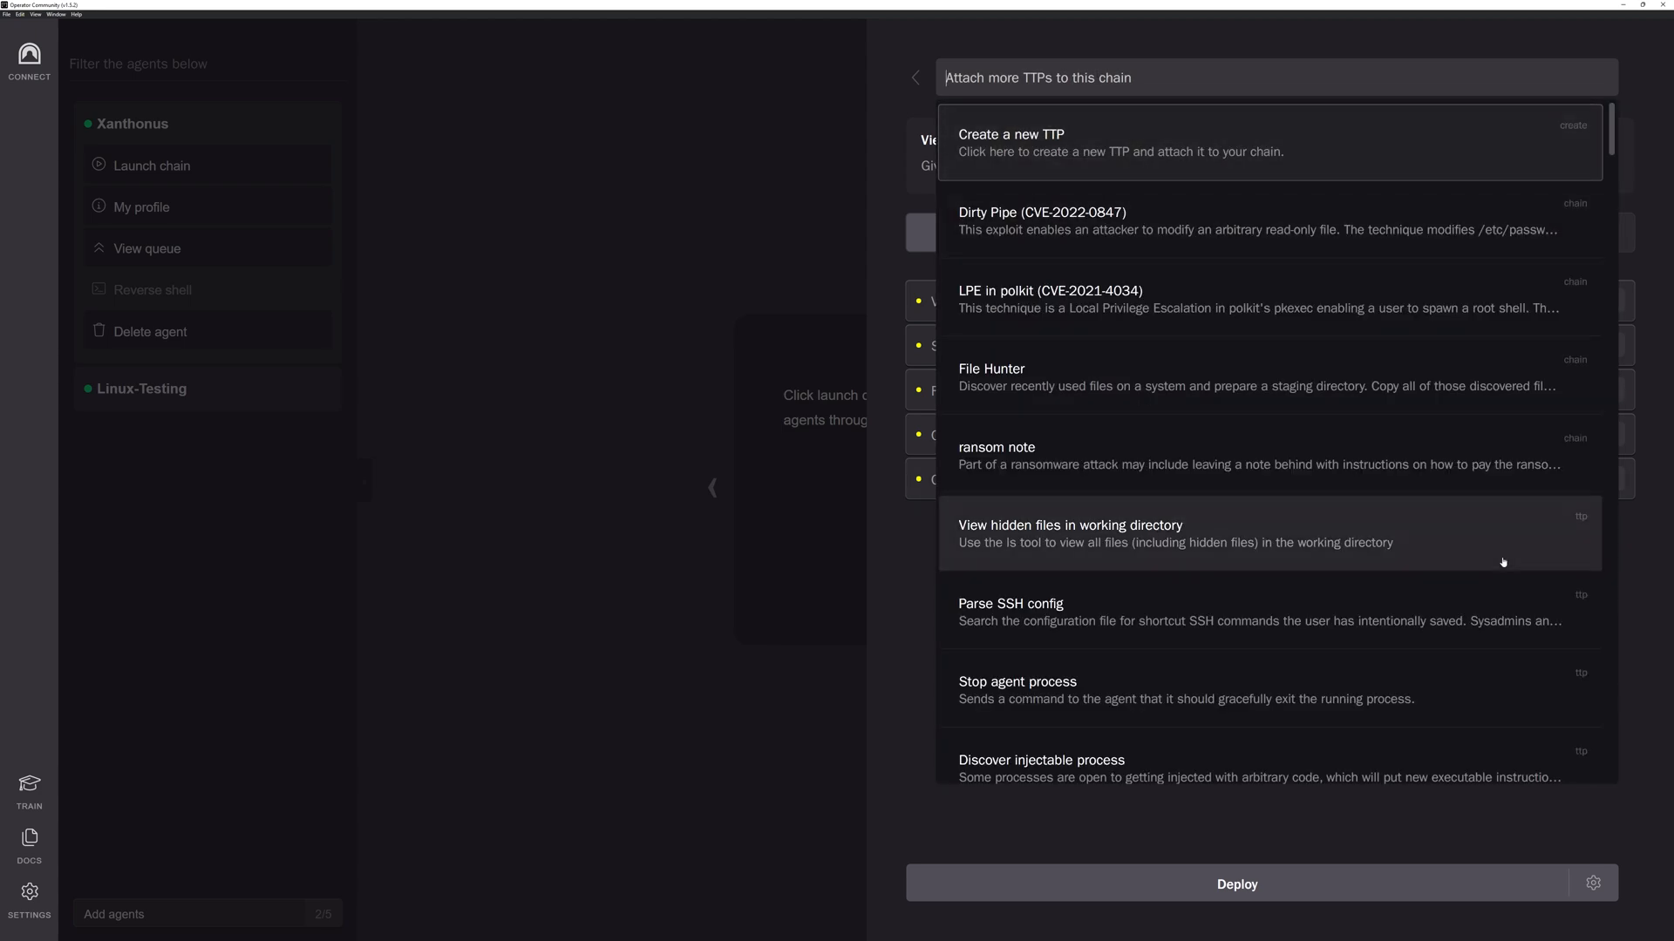
mouse_move(1083, 554)
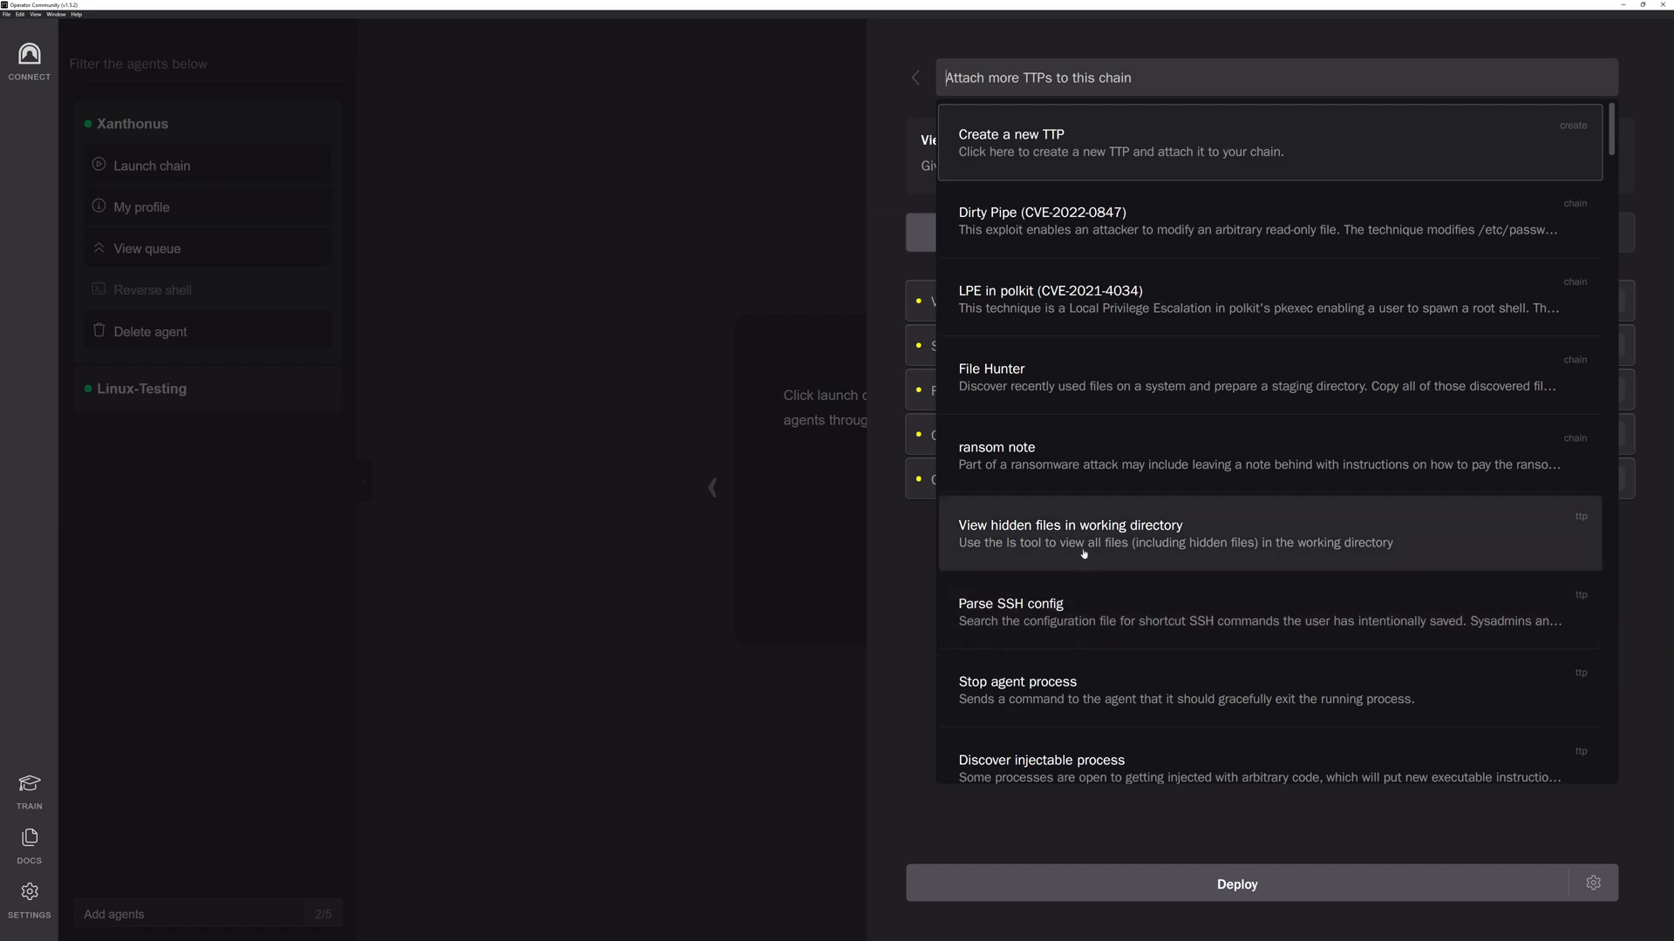
click(1069, 534)
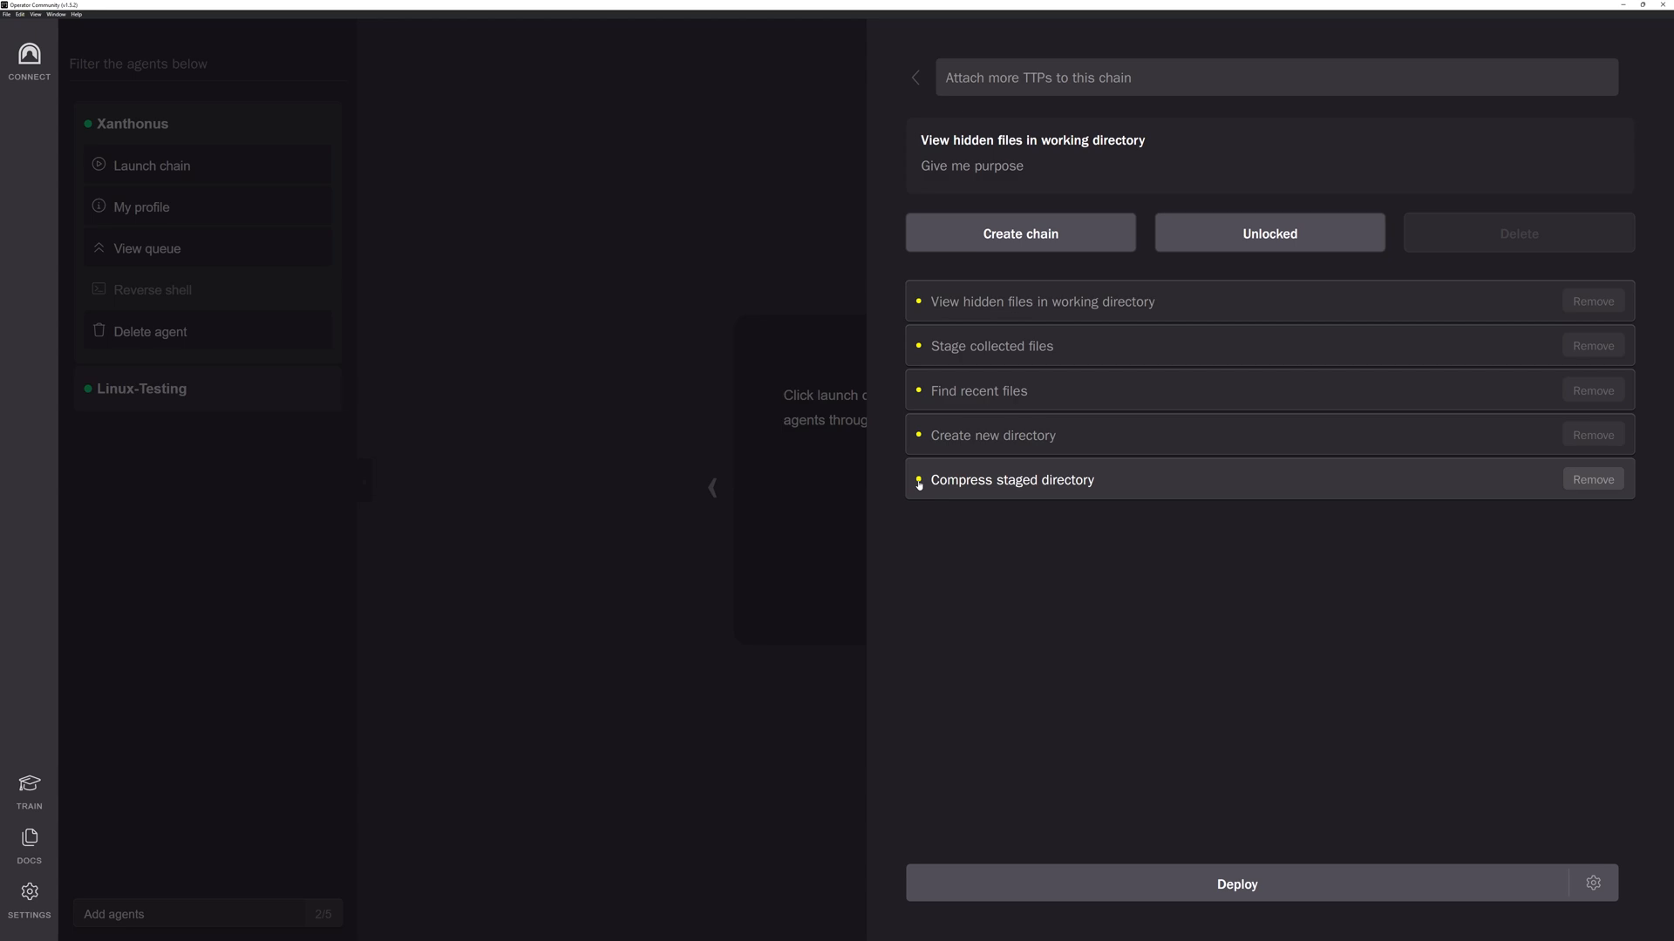
mouse_move(1057, 204)
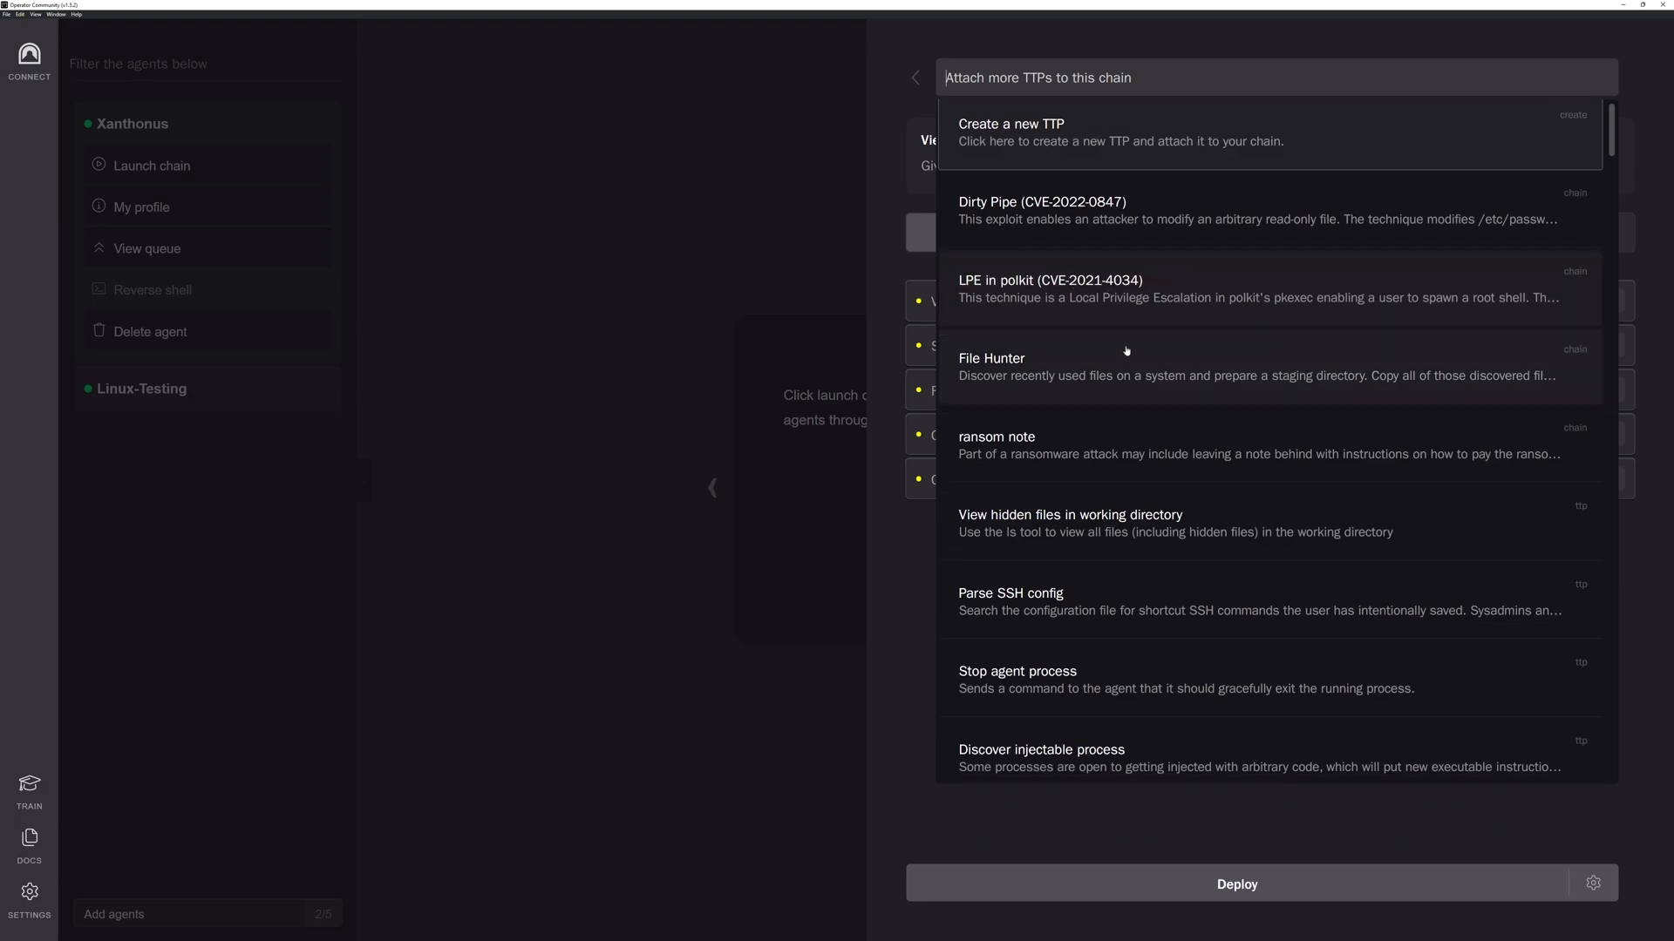
scroll(down, 3)
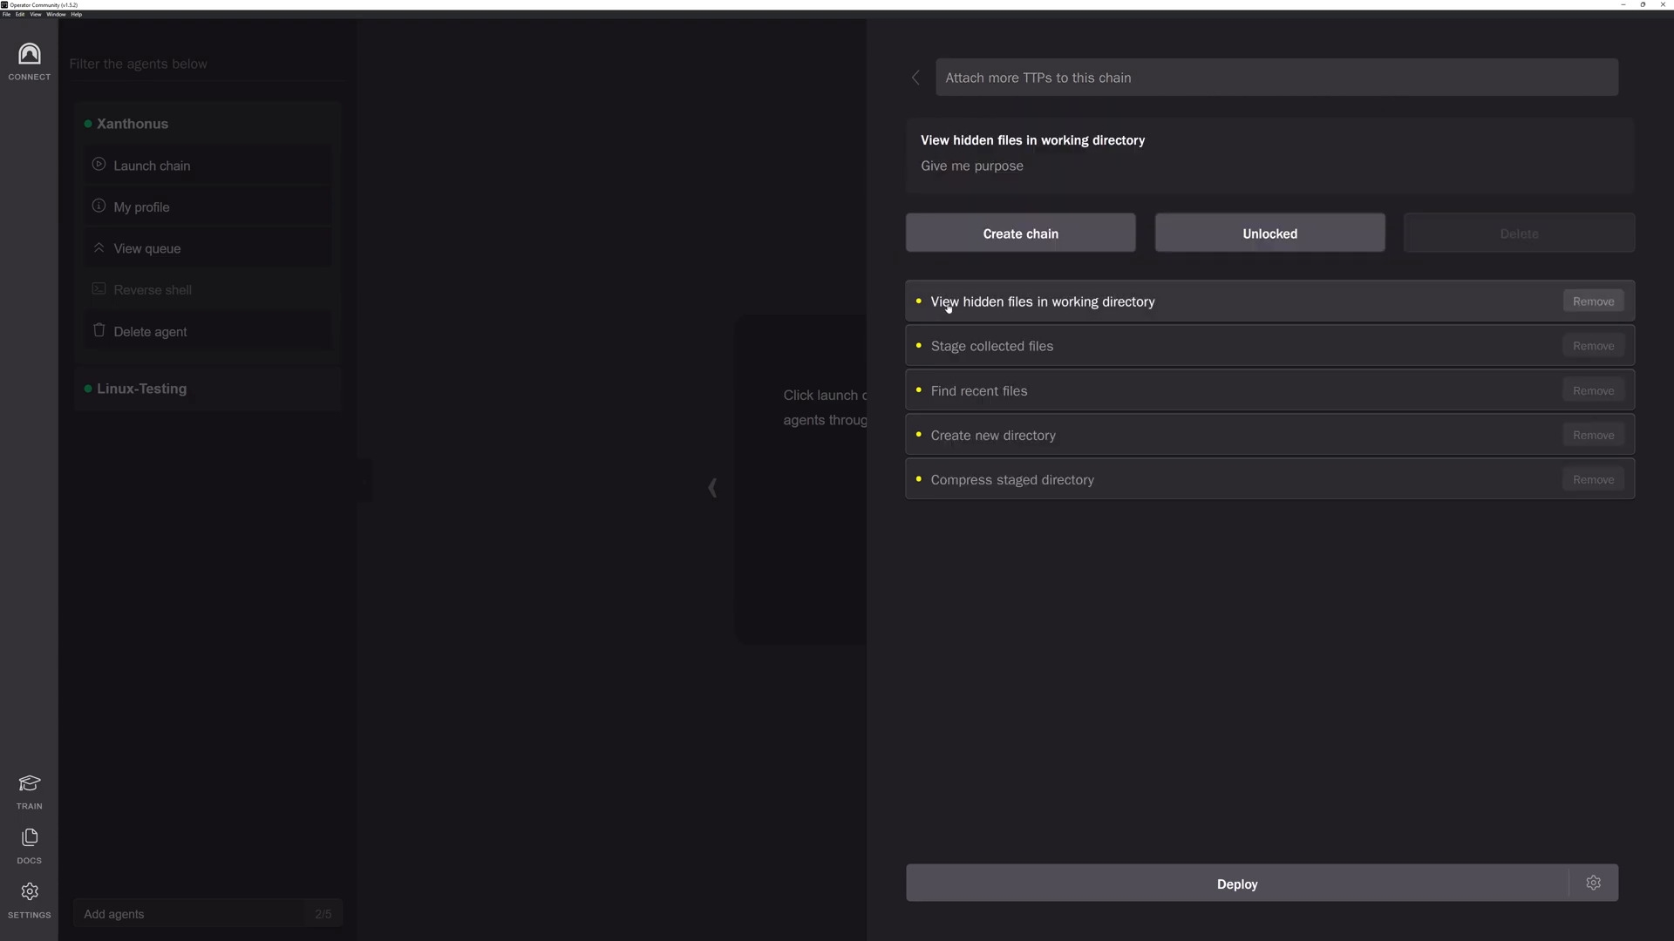
mouse_move(37, 115)
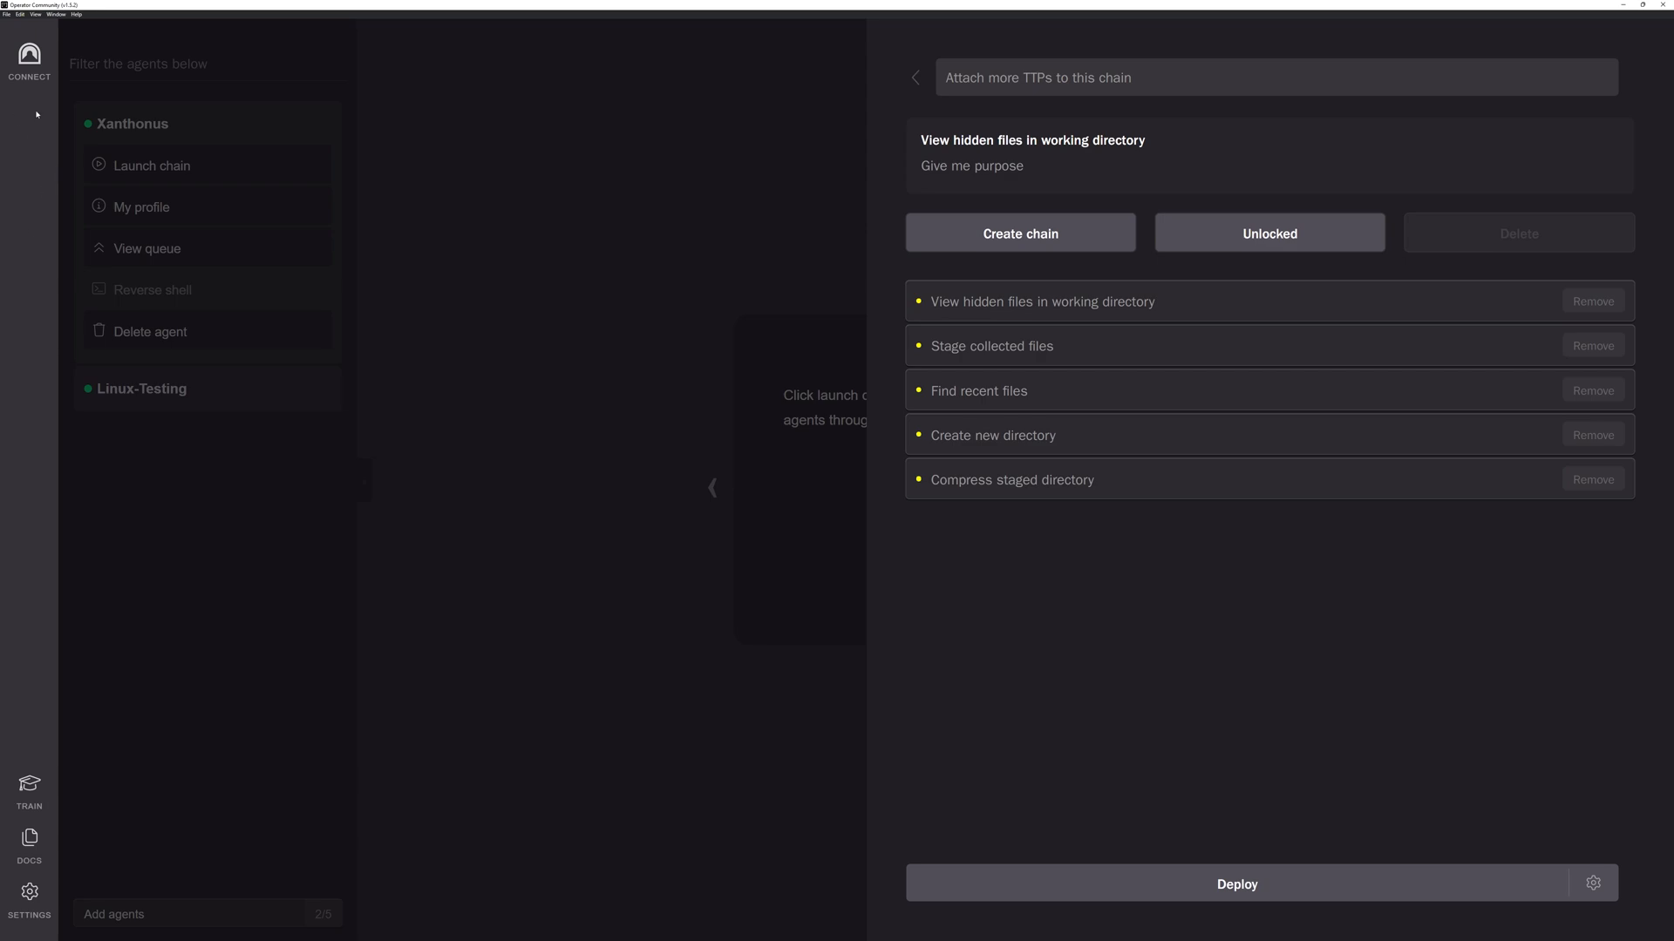
mouse_move(898, 272)
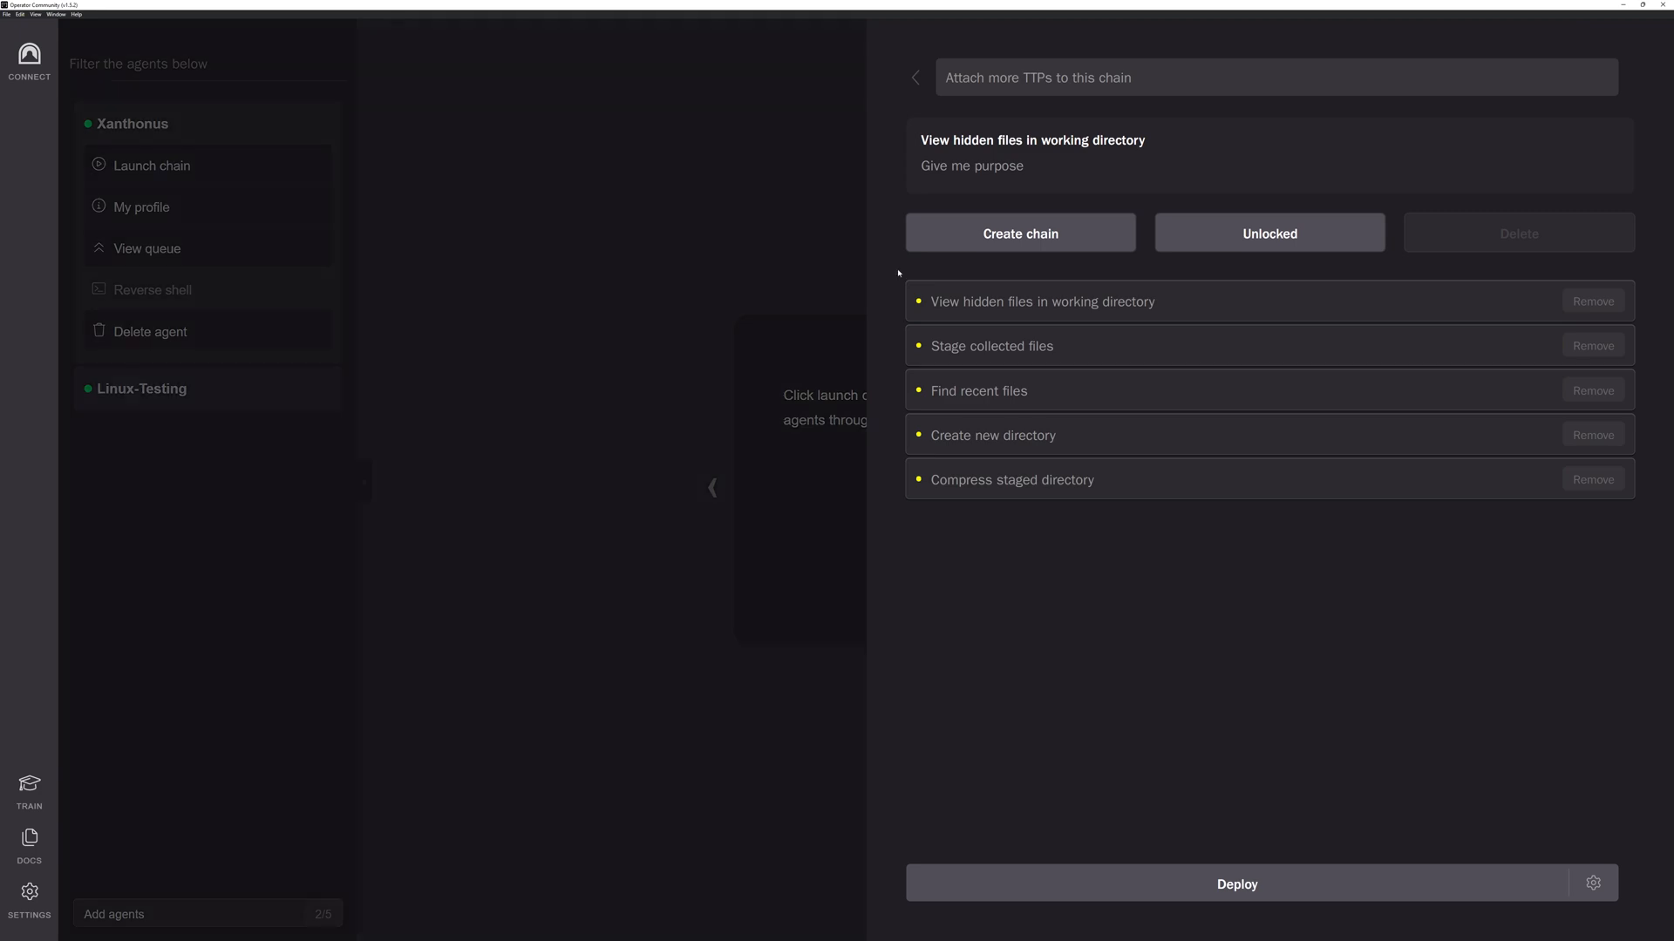
click(1042, 301)
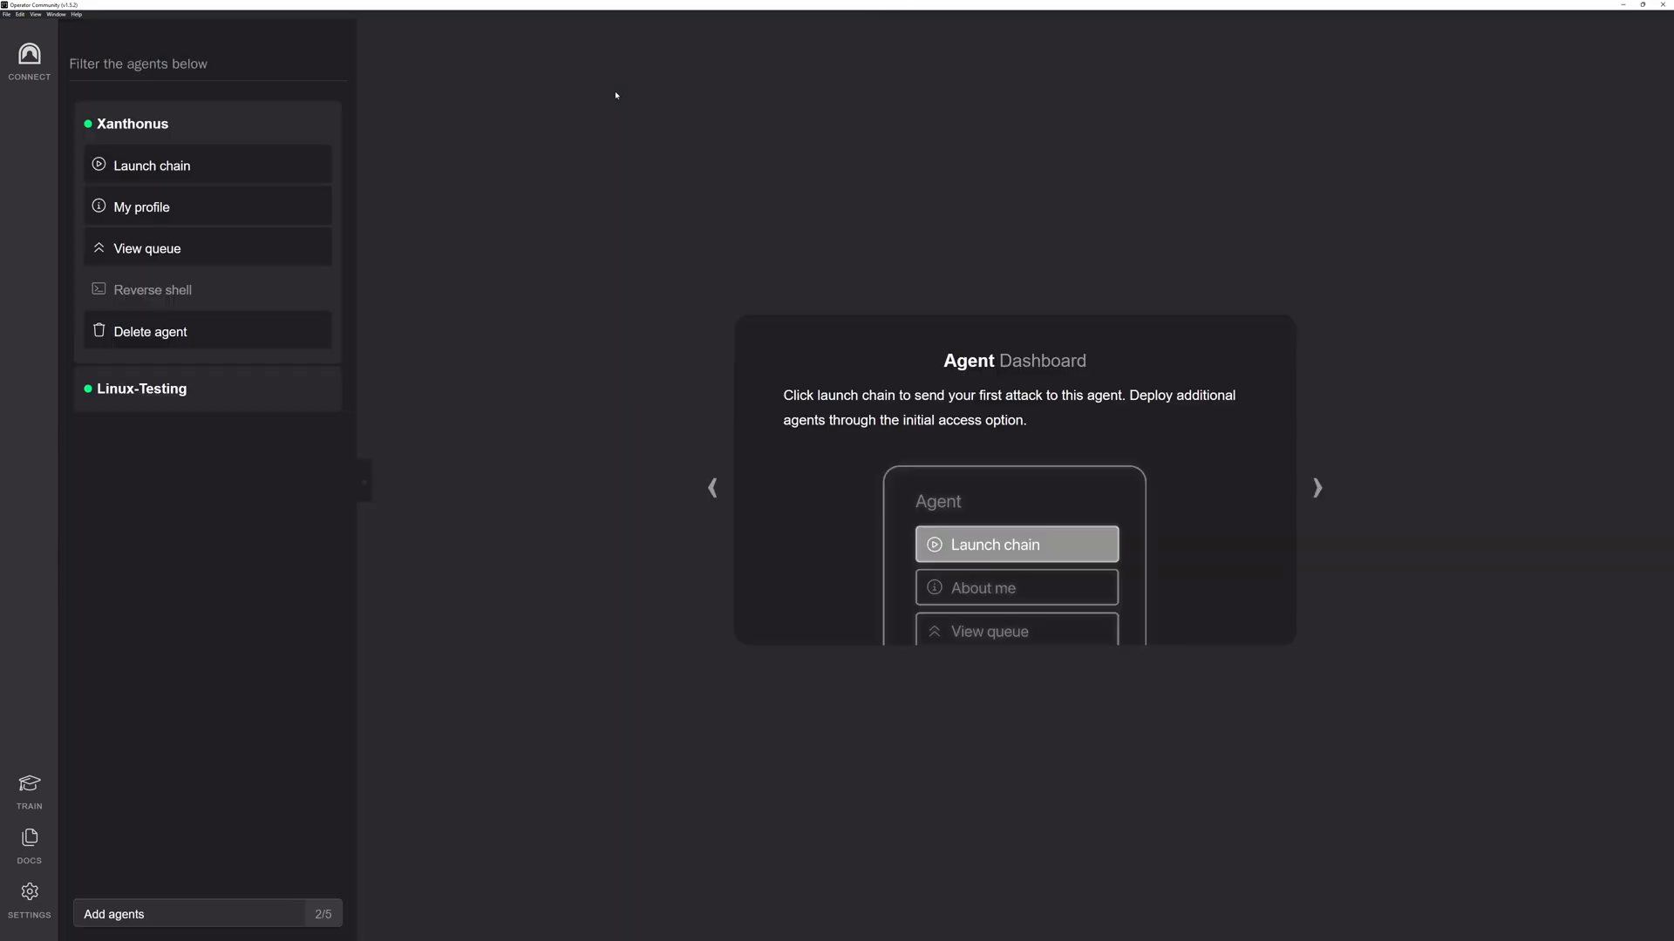
mouse_move(541, 113)
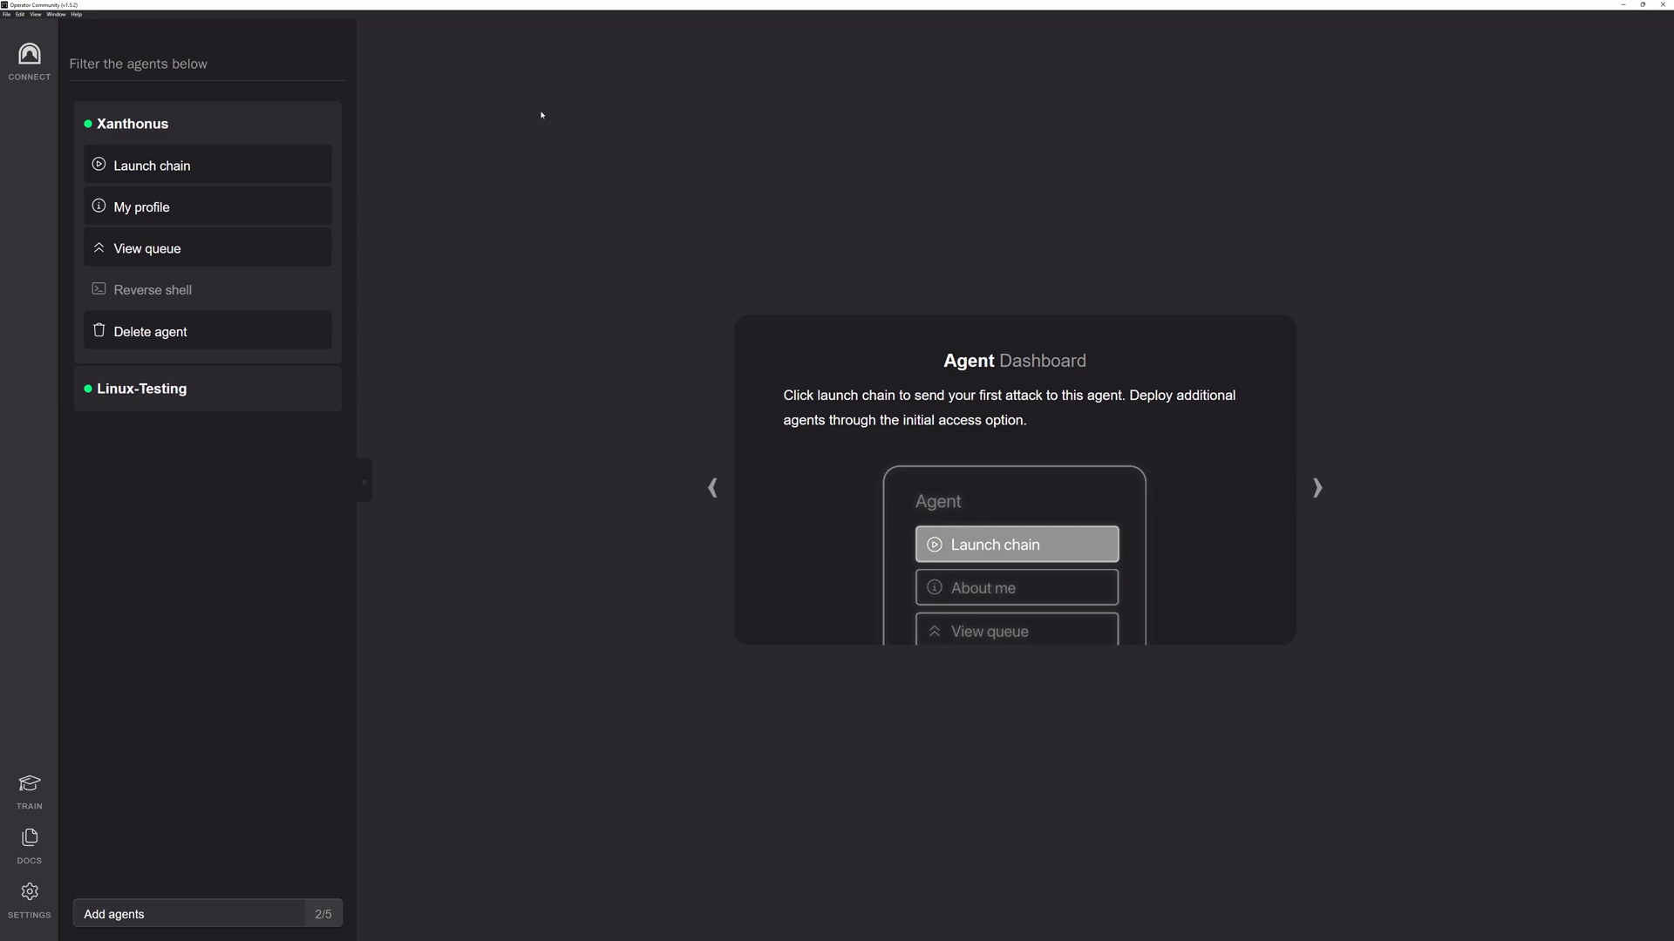
mouse_move(309, 750)
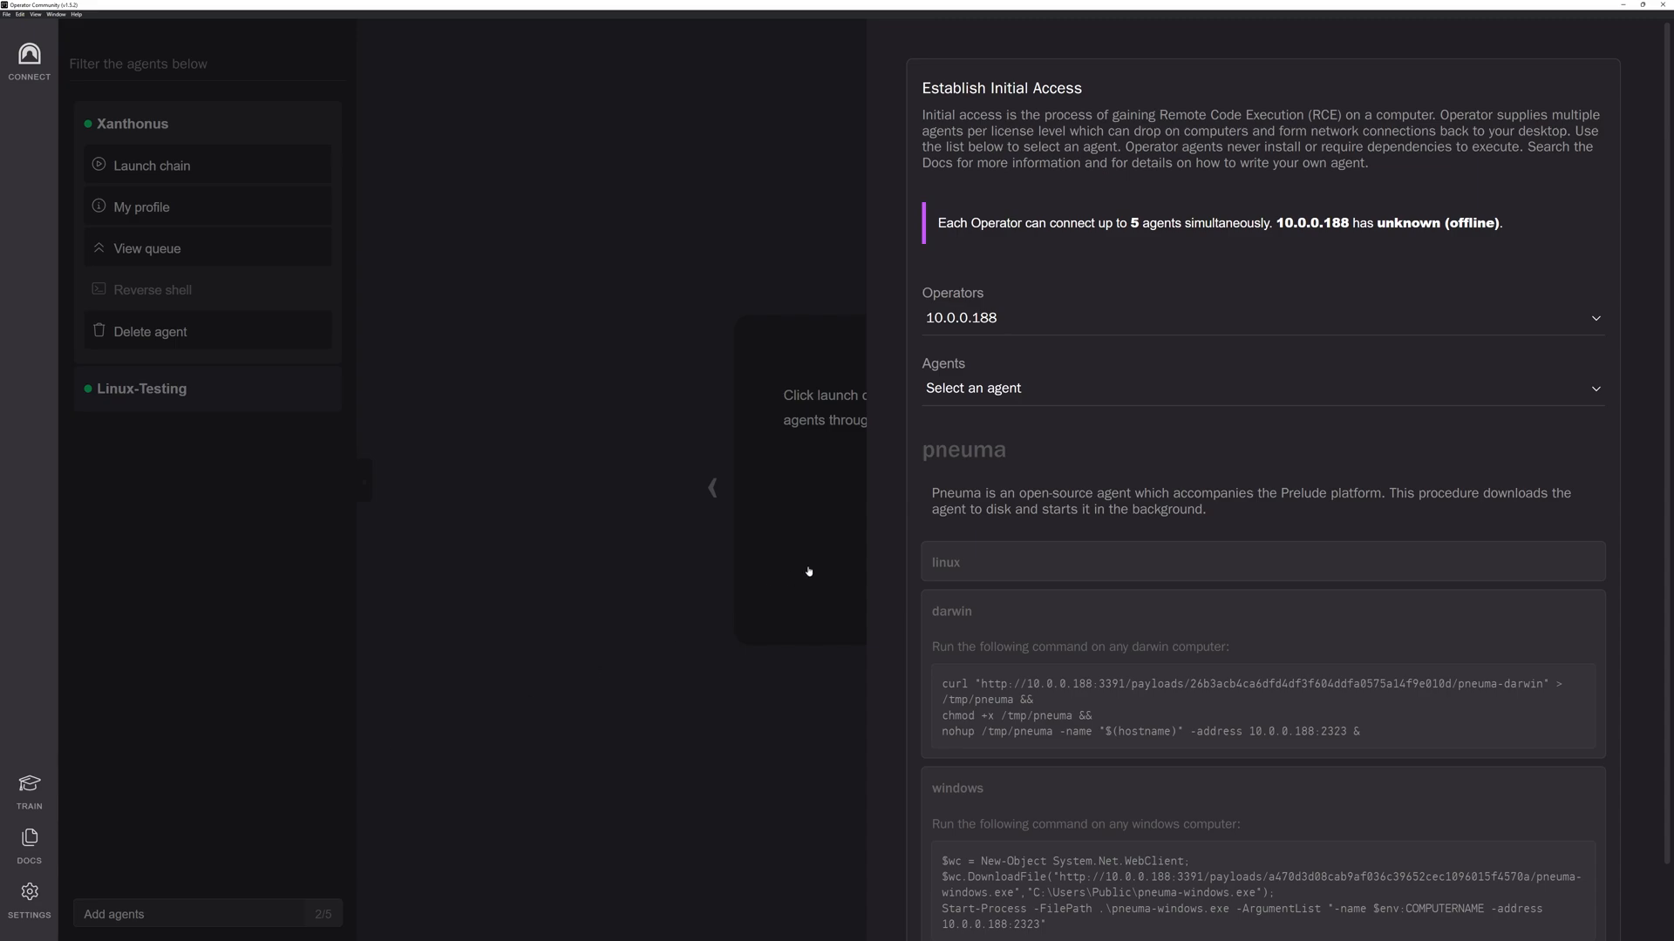
mouse_move(1032, 365)
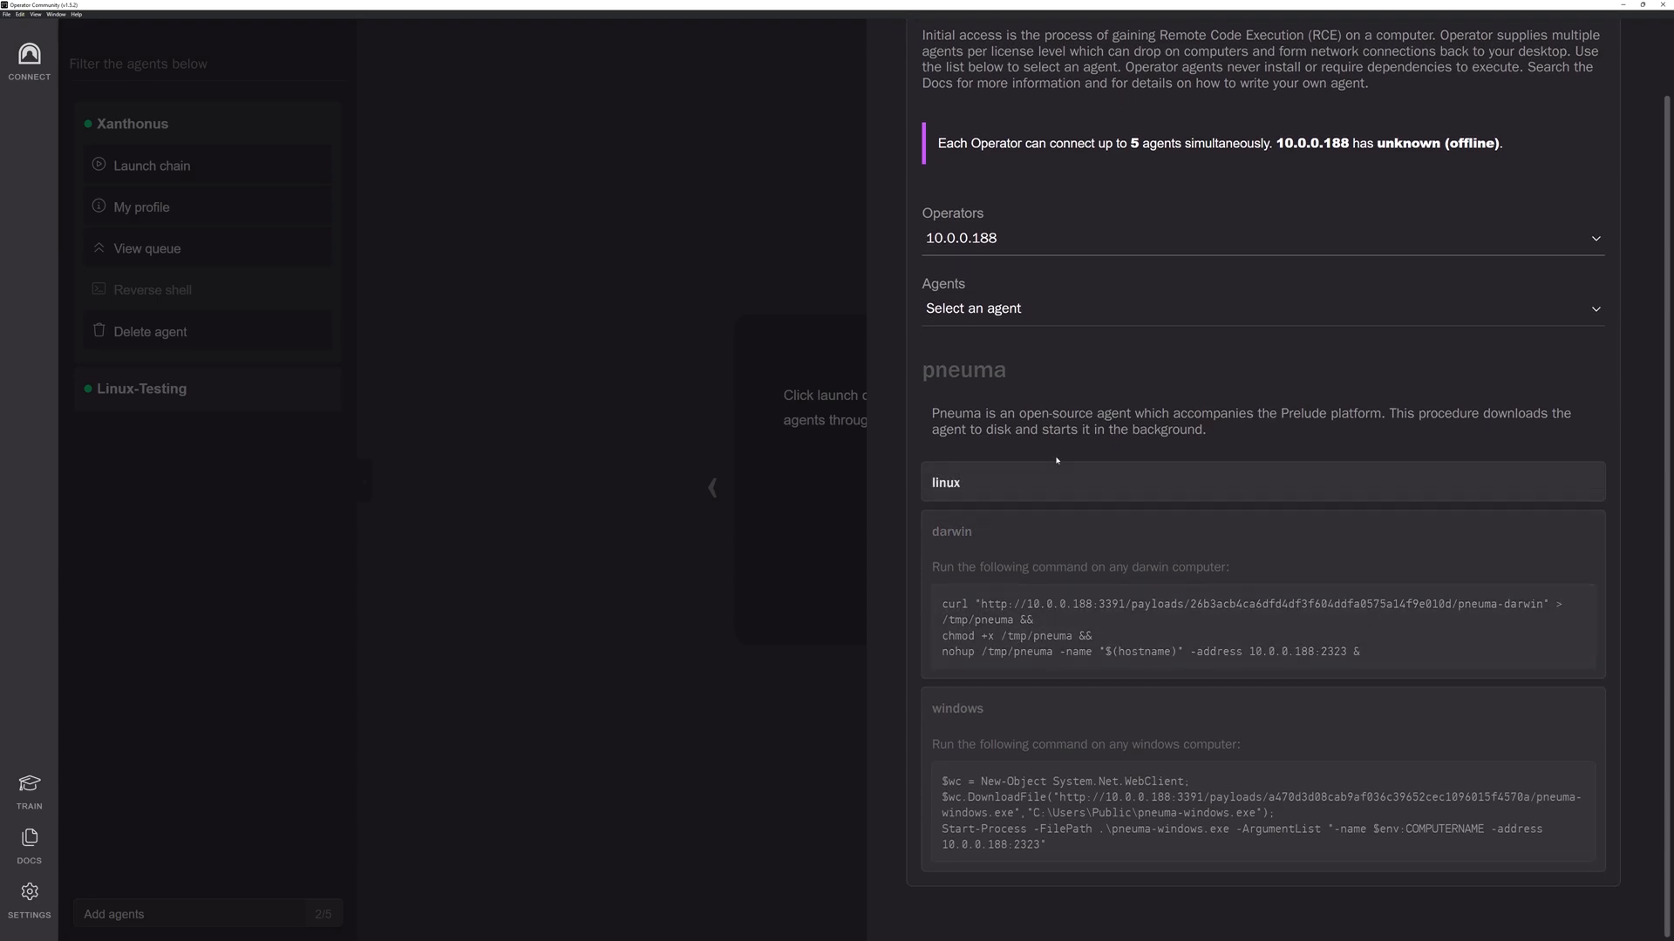
- Scroll the Establish Initial Access panel to the pneuma Linux download command
scroll(down, 3)
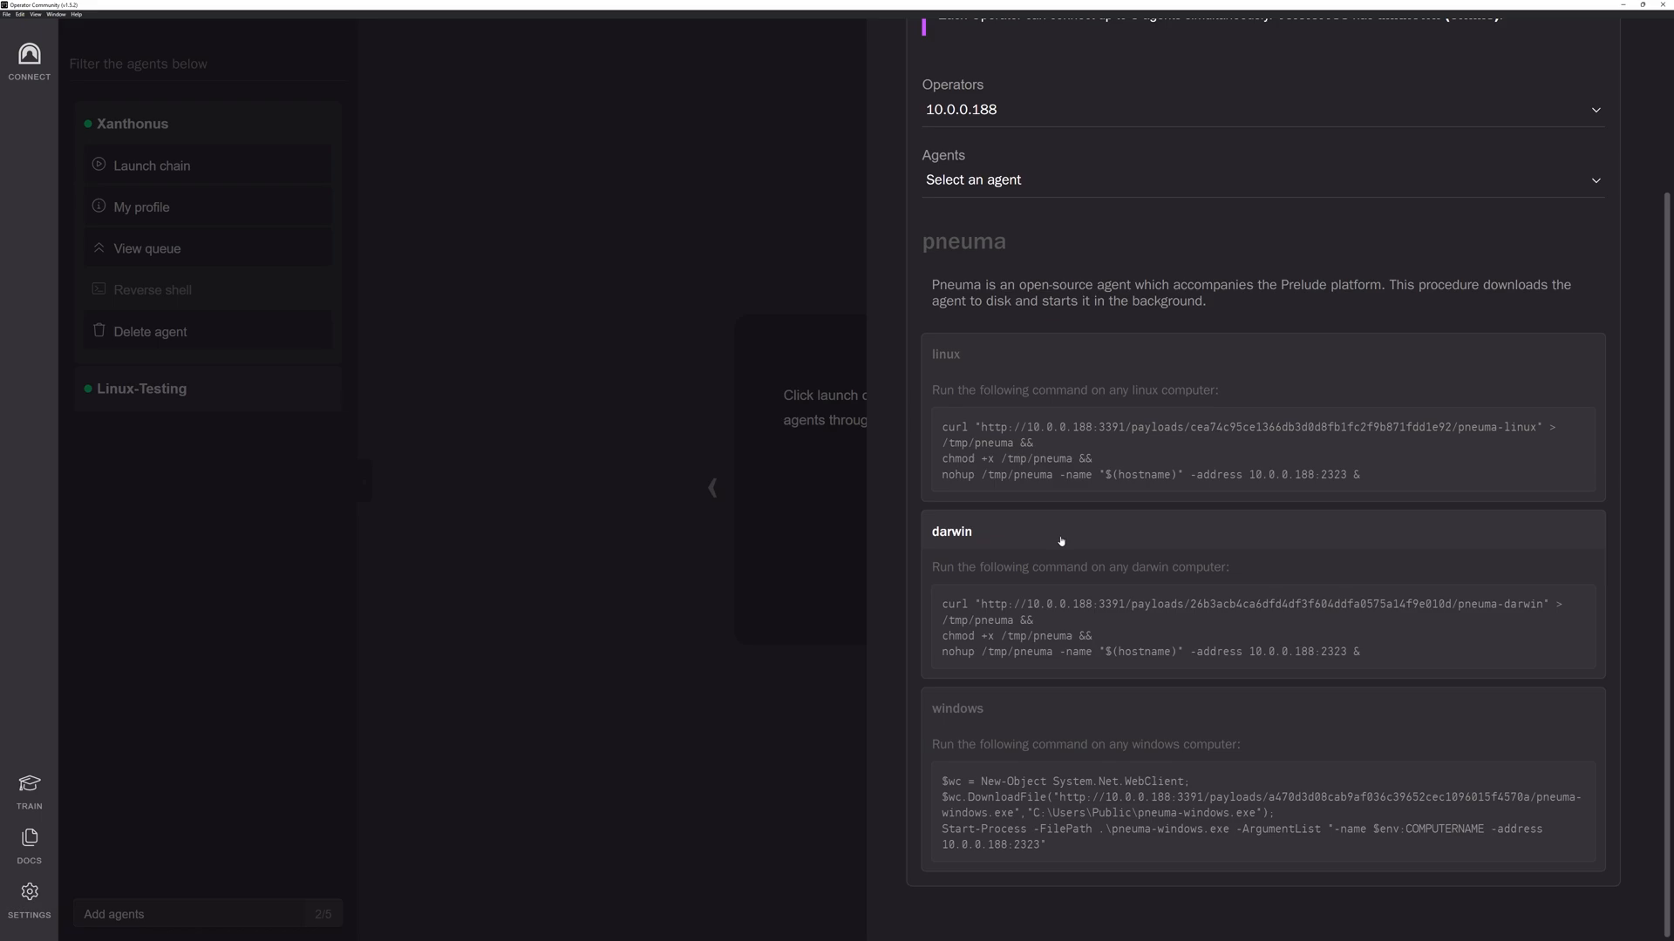
mouse_move(693, 296)
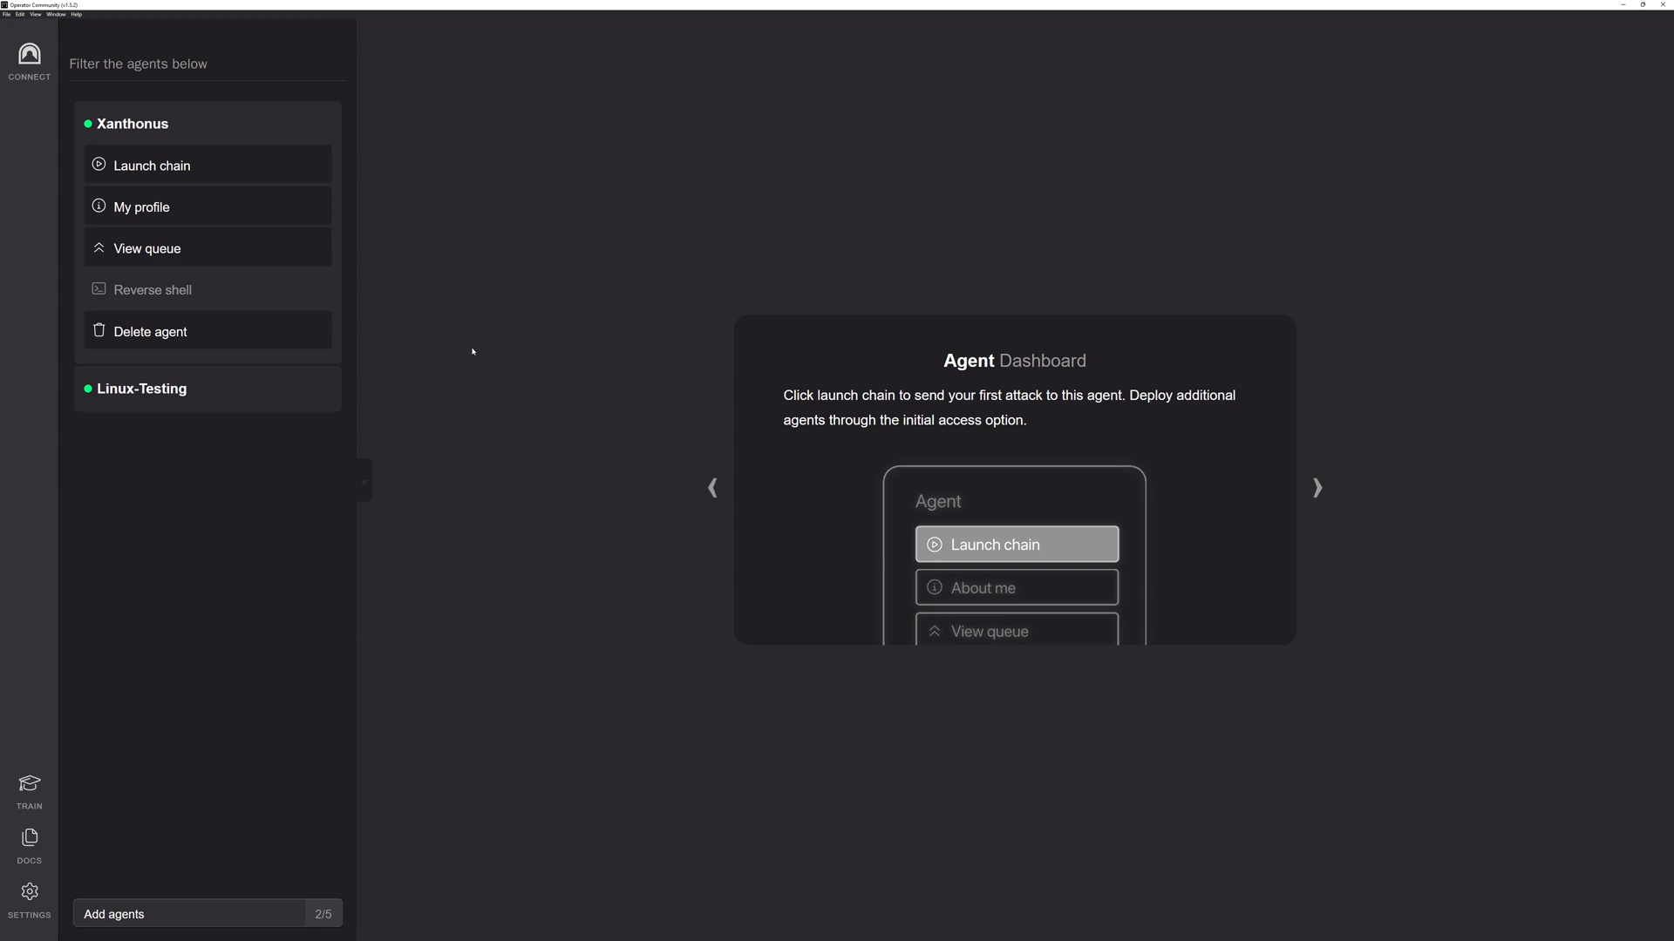
mouse_move(197, 403)
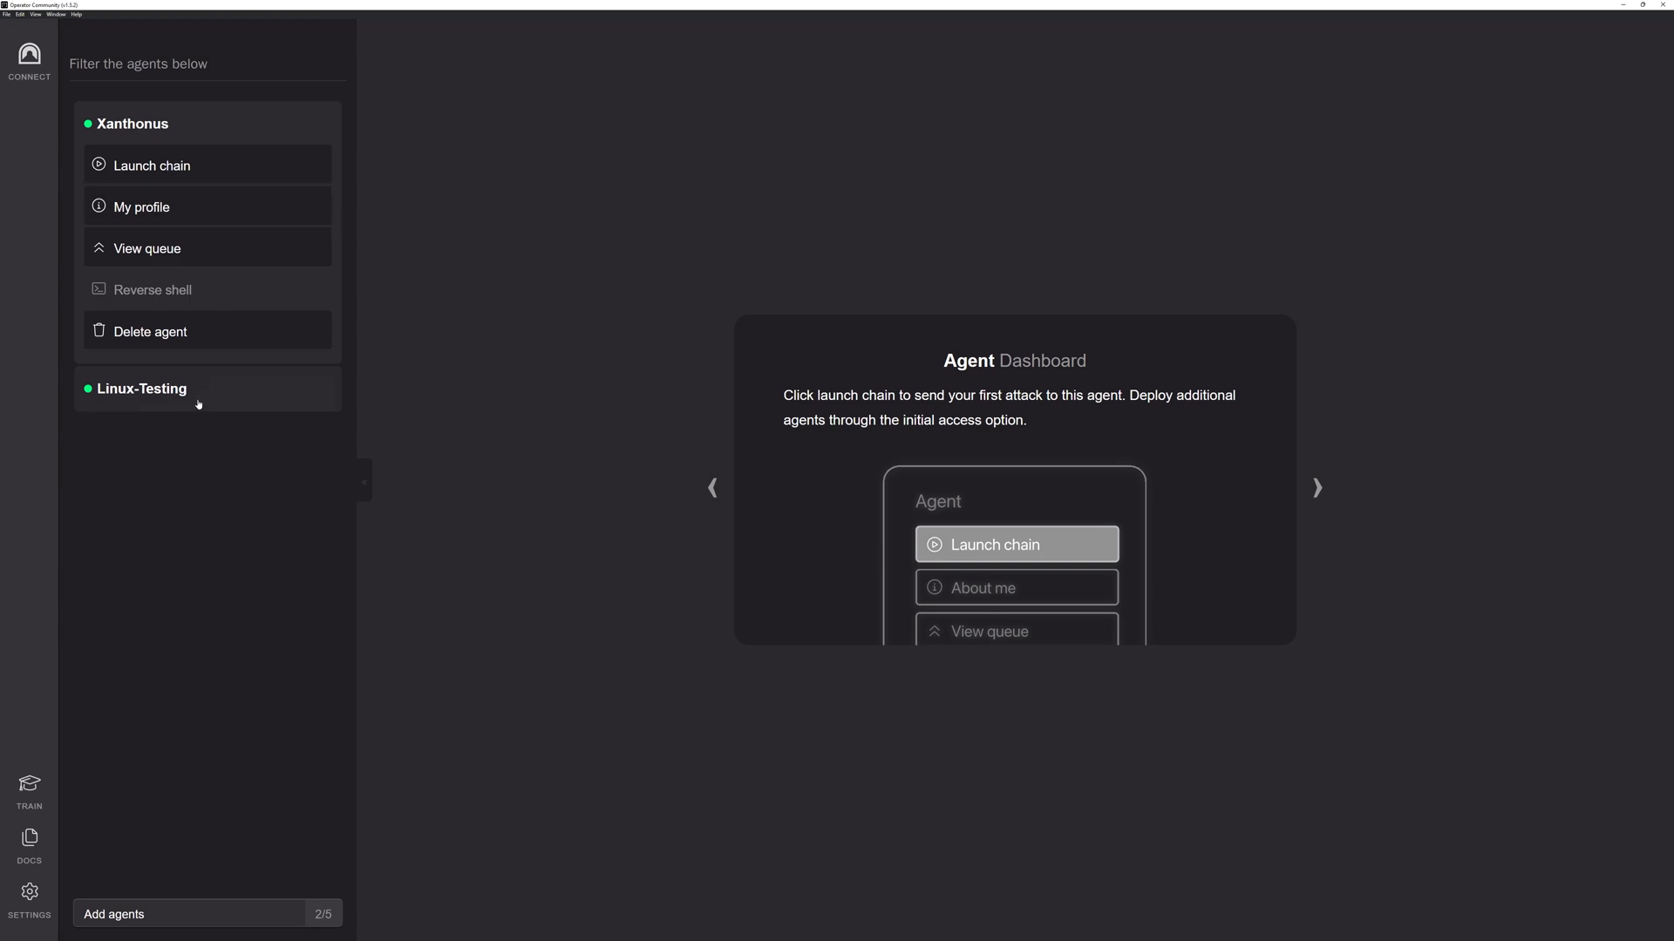
- Expand Linux-Testing, then Xanthonus, to show Xanthonus's actions on the Agent Dashboard
click(142, 387)
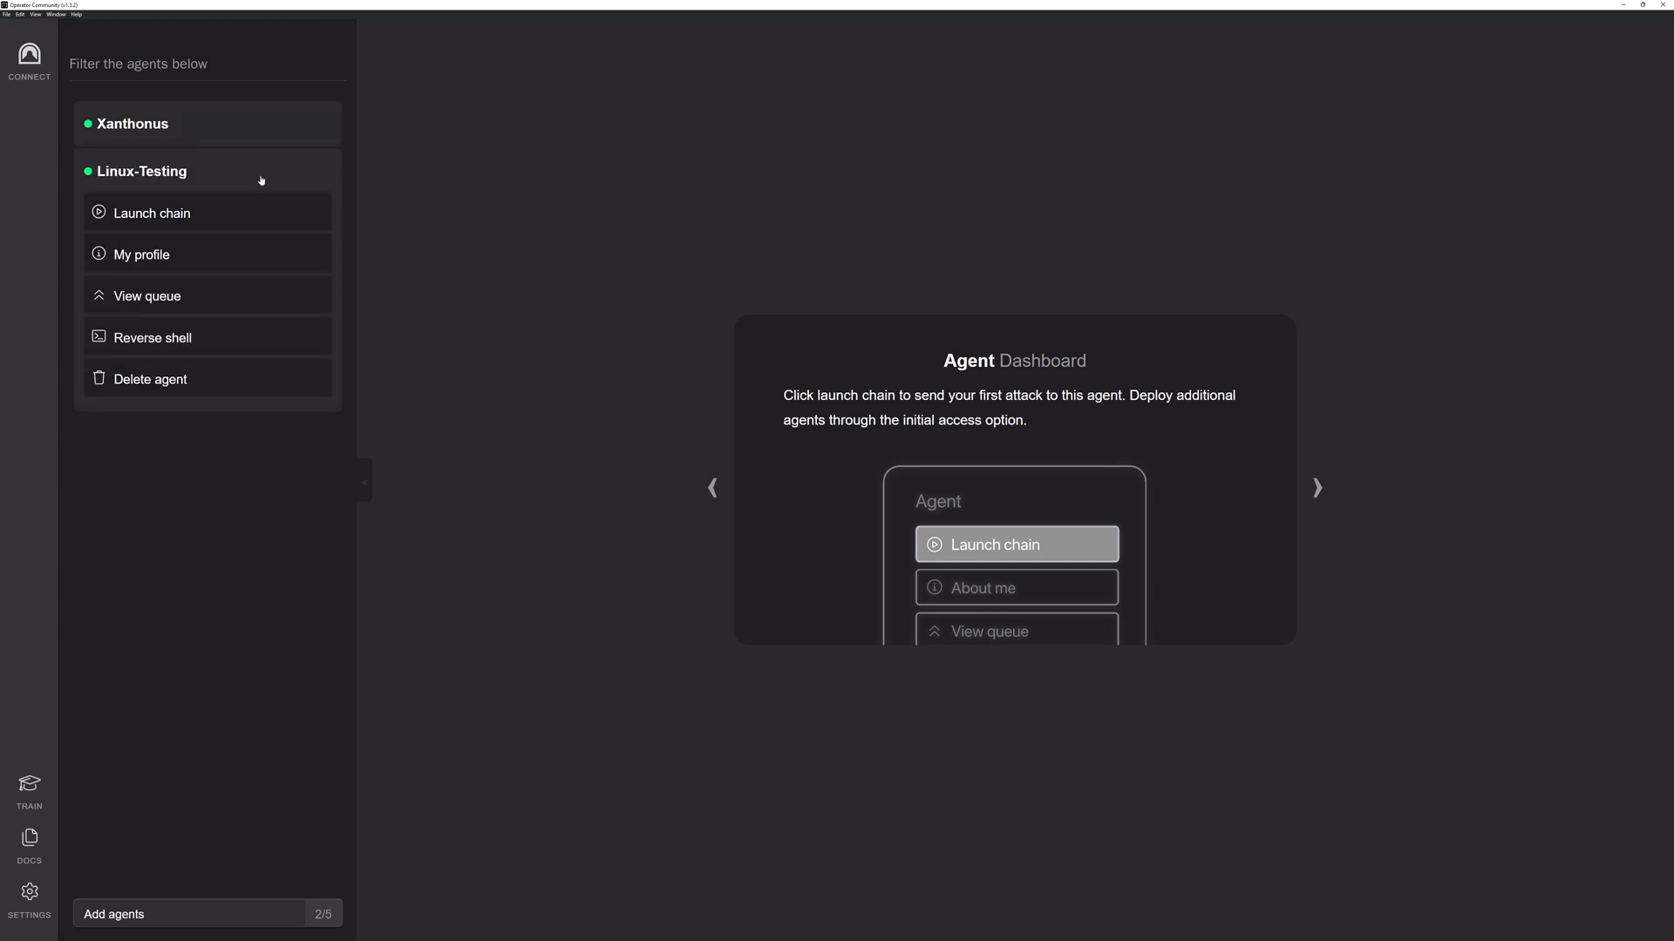
mouse_move(177, 124)
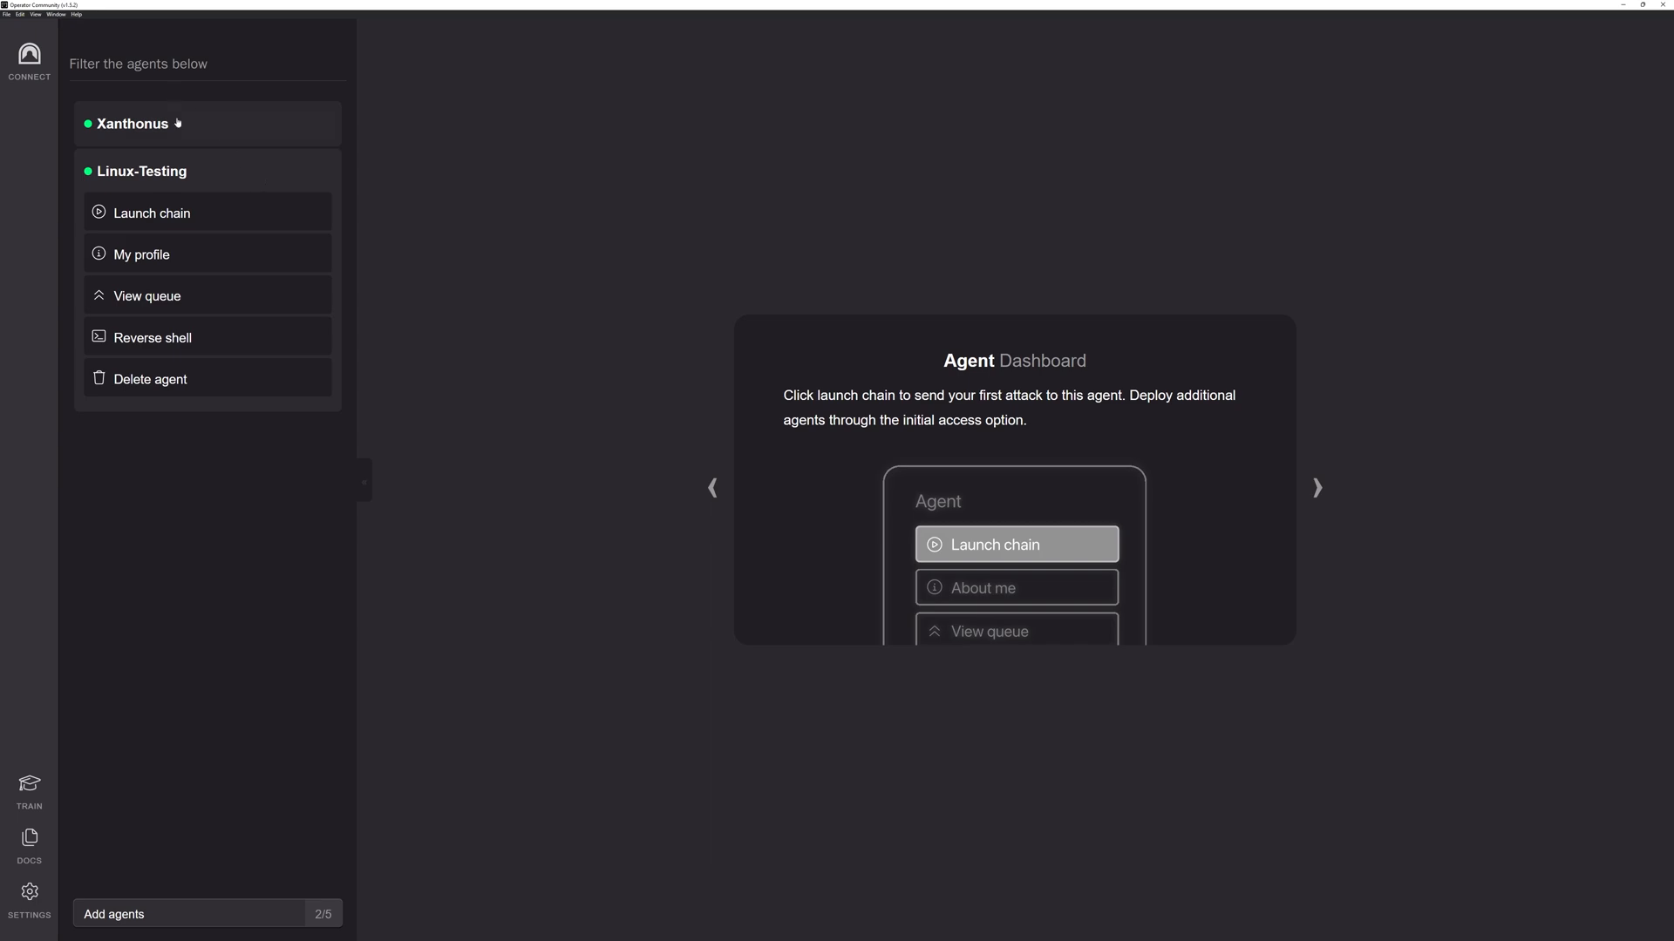
click(132, 123)
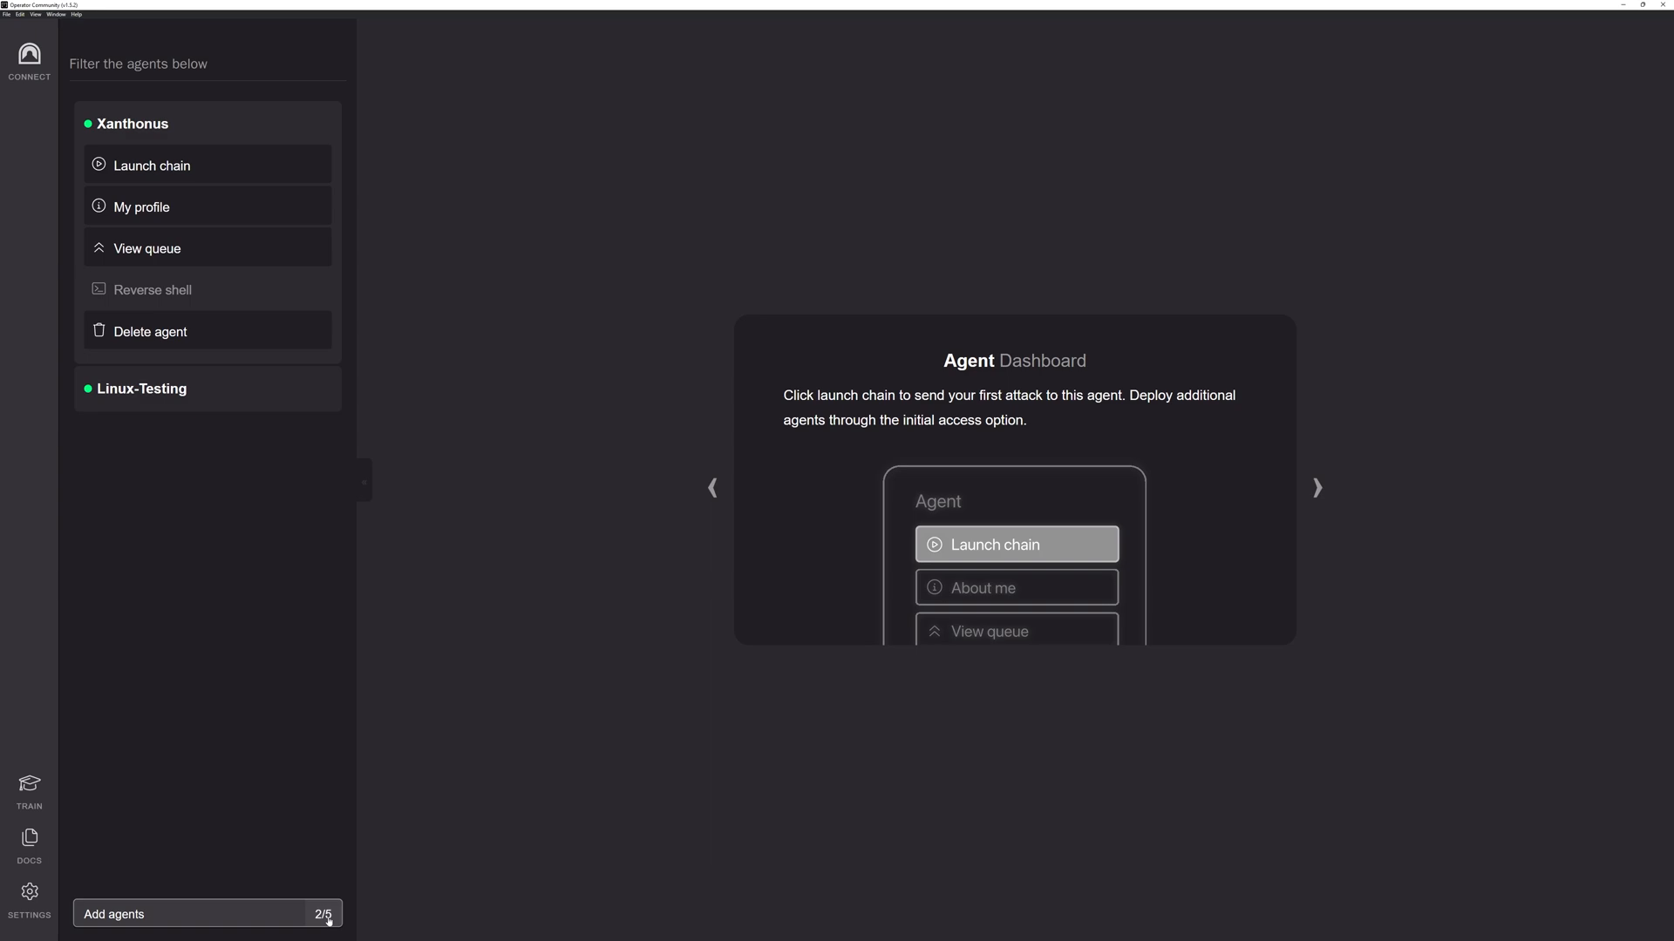
mouse_move(16, 85)
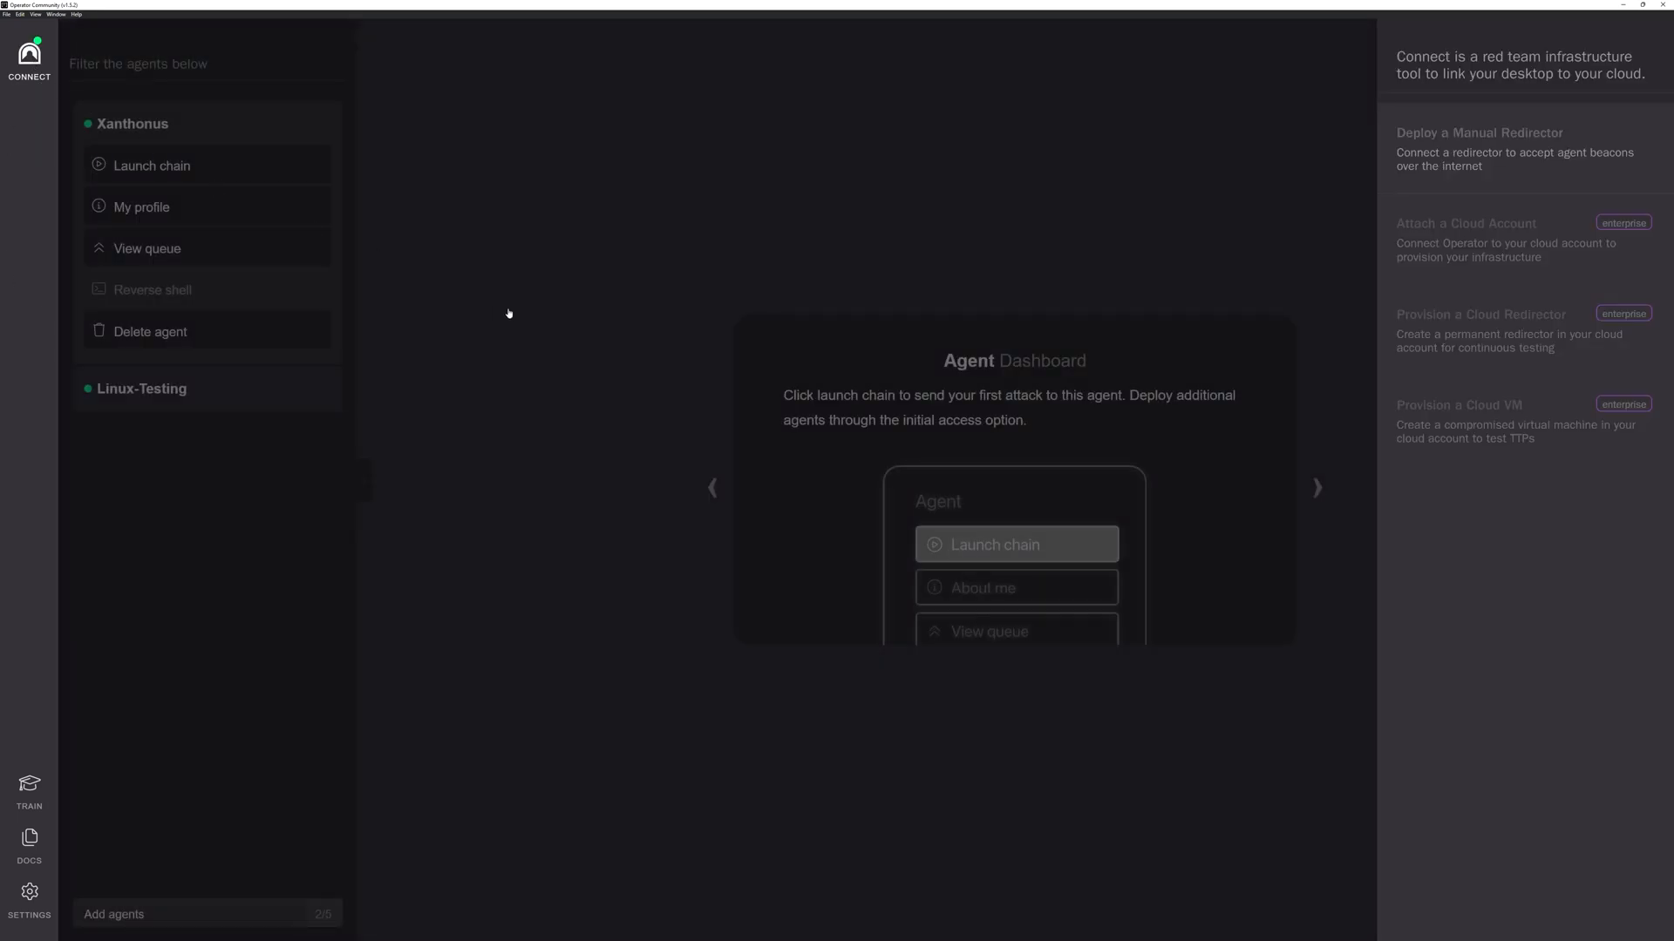
mouse_move(634, 325)
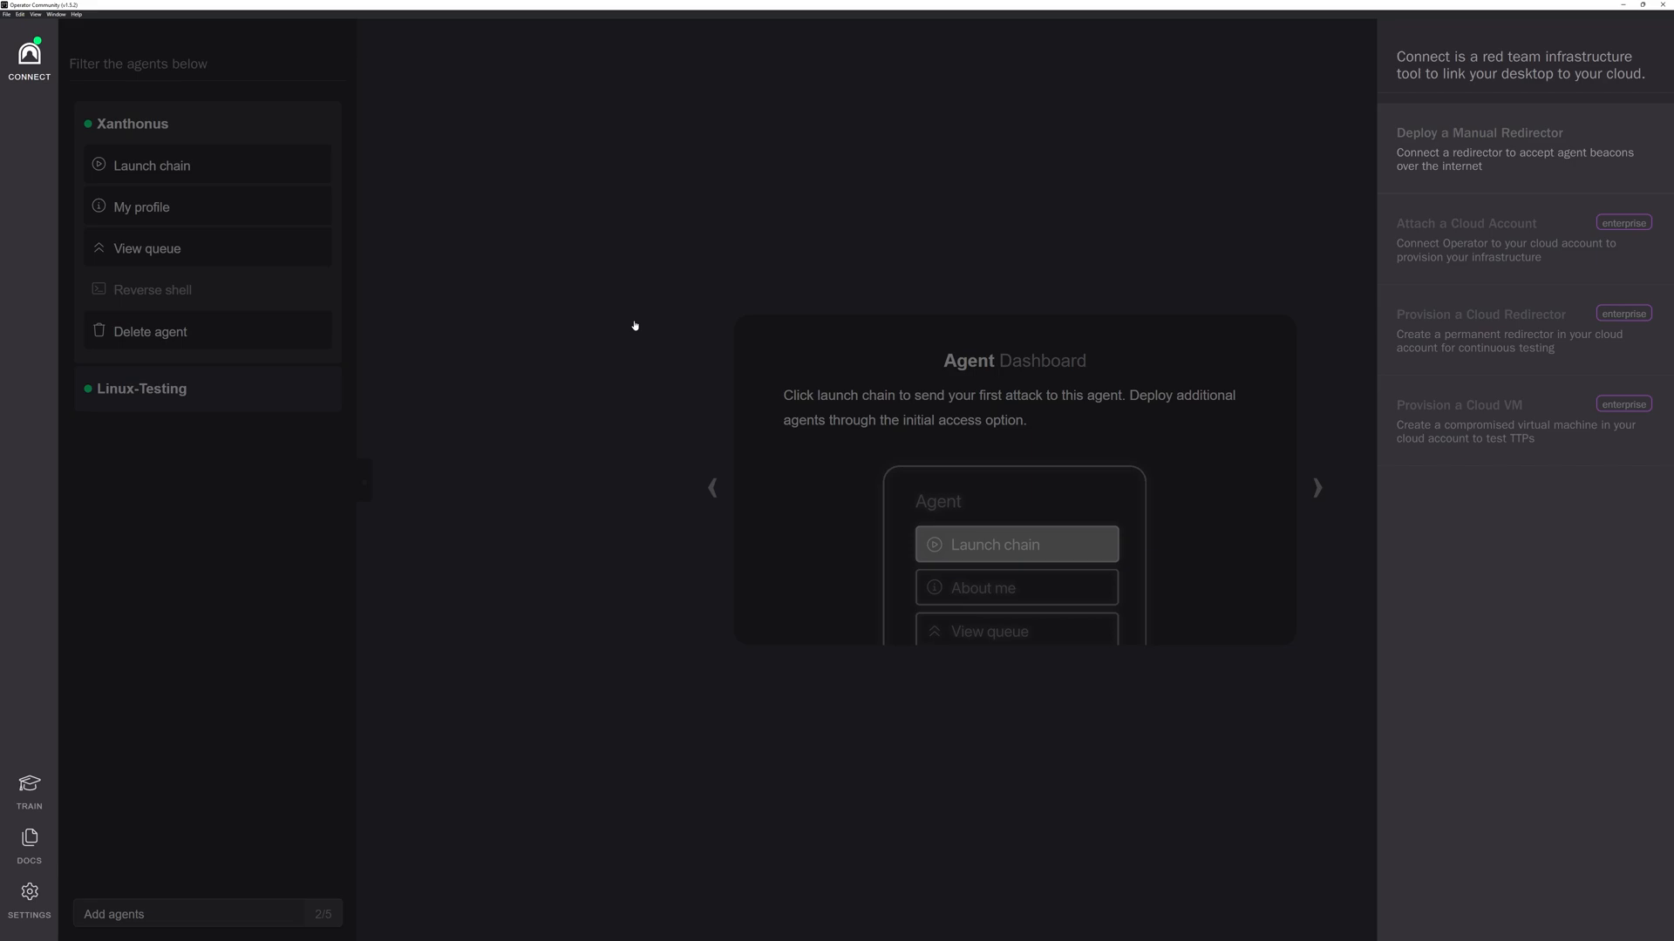
- Show the Deploy a Manual Redirector instructions with the headless-linux command, host and token fields
click(1479, 149)
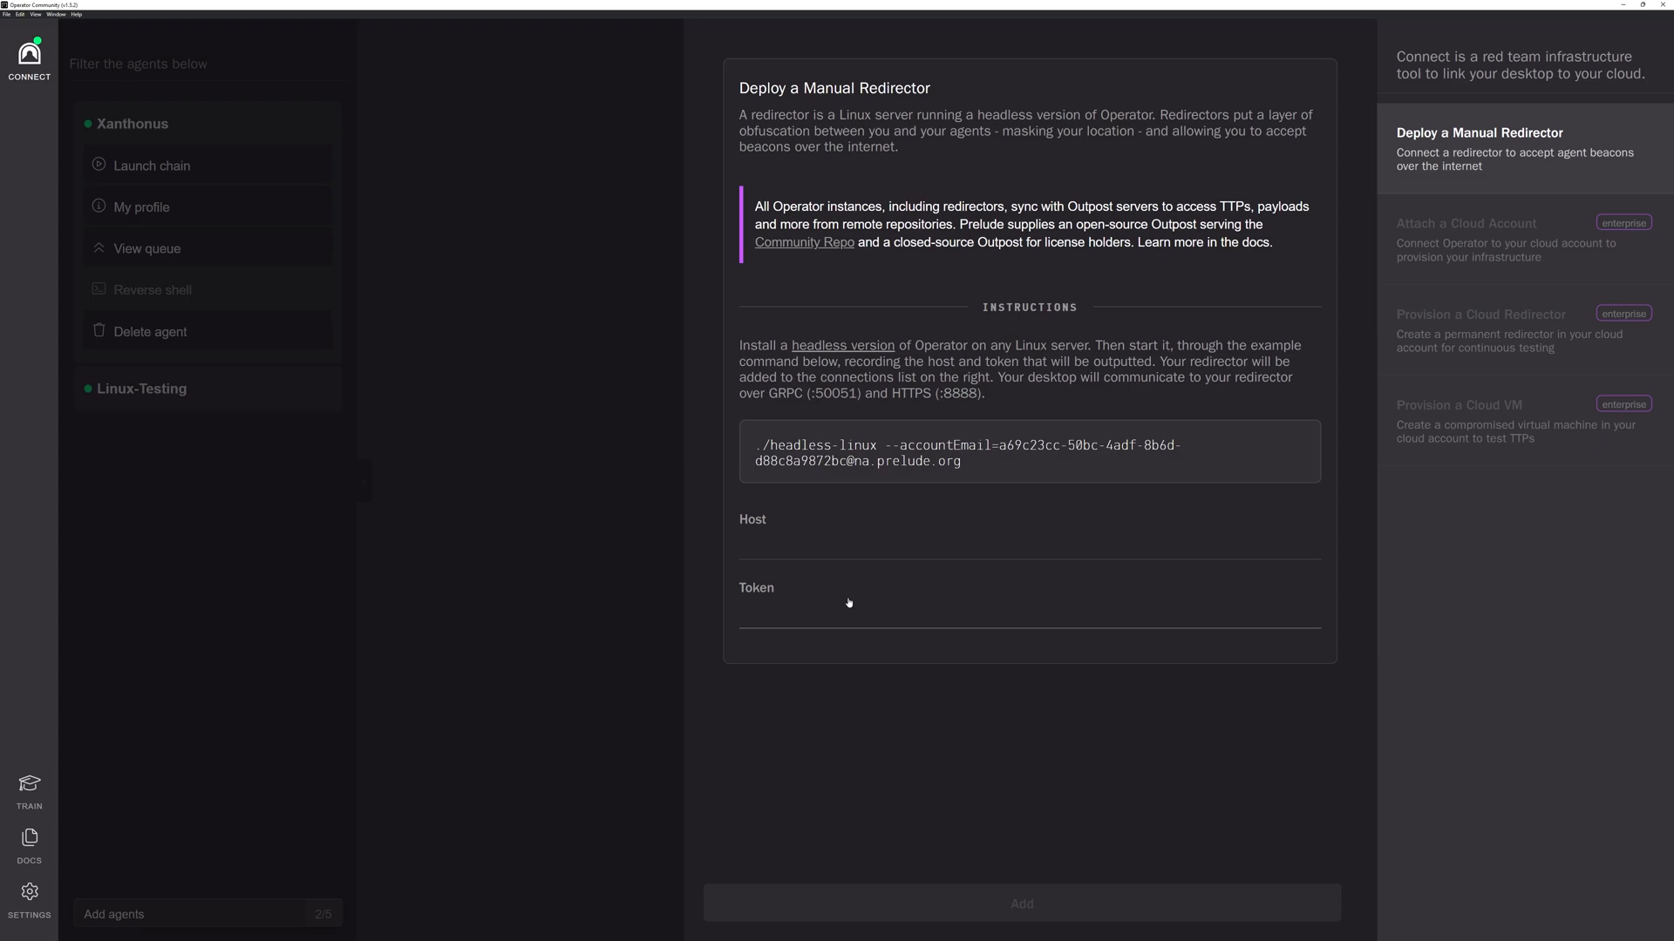
mouse_move(820, 632)
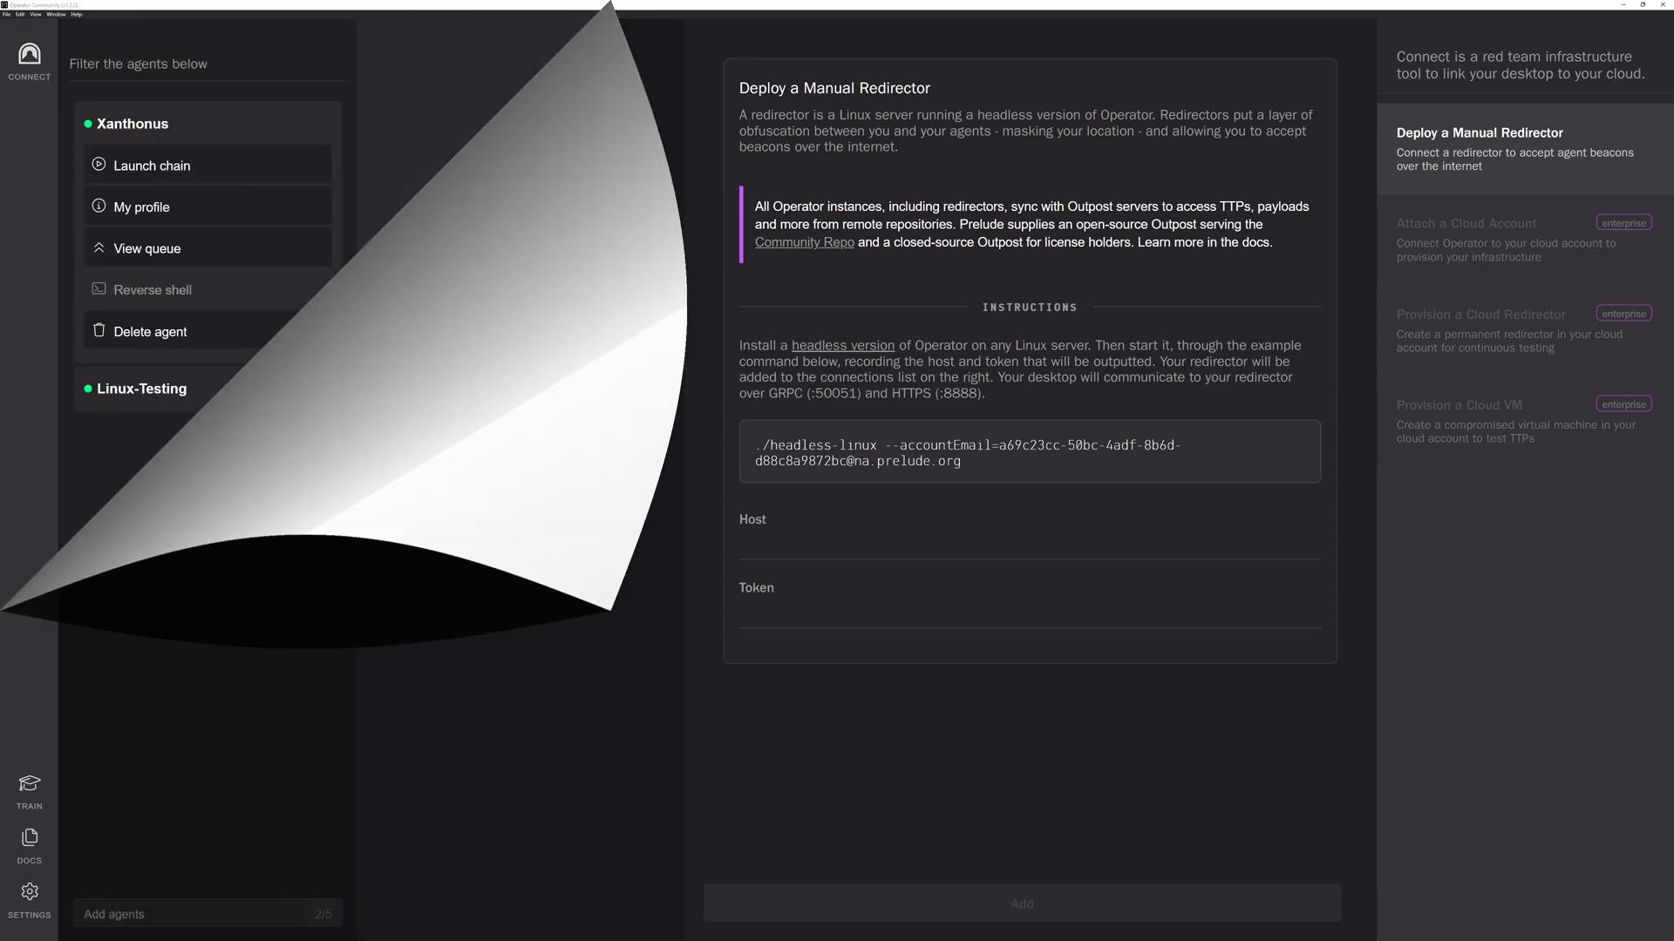
- Dismiss the Deploy a Manual Redirector view to get back to Xanthonus's actions
click(133, 123)
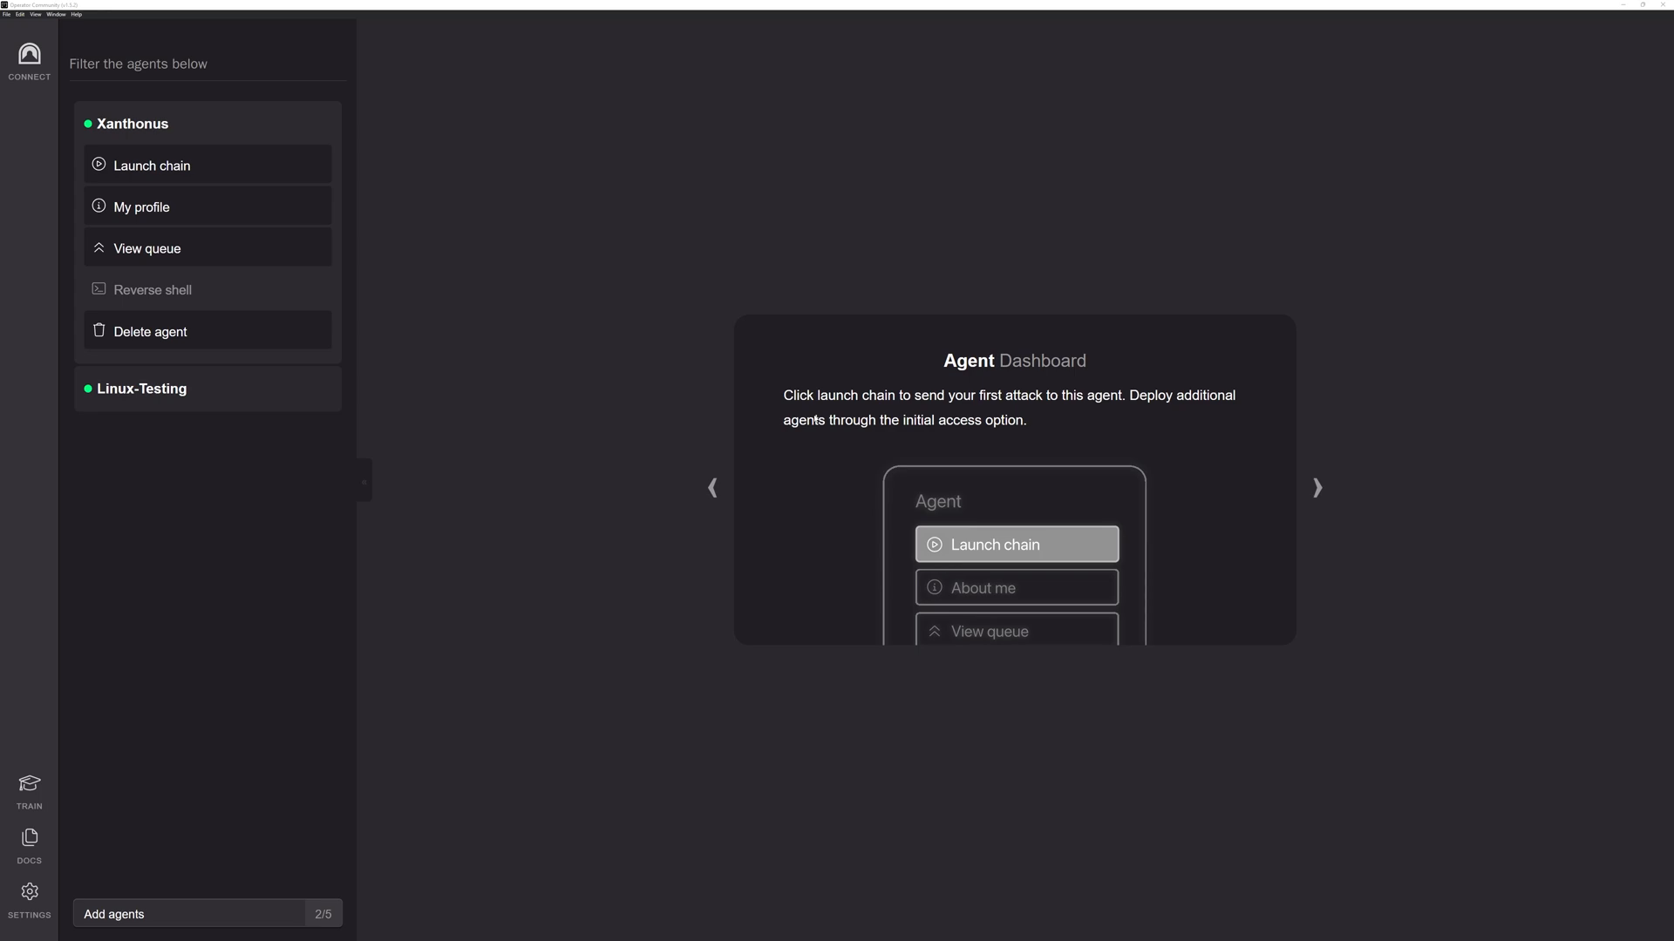